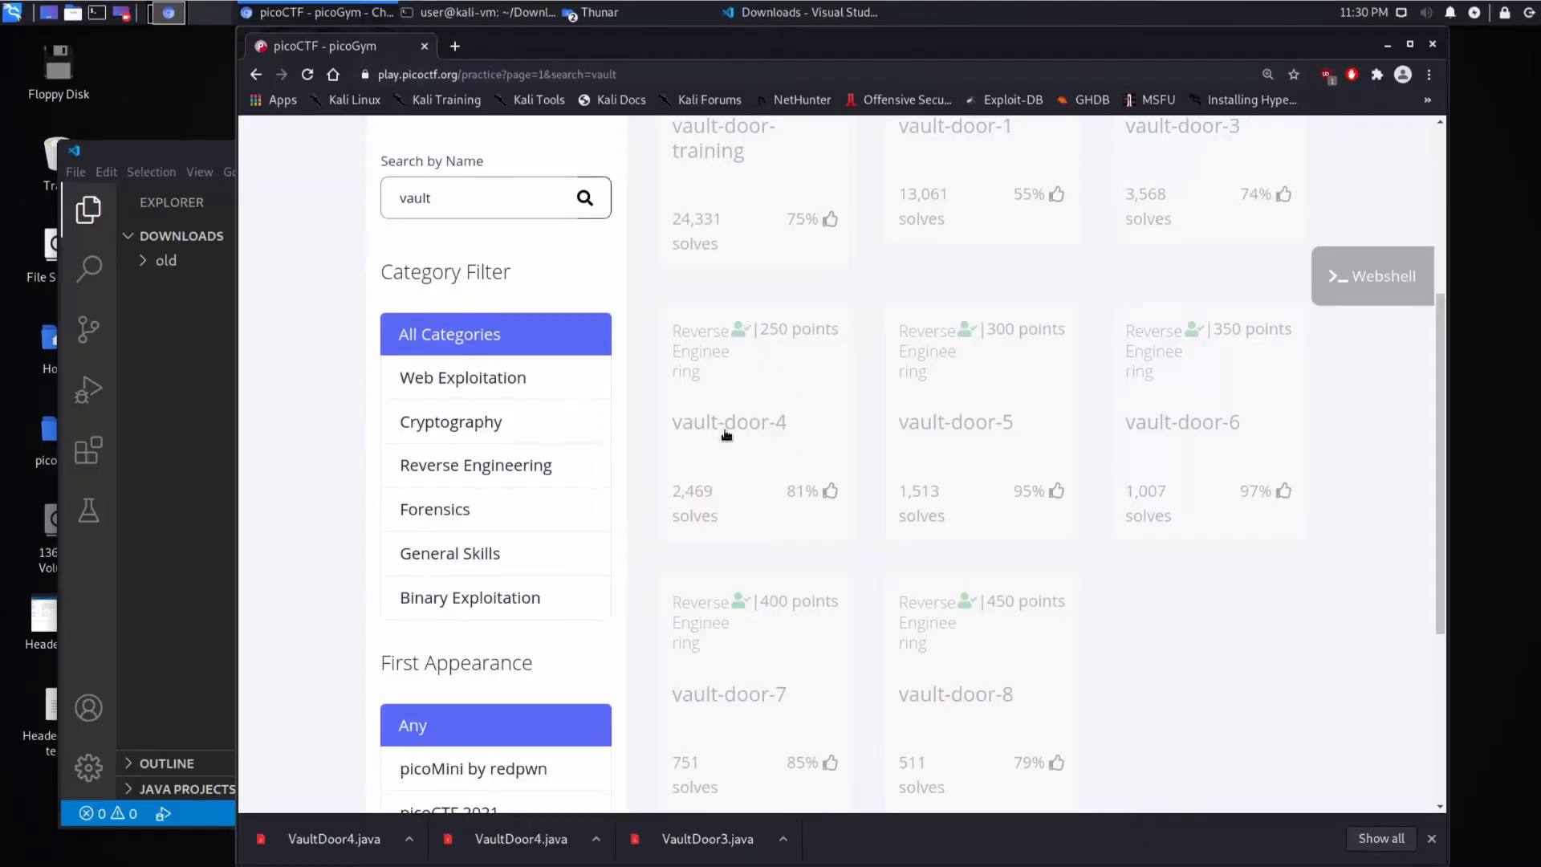
# Step: Open the vault-door-4 challenge card and download its VaultDoor4.java source
pyautogui.click(729, 422)
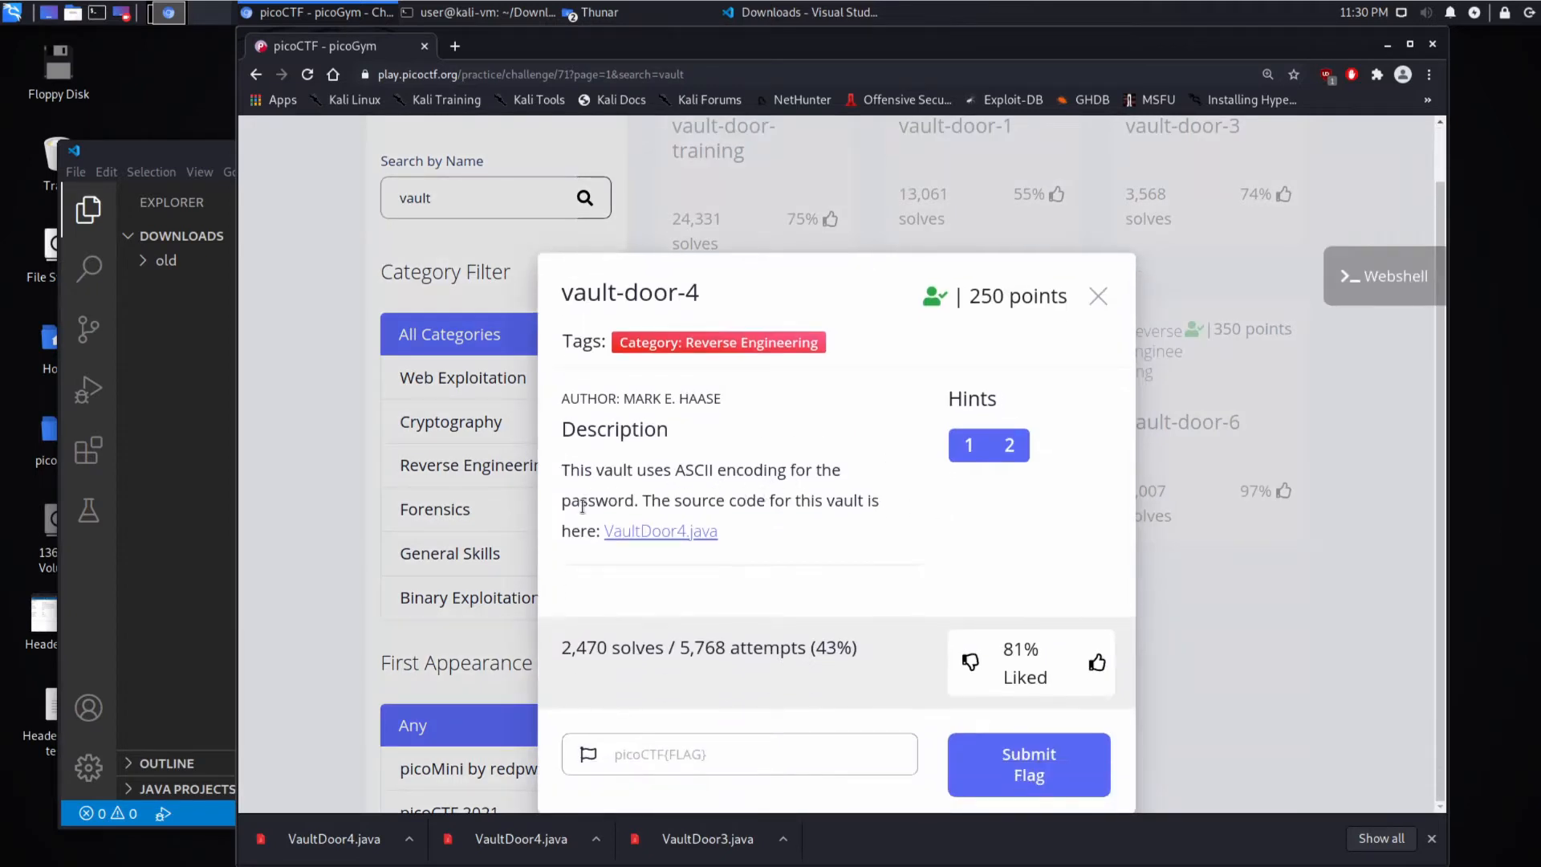
pyautogui.click(660, 531)
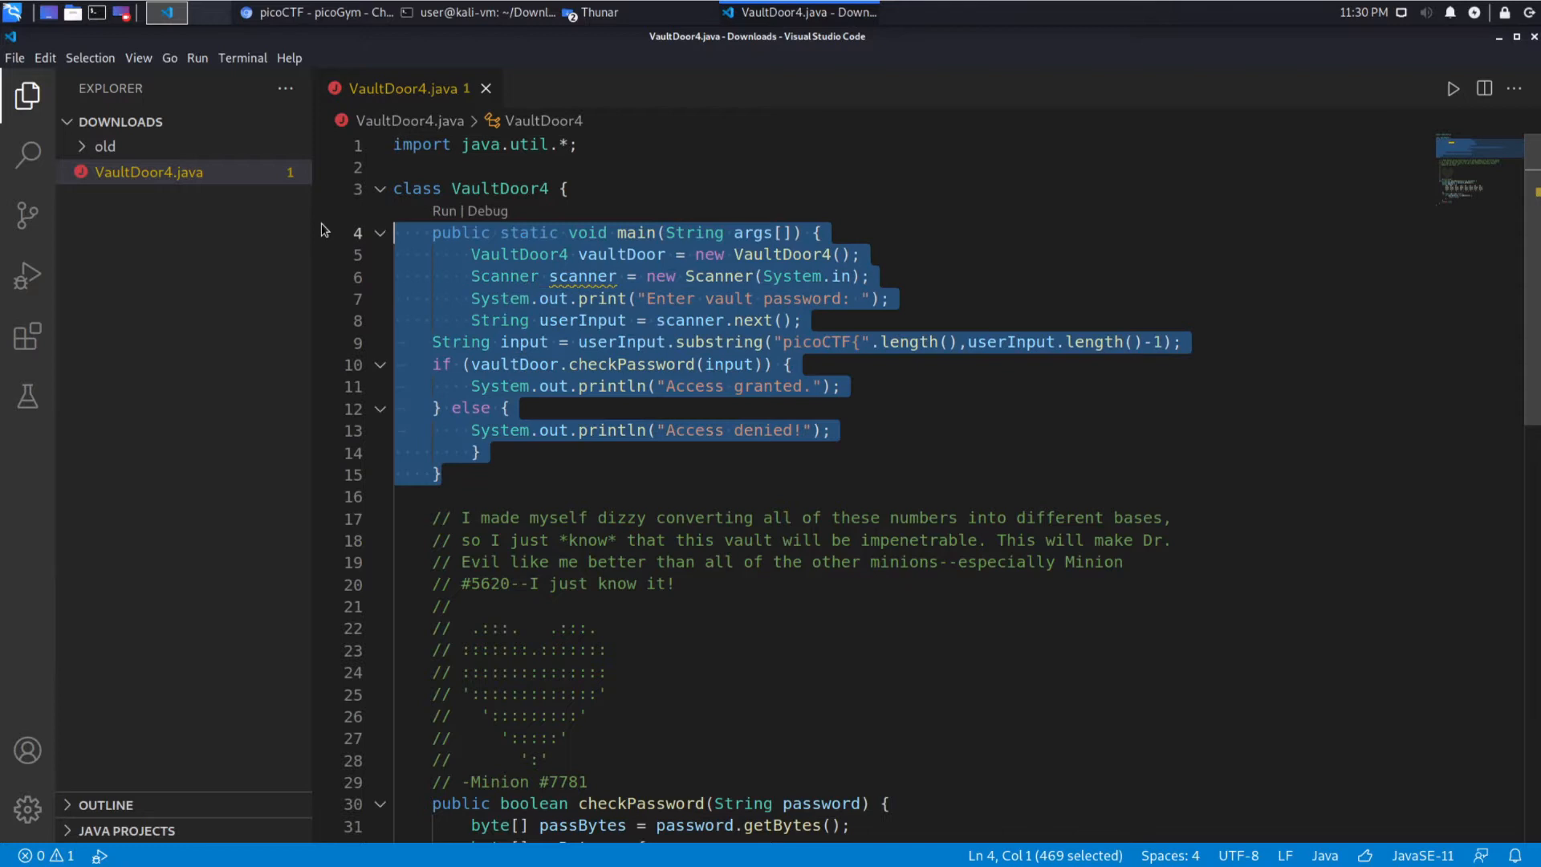
pyautogui.moveTo(658, 470)
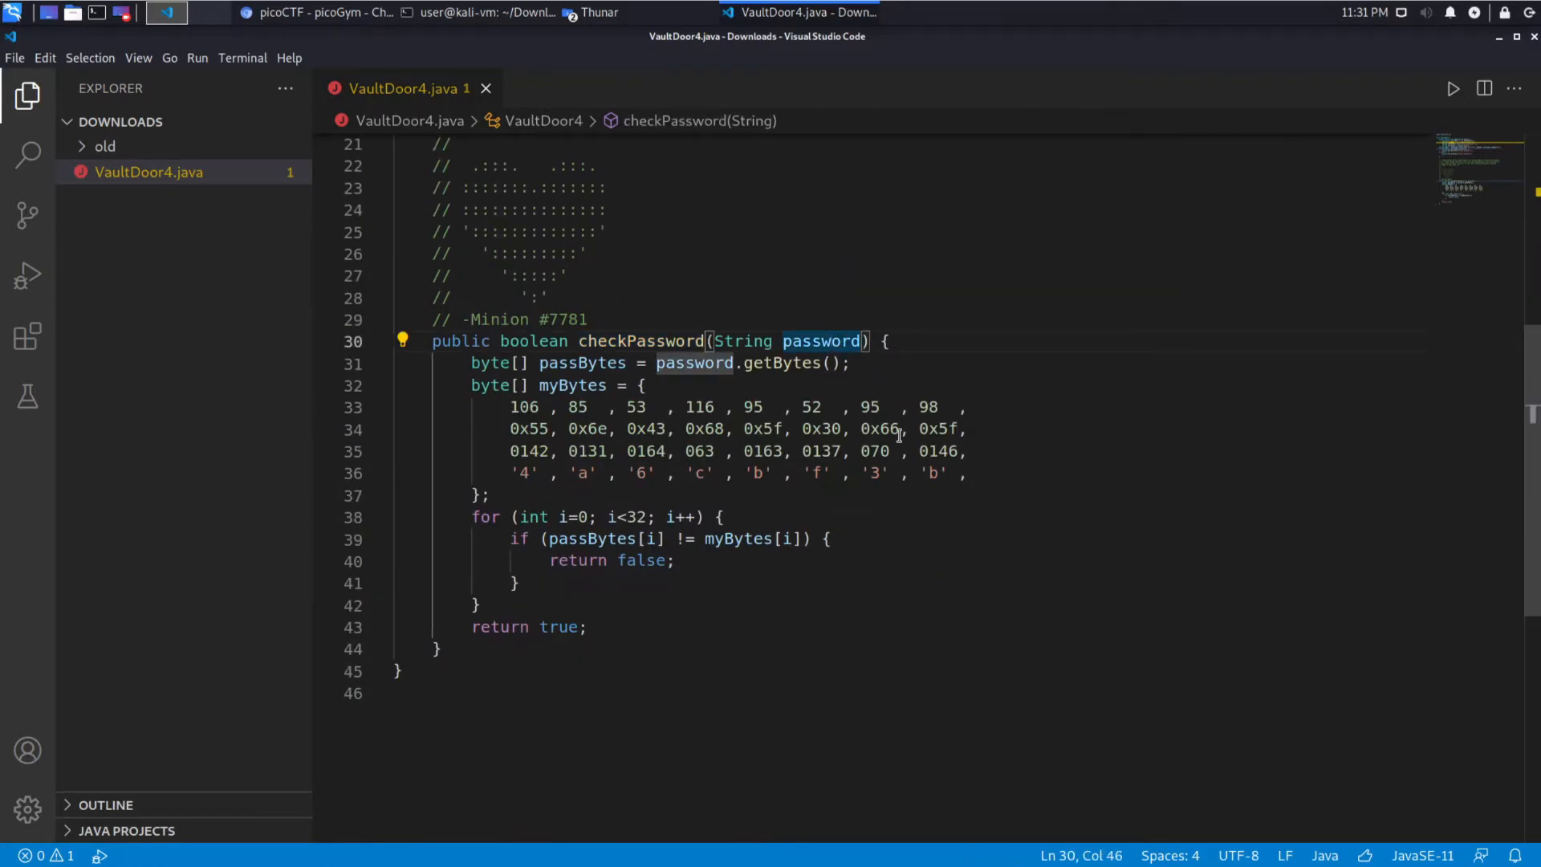
pyautogui.moveTo(695, 363)
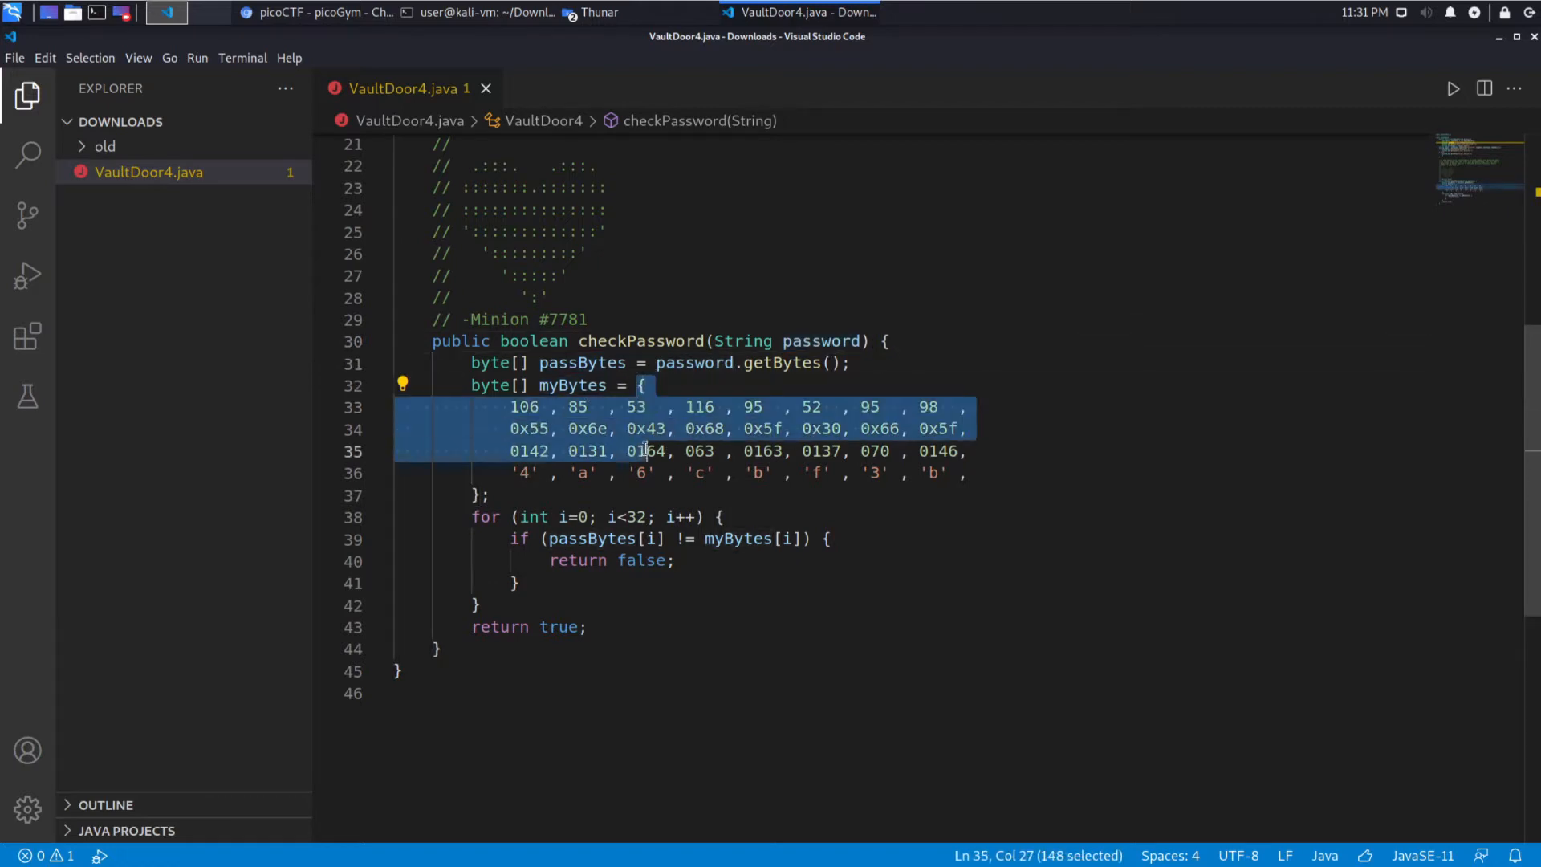
pyautogui.click(488, 496)
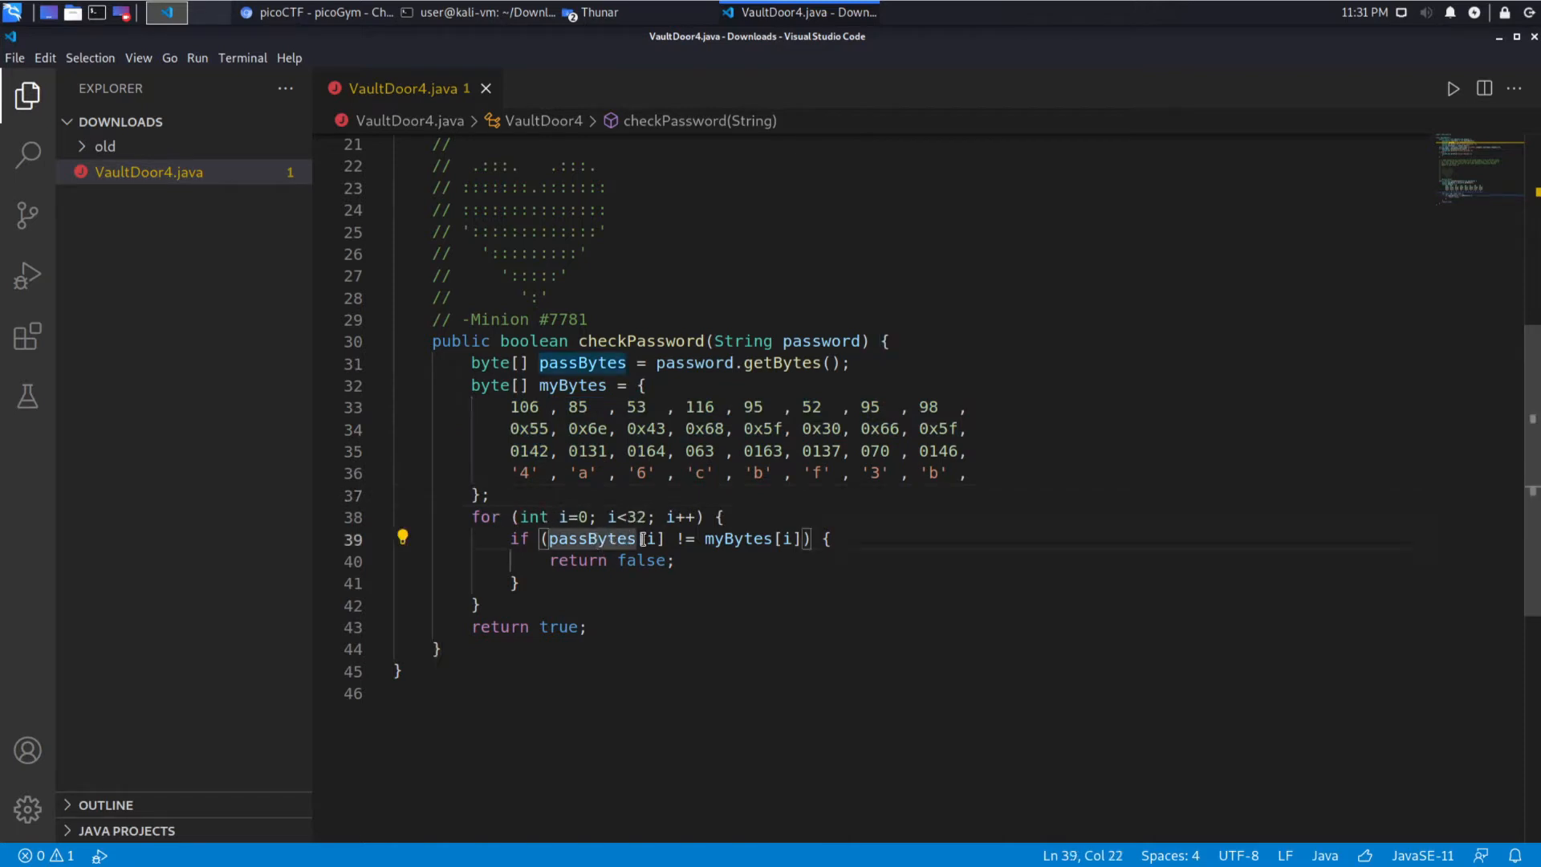
pyautogui.moveTo(617, 514)
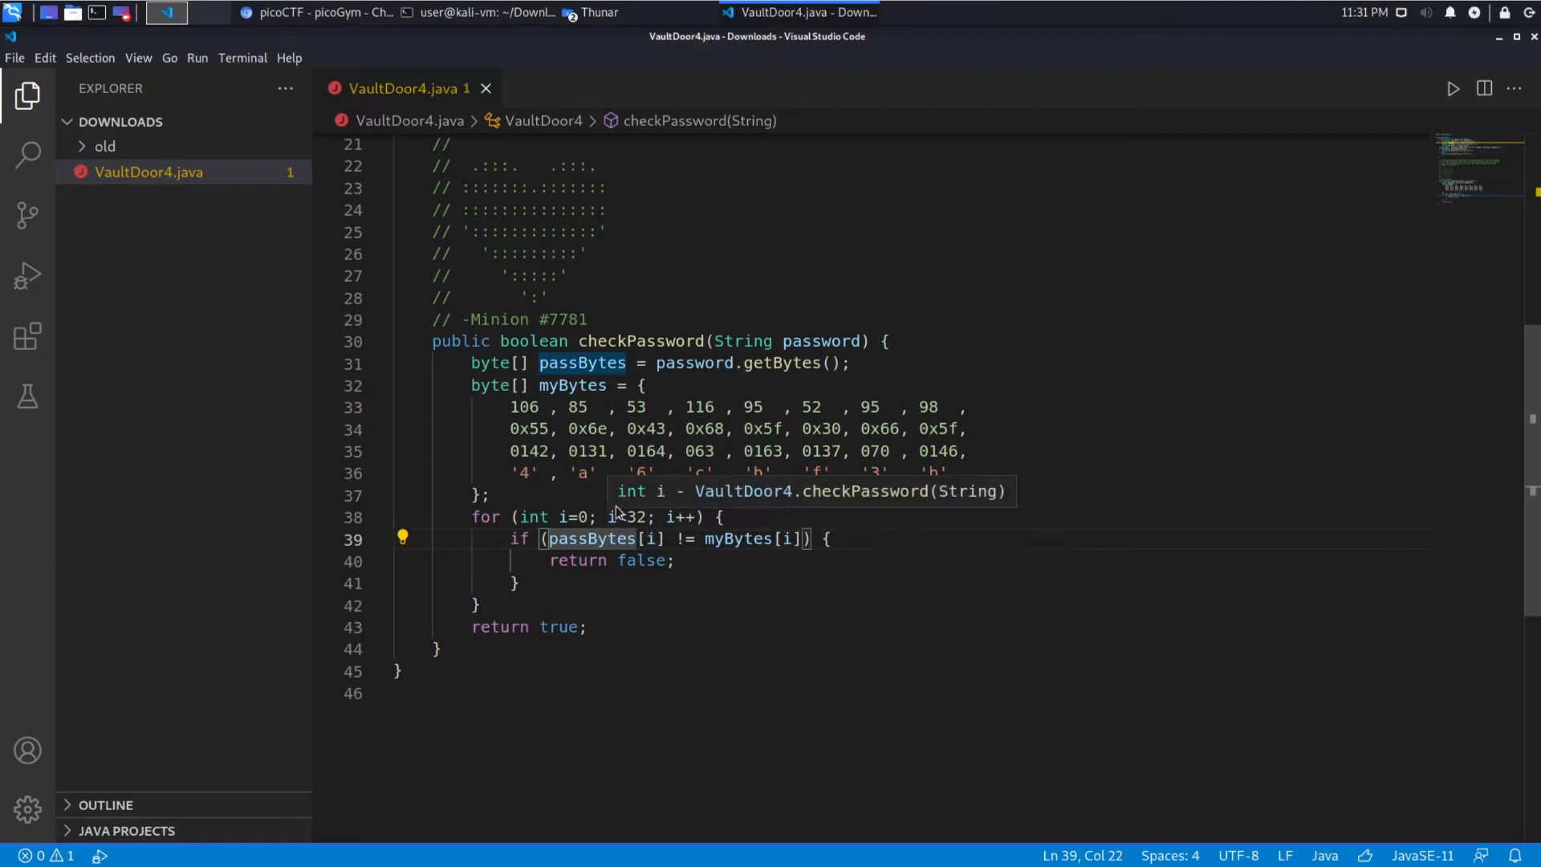
pyautogui.moveTo(710, 391)
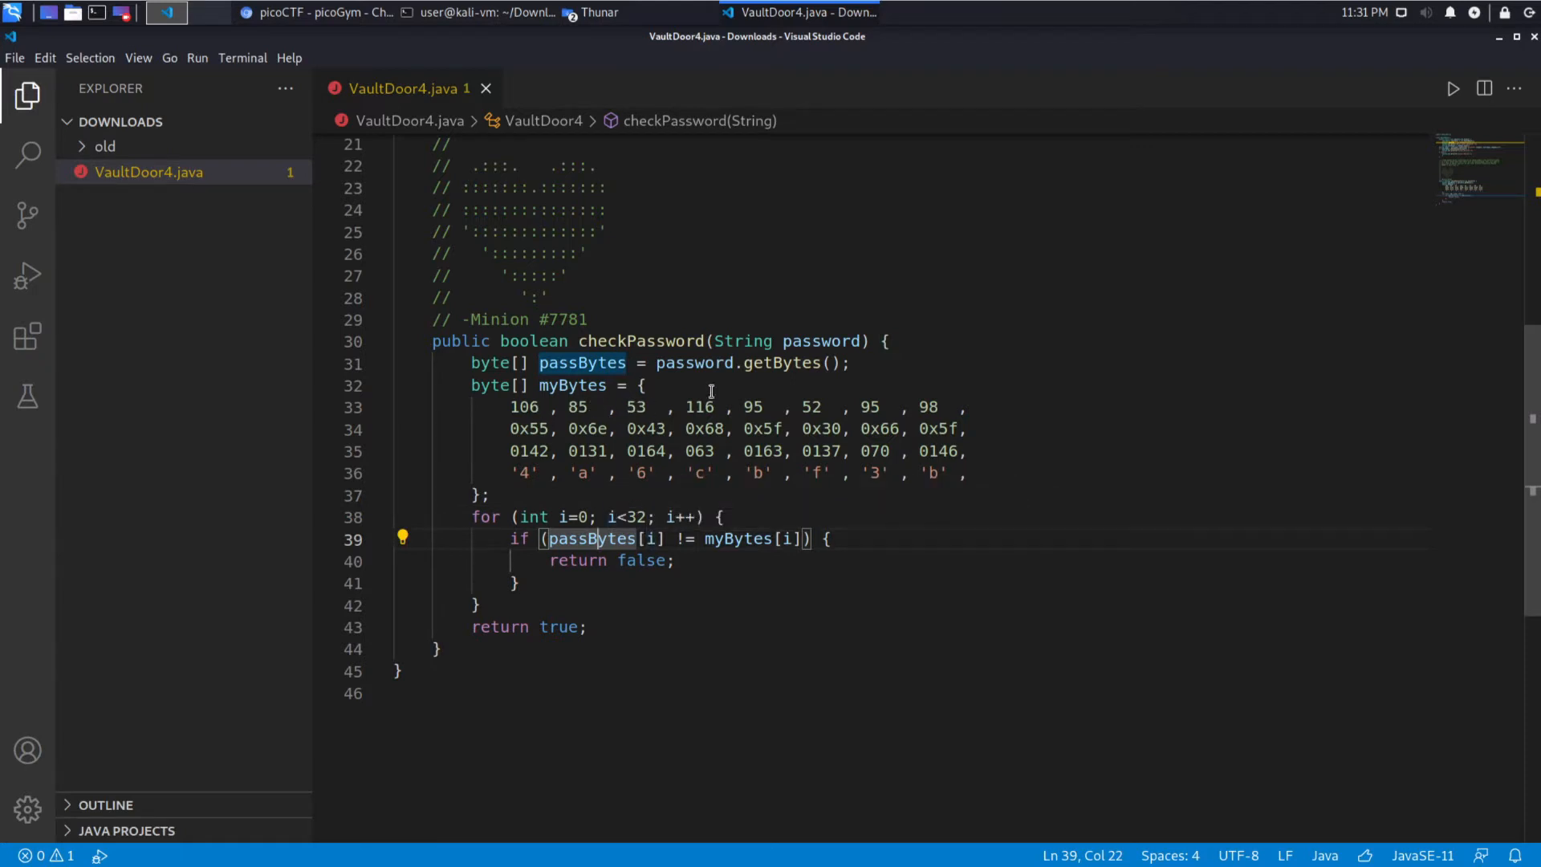
pyautogui.moveTo(675, 541)
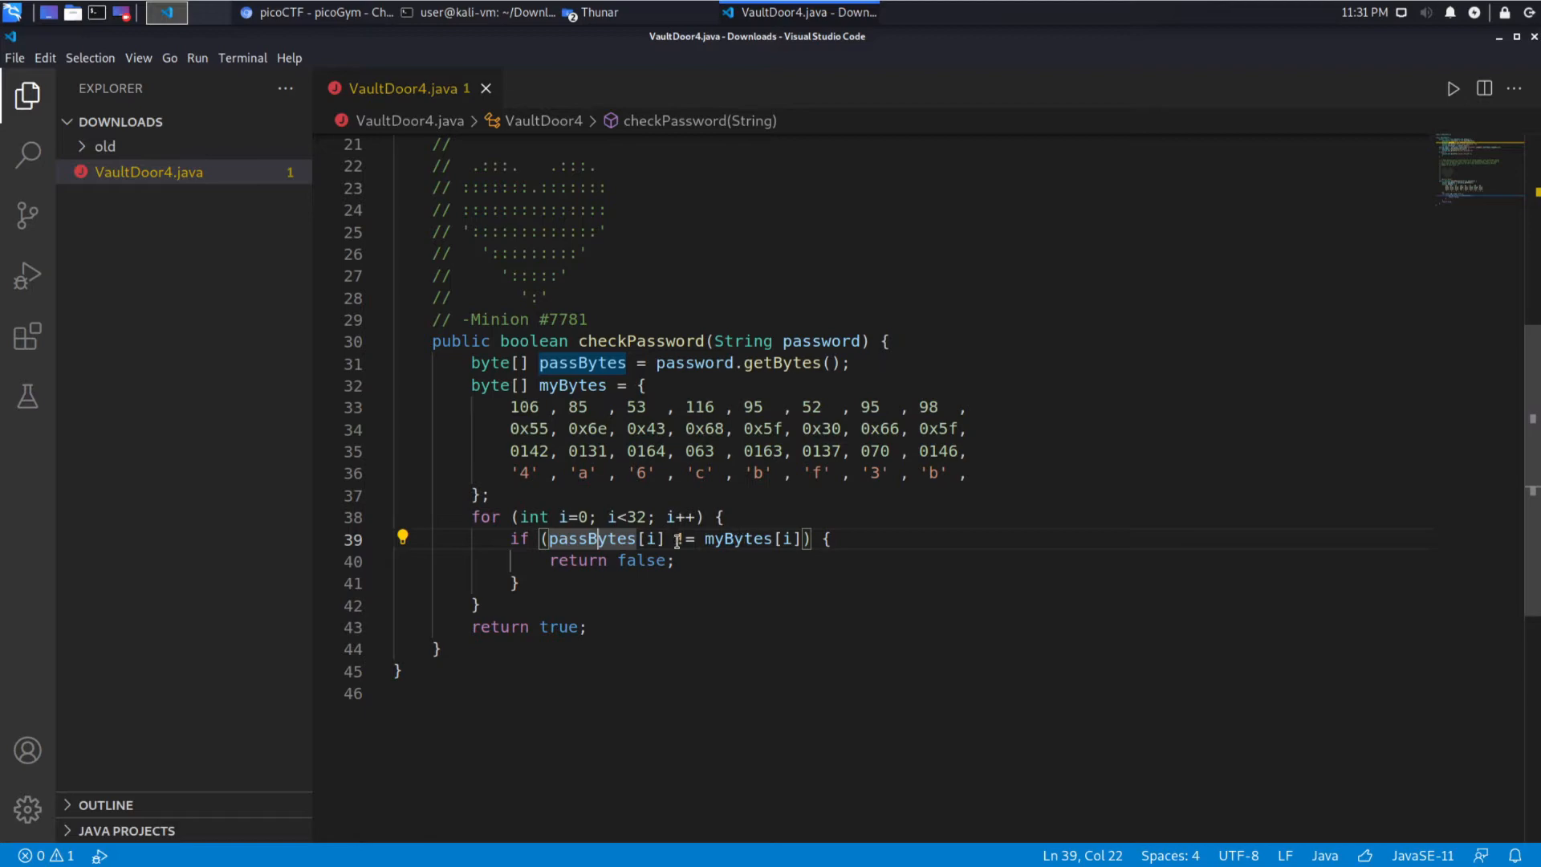
pyautogui.doubleClick(684, 540)
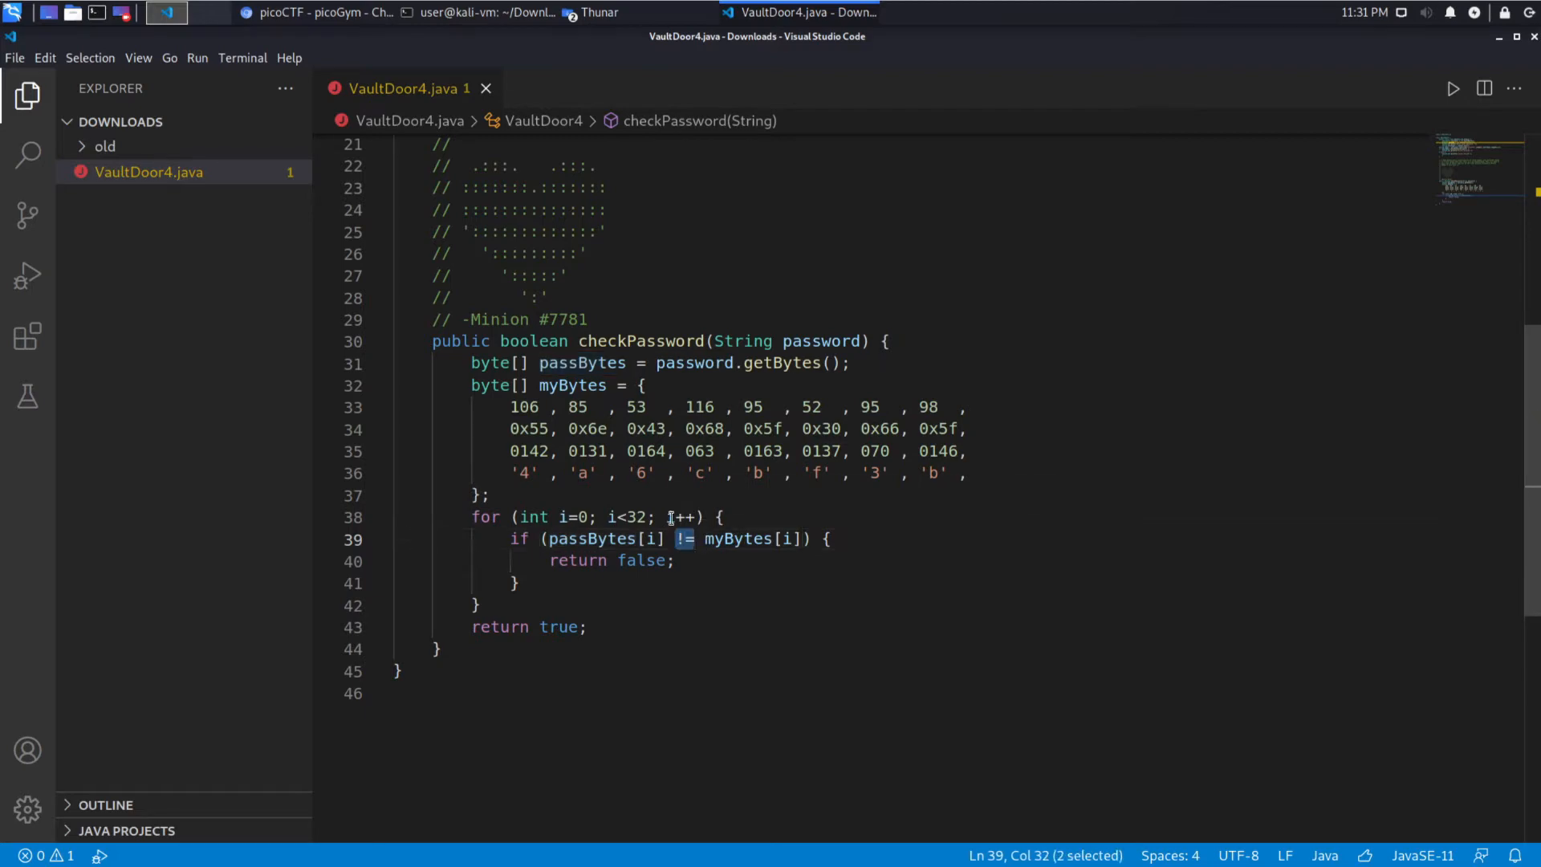
pyautogui.scroll(3)
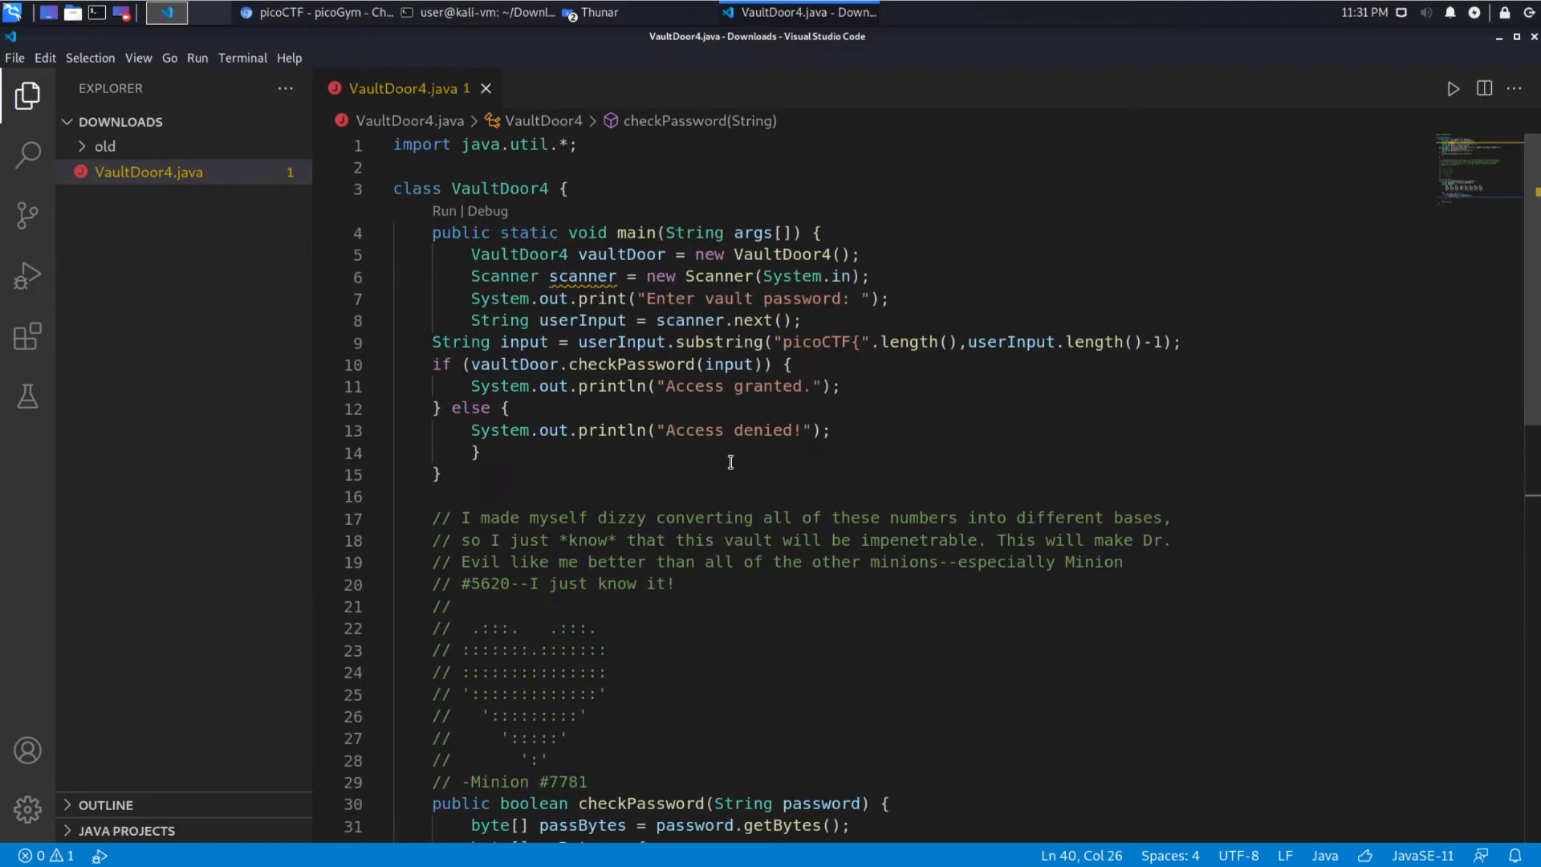
pyautogui.doubleClick(727, 430)
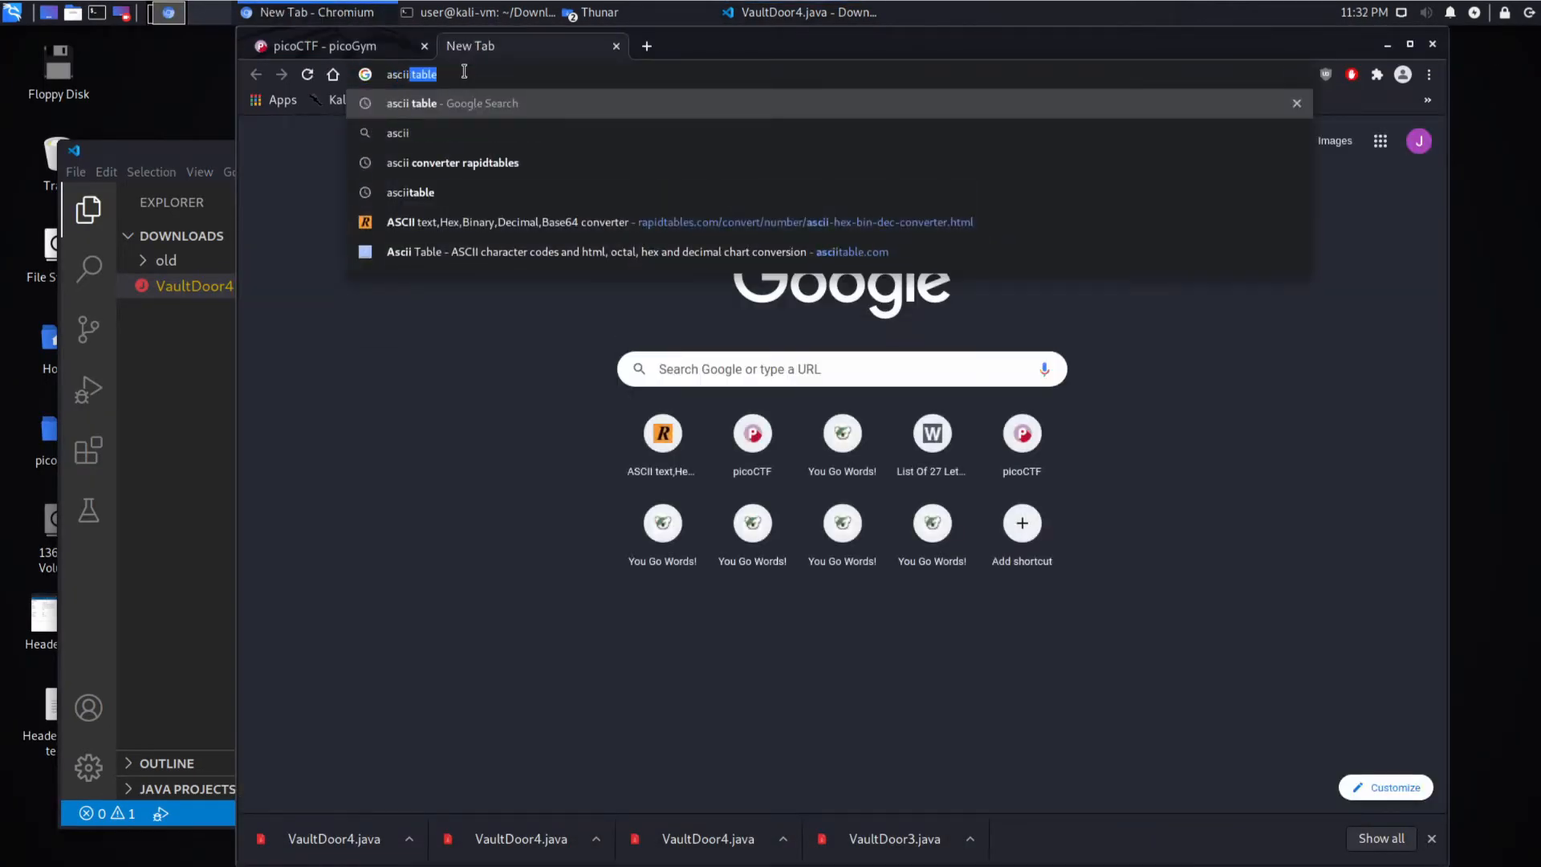
# Step: Search for 'ascii table' to reach the asciitable.com character code chart
pyautogui.click(603, 252)
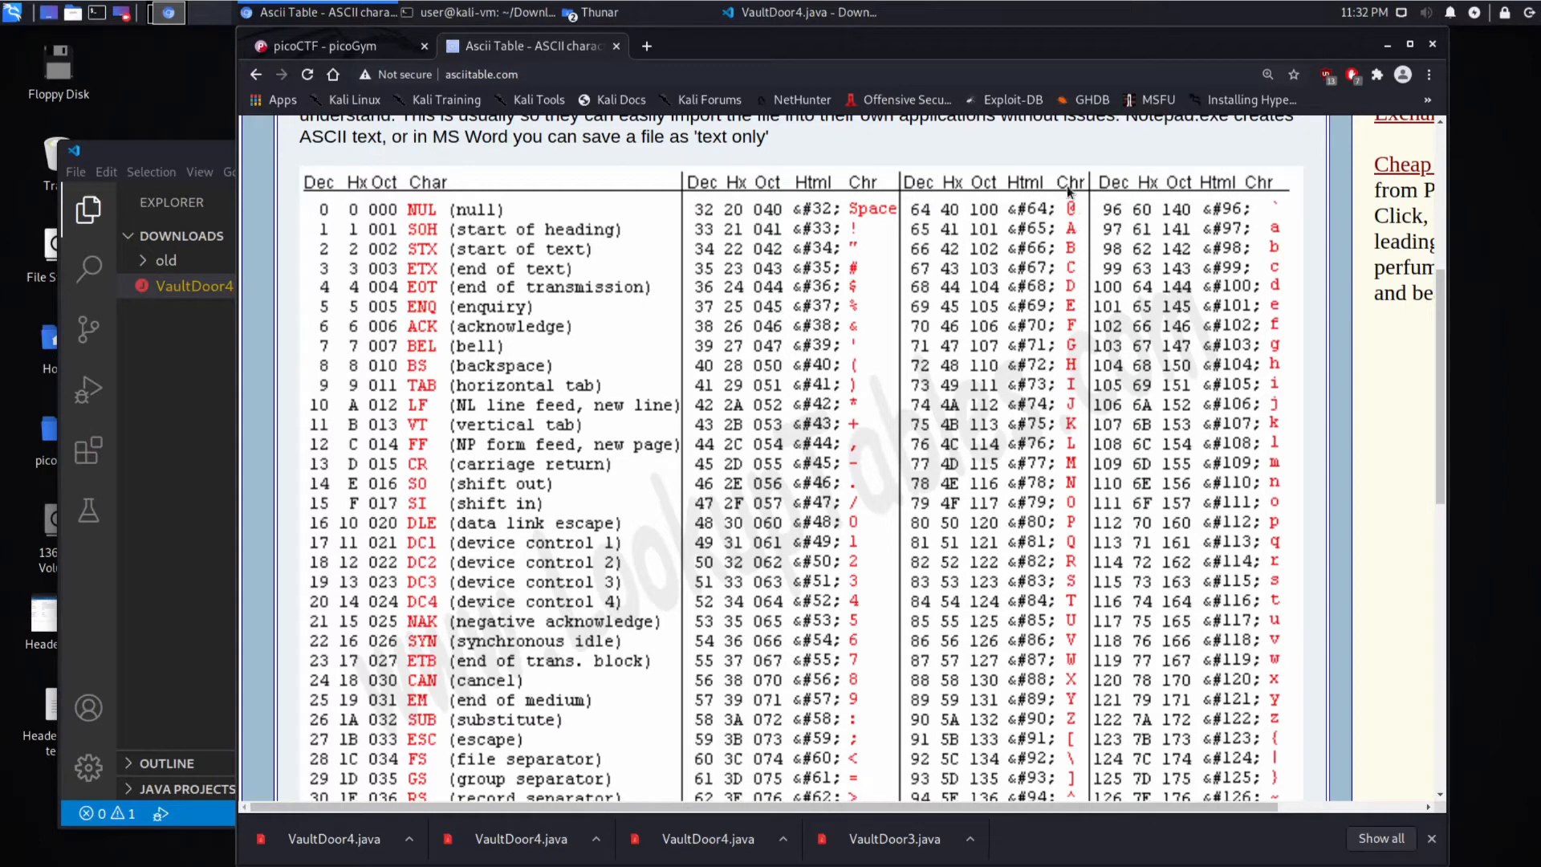
pyautogui.moveTo(1061, 162)
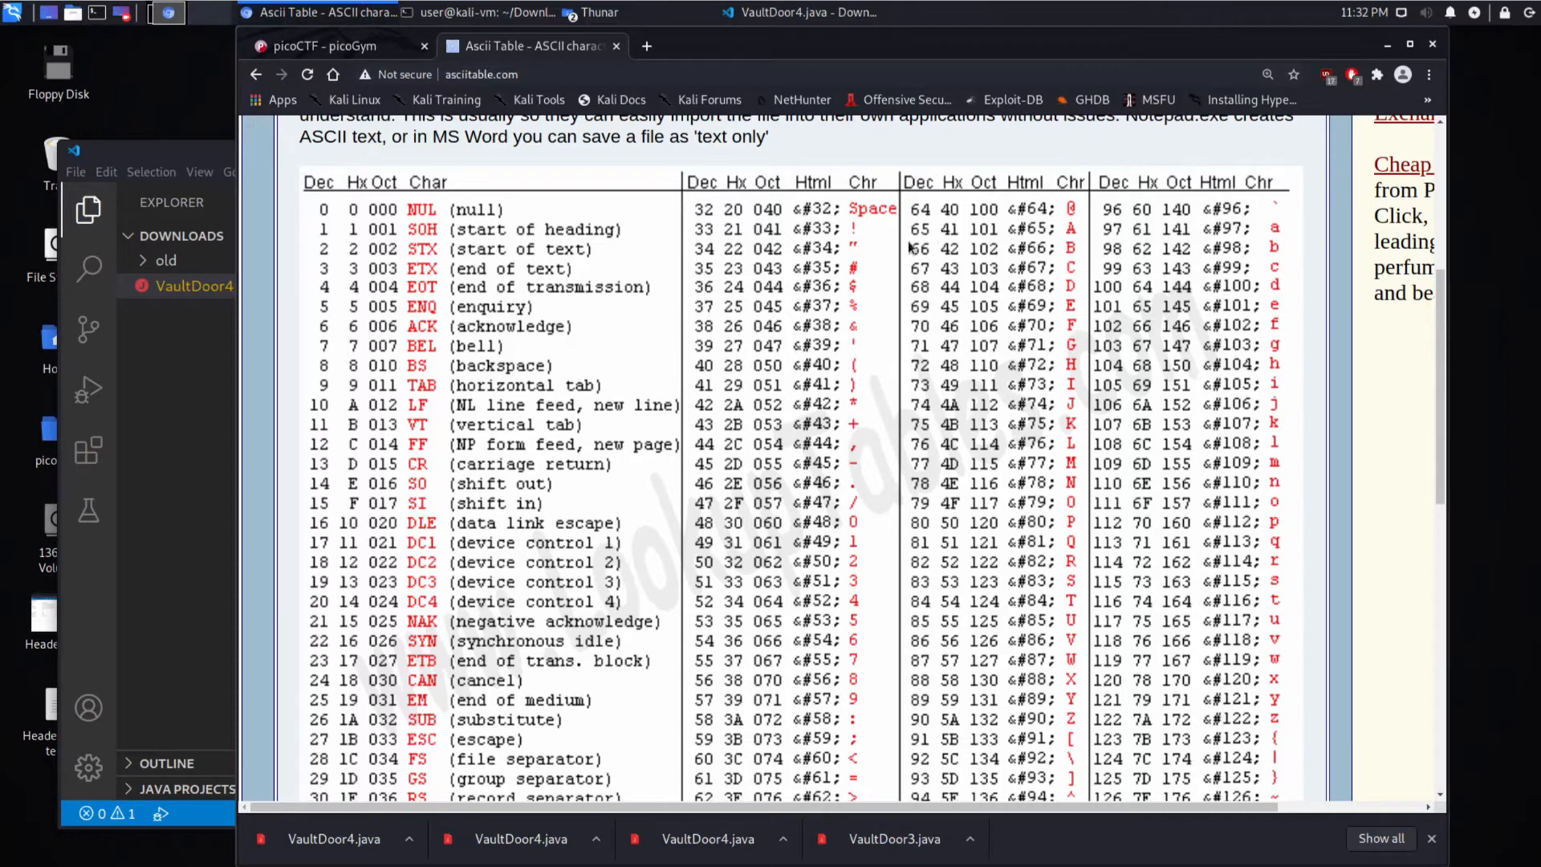
pyautogui.moveTo(952, 239)
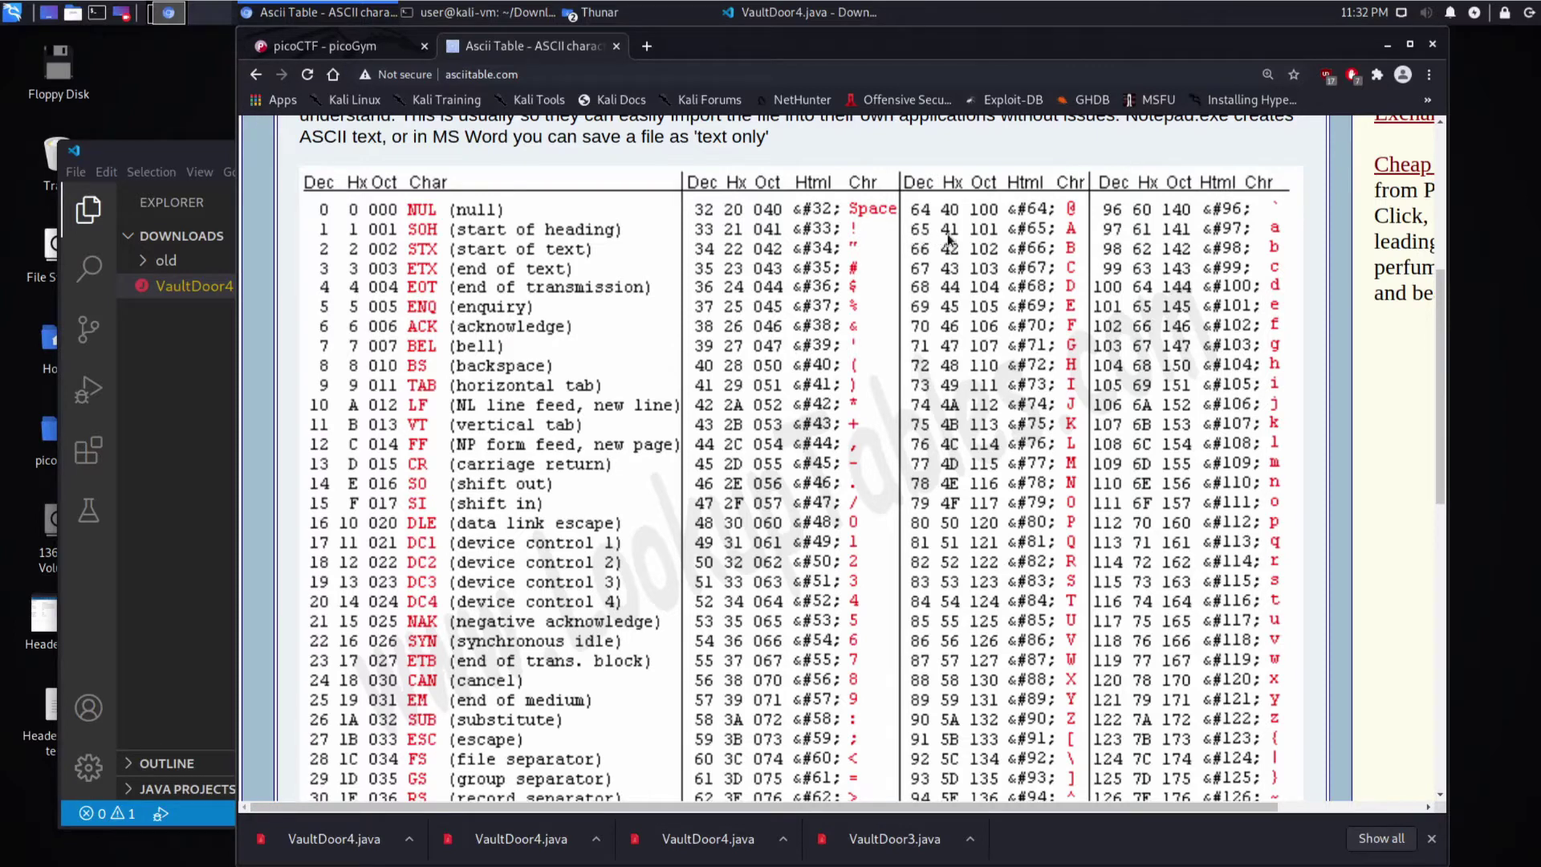
pyautogui.moveTo(992, 241)
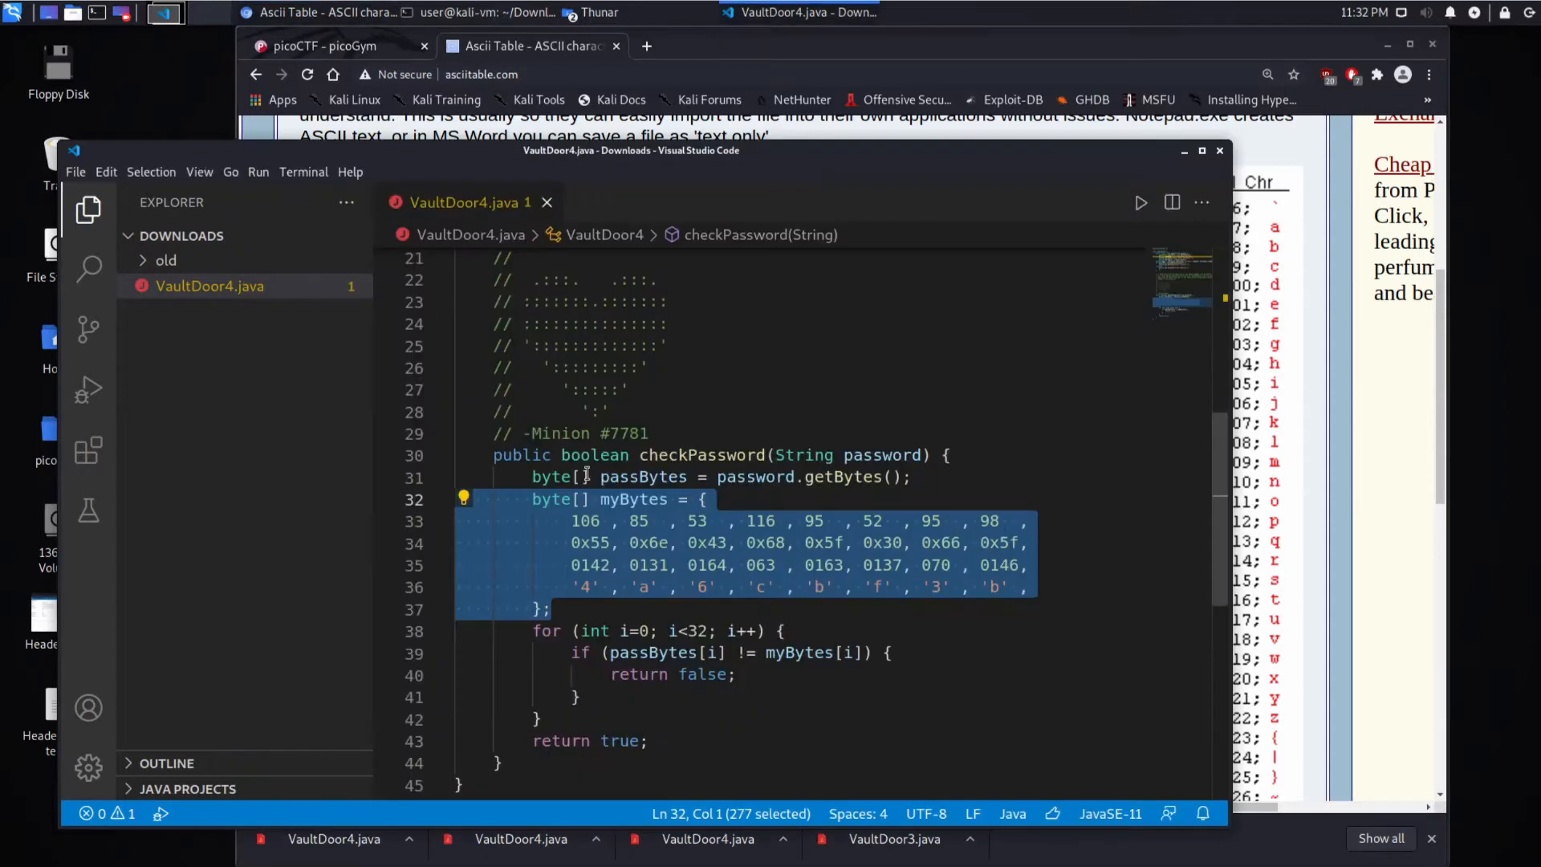
pyautogui.moveTo(794, 158)
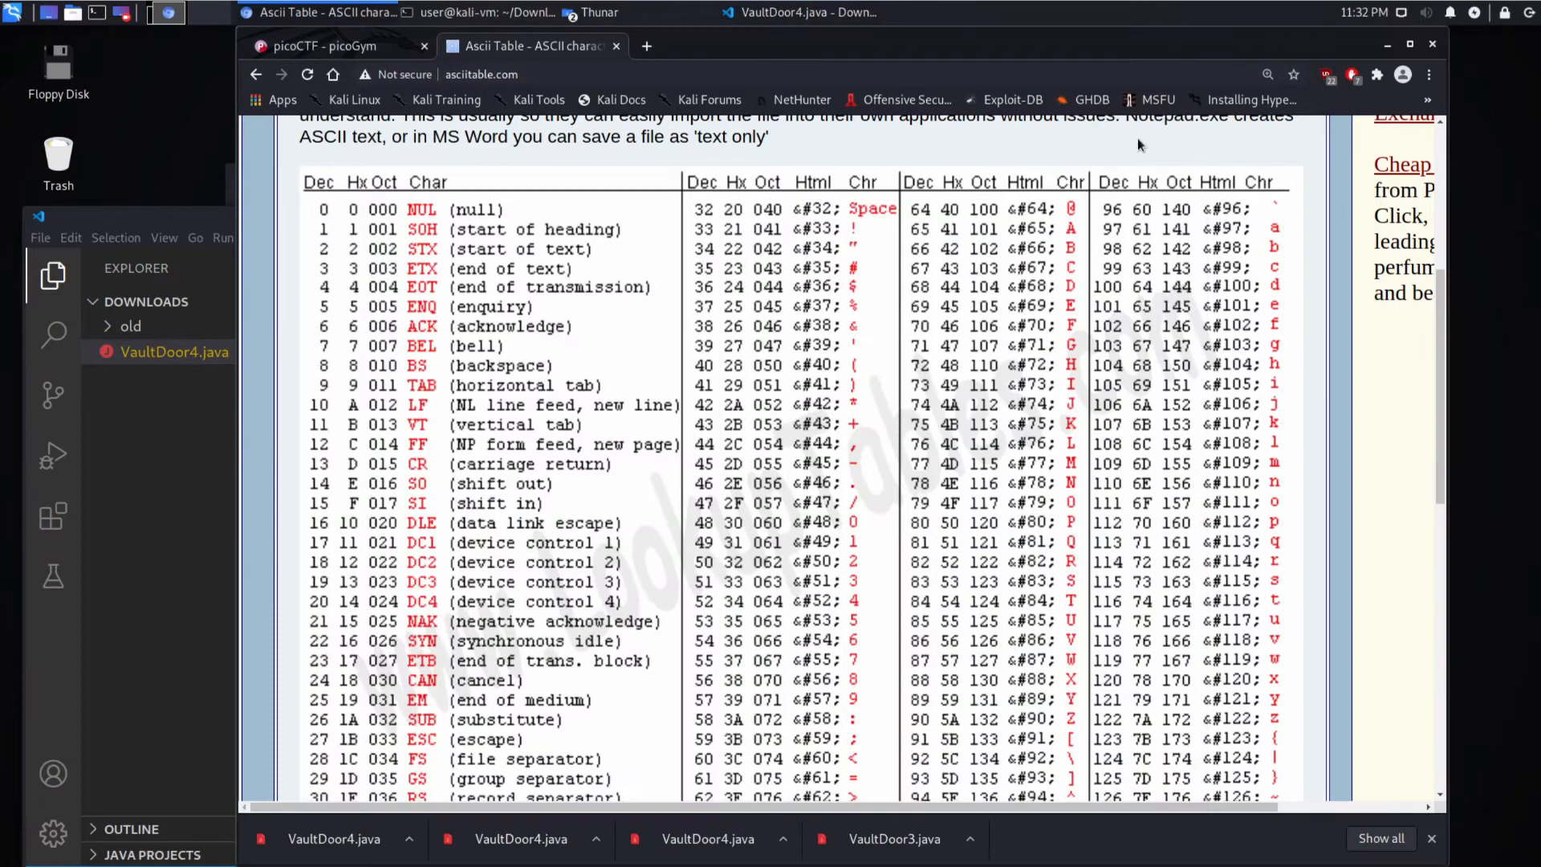
pyautogui.moveTo(1140, 406)
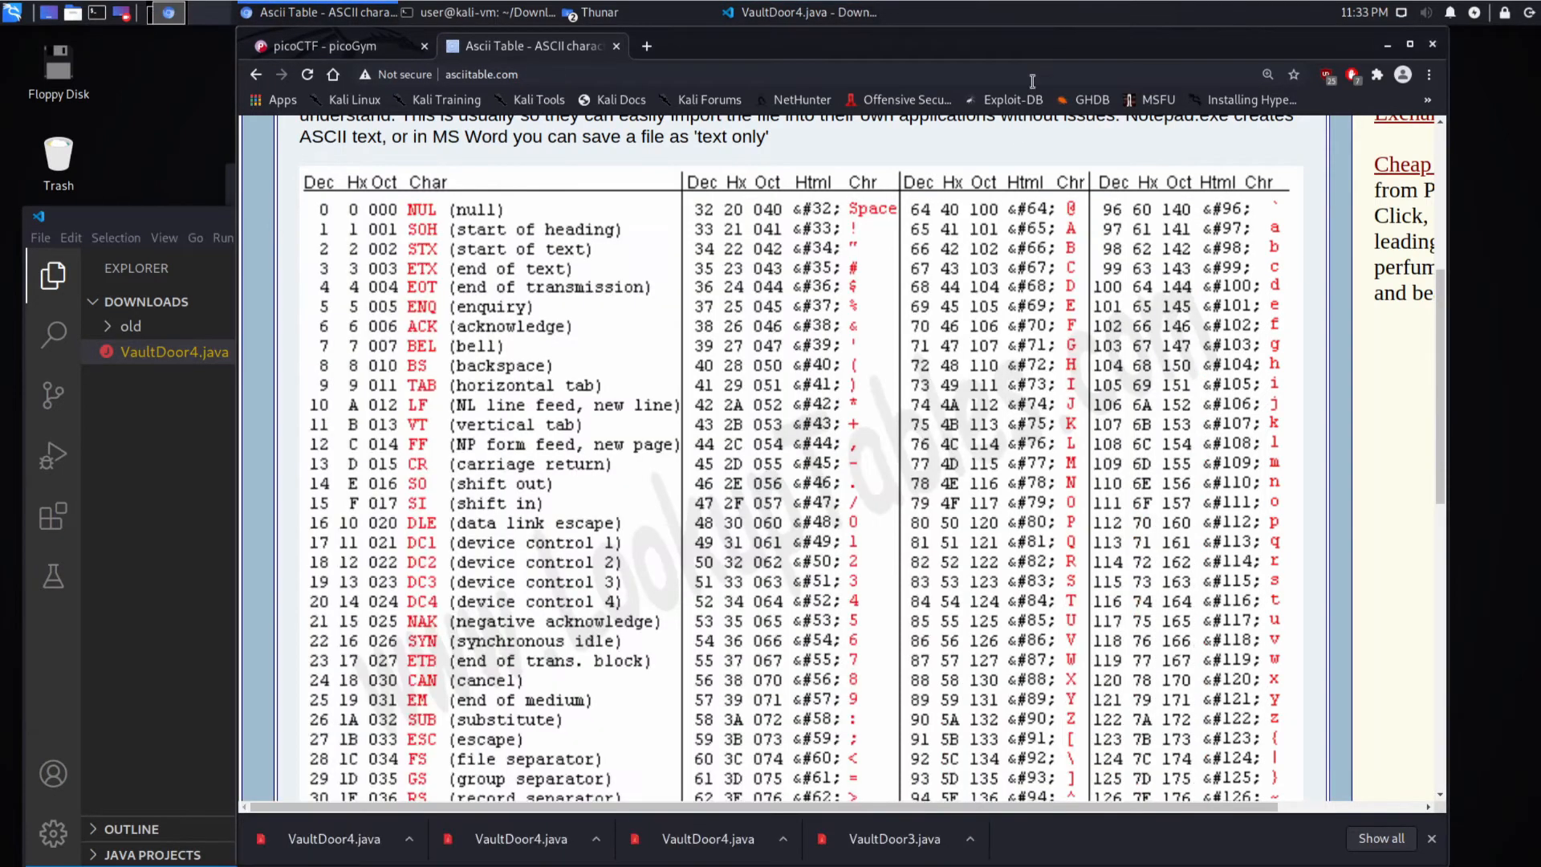
pyautogui.moveTo(774, 385)
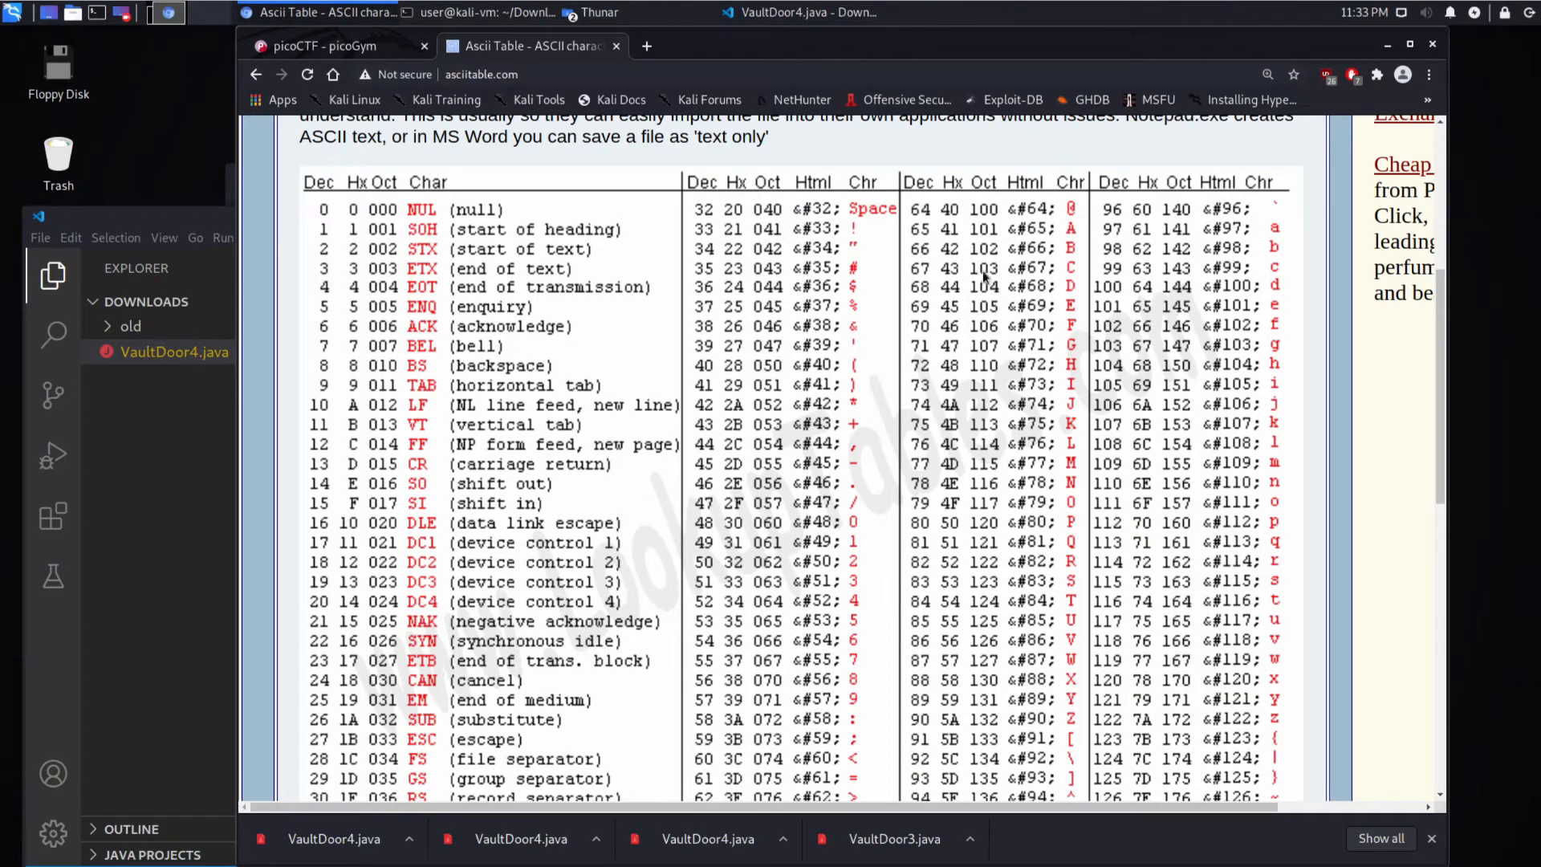
pyautogui.moveTo(952, 621)
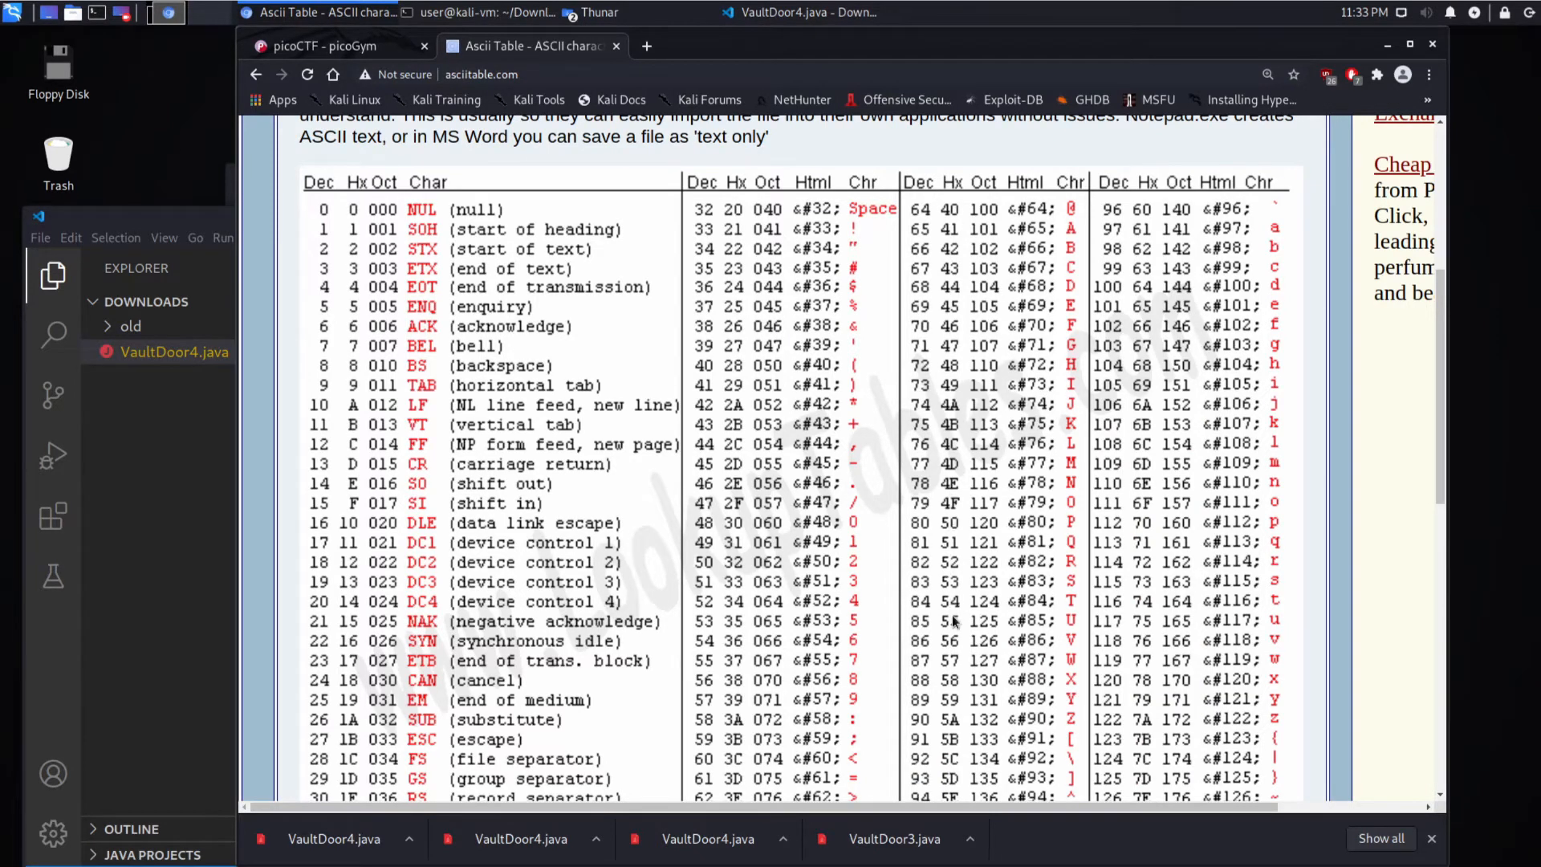
pyautogui.moveTo(707, 552)
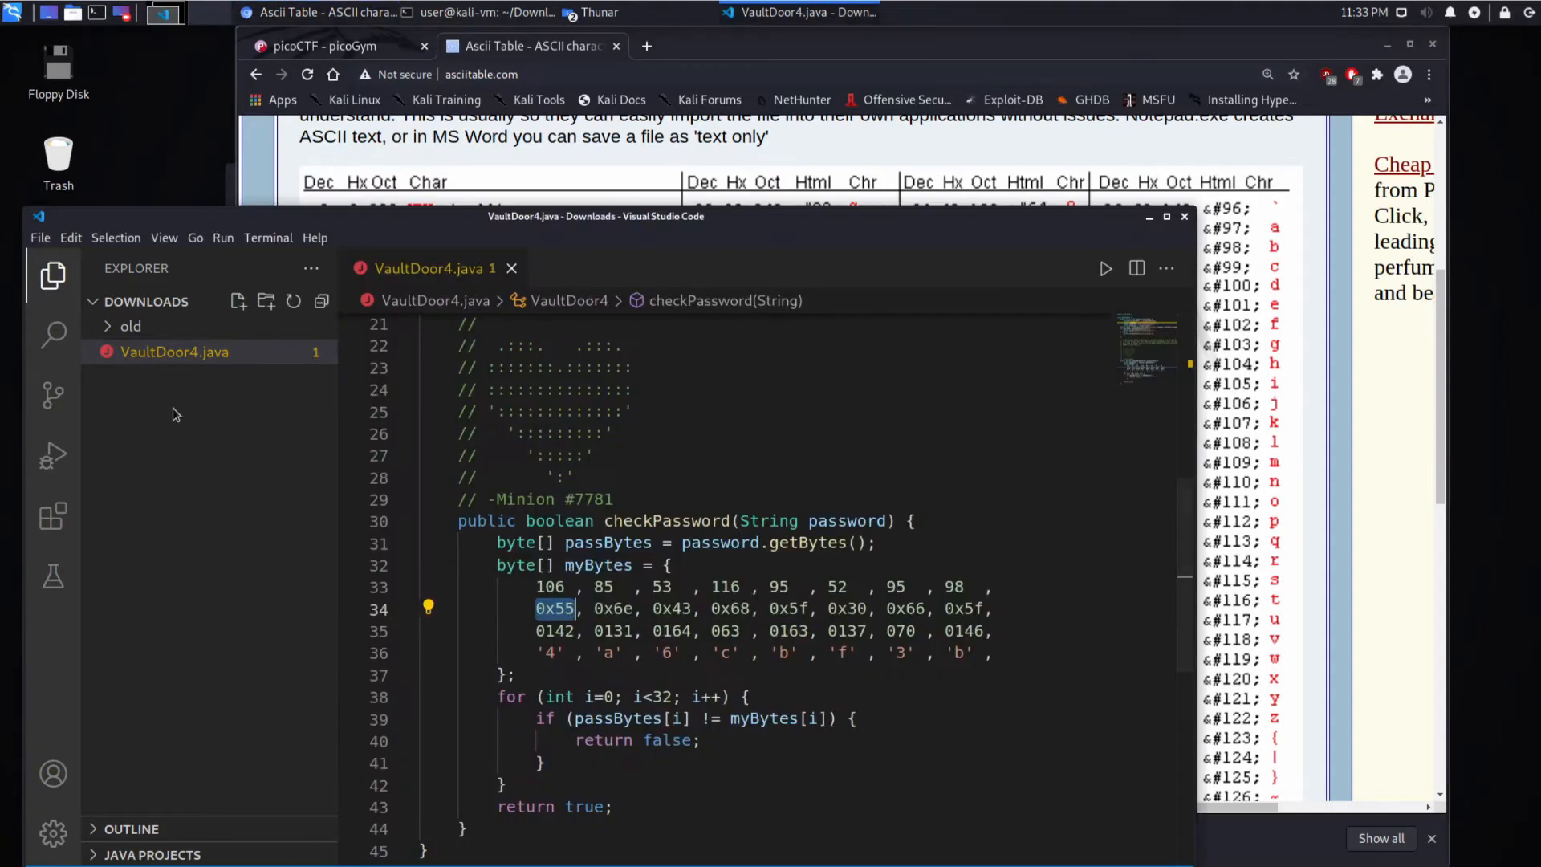
# Step: Create DoorCracker.java in the Downloads folder with a class and main method
pyautogui.rightClick(175, 414)
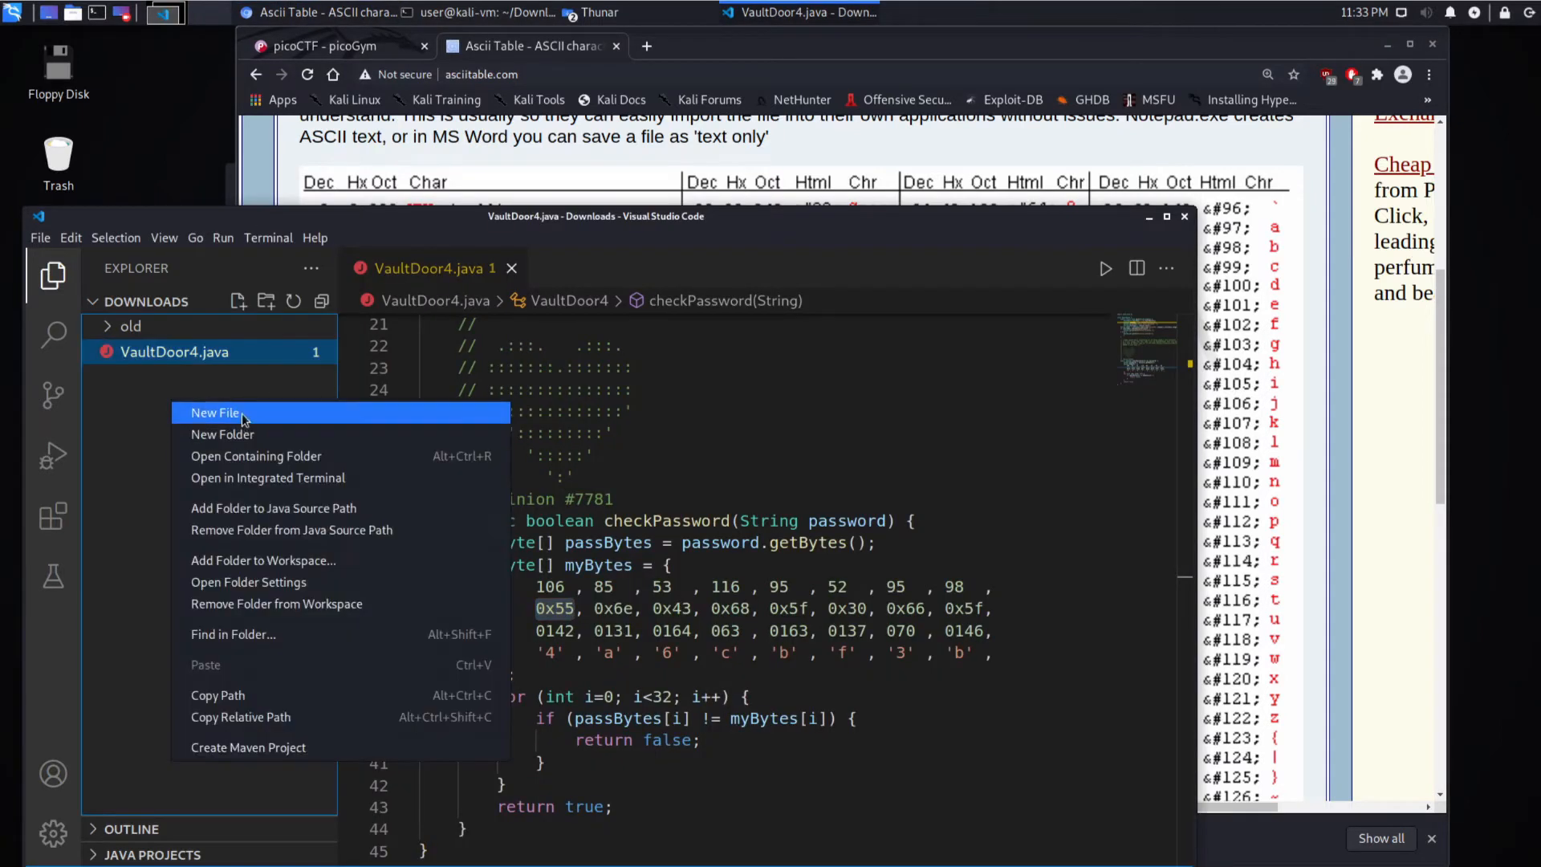
pyautogui.click(215, 412)
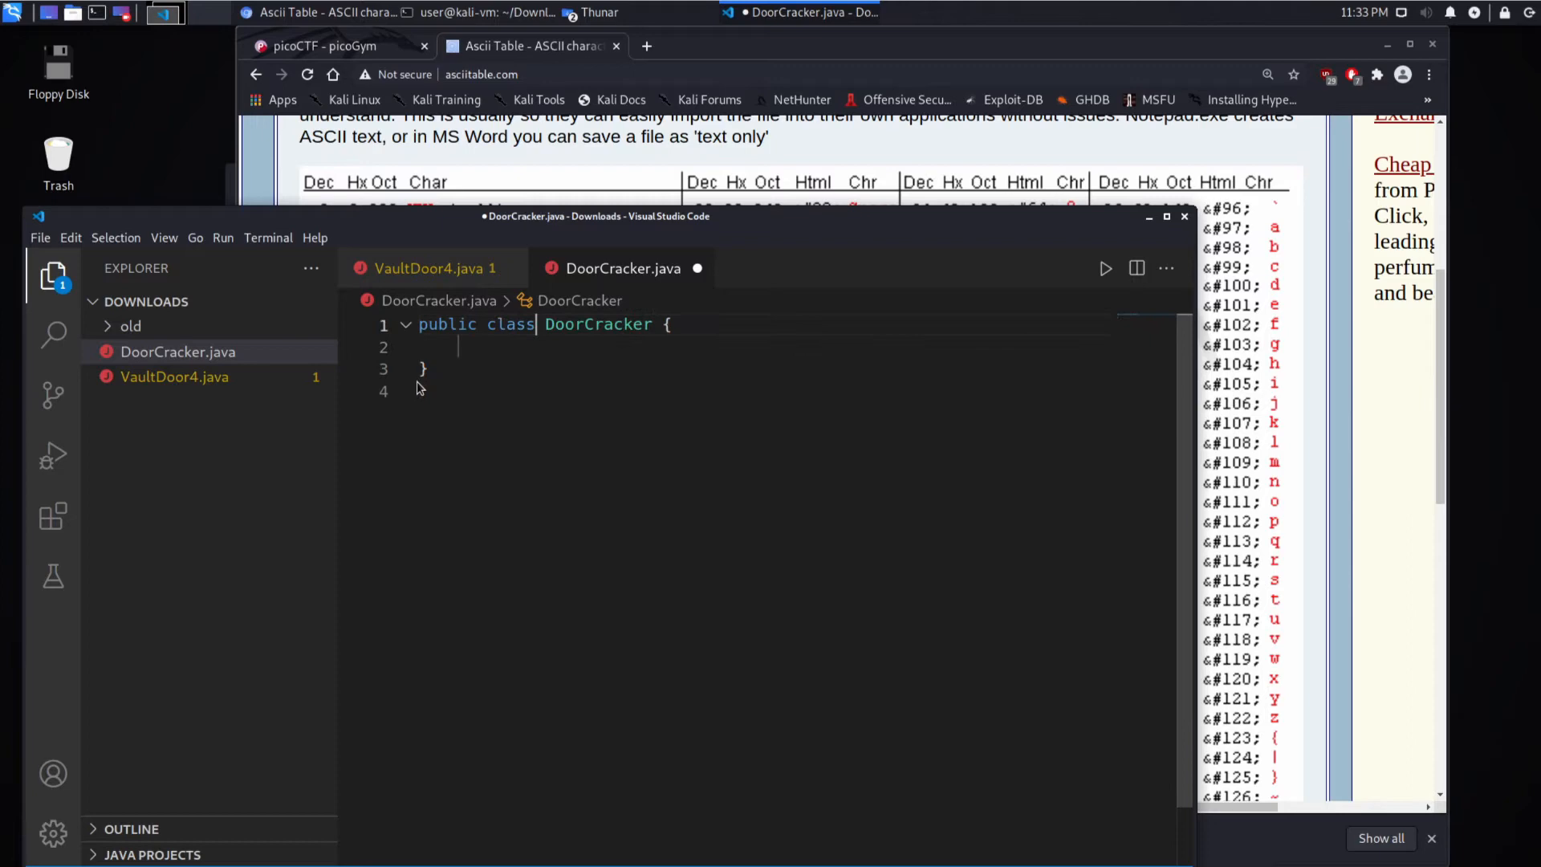
pyautogui.write('main(String[] args) {')
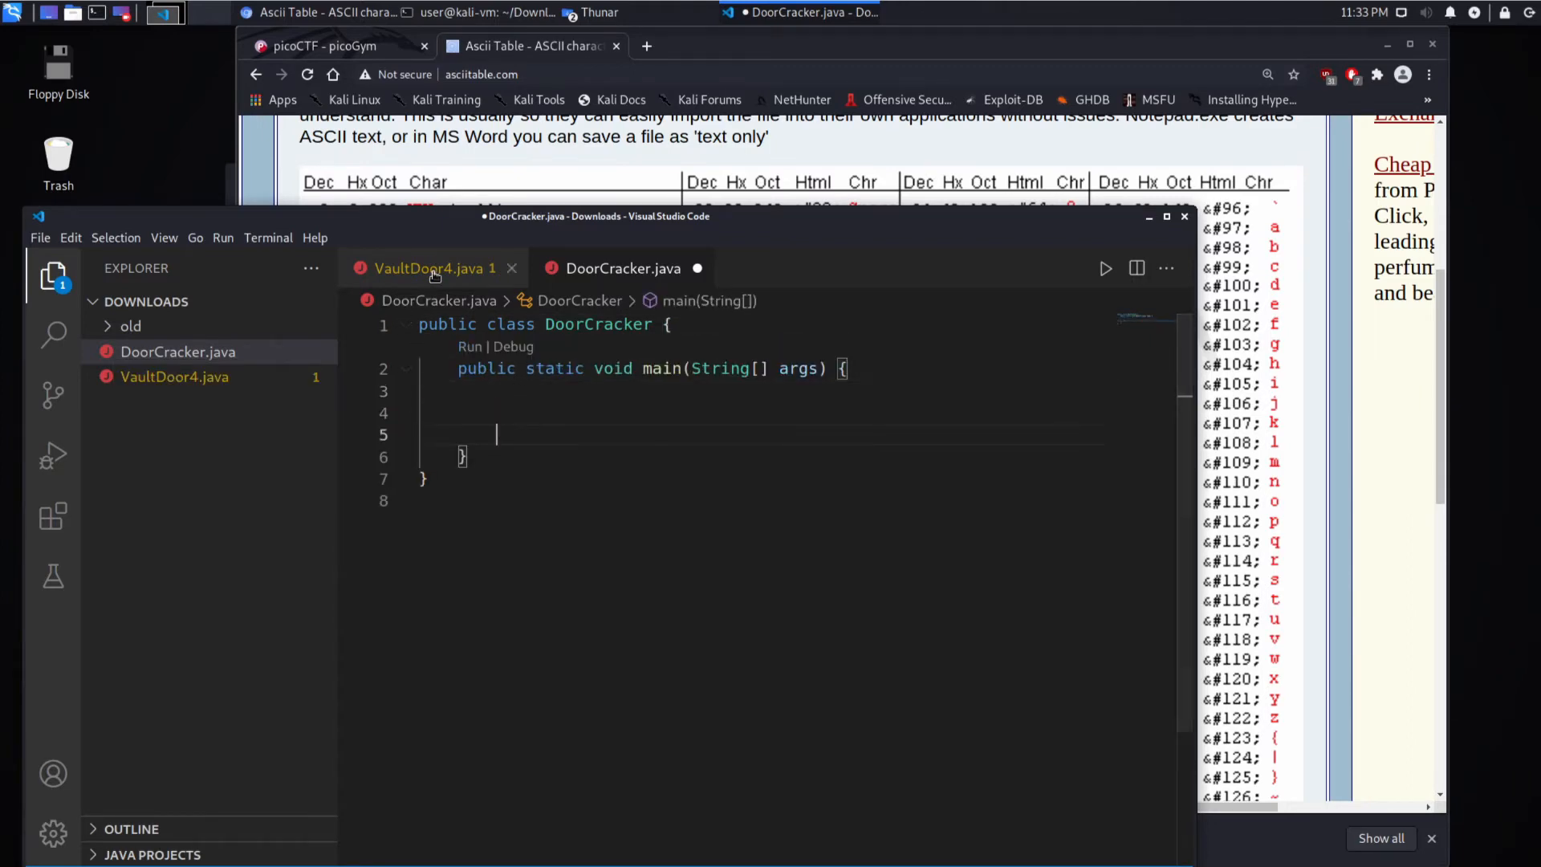
# Step: Copy the myBytes array from VaultDoor4.java into main and begin a 'bit =' note
pyautogui.click(432, 268)
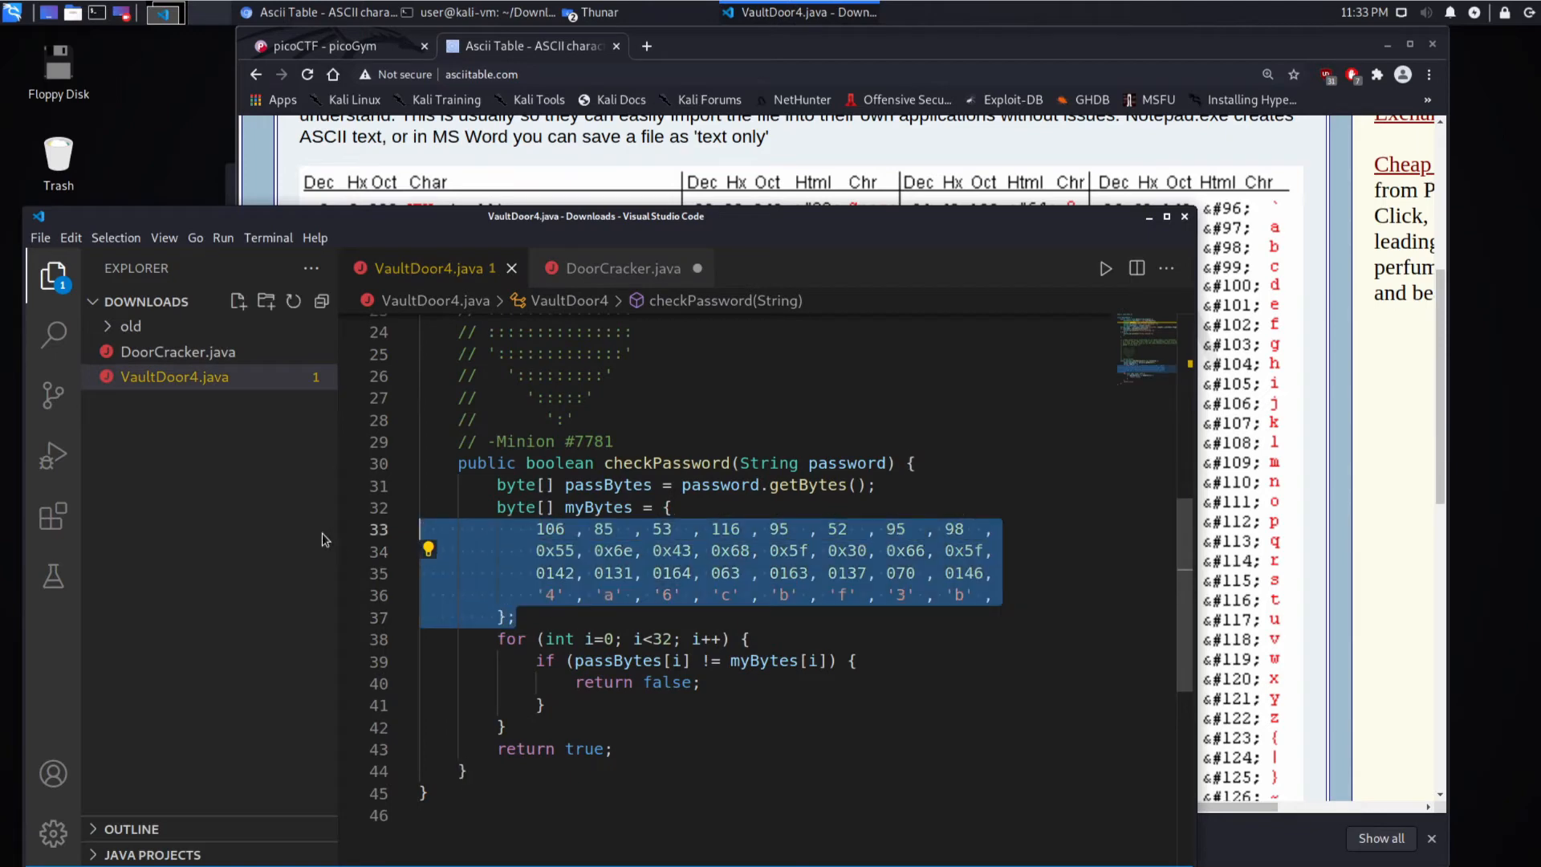
pyautogui.click(623, 269)
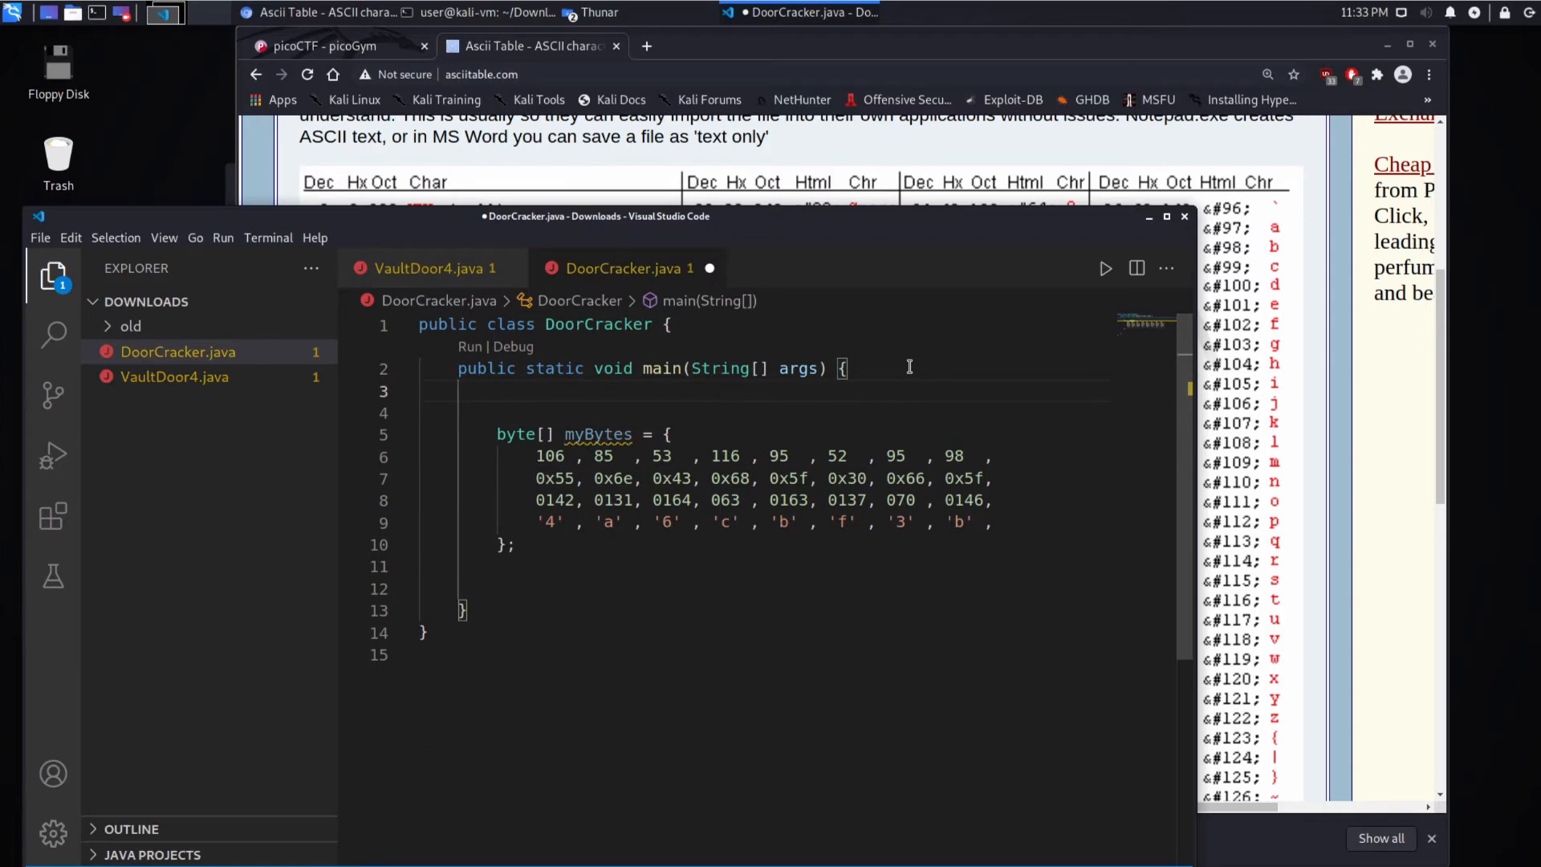
pyautogui.click(496, 392)
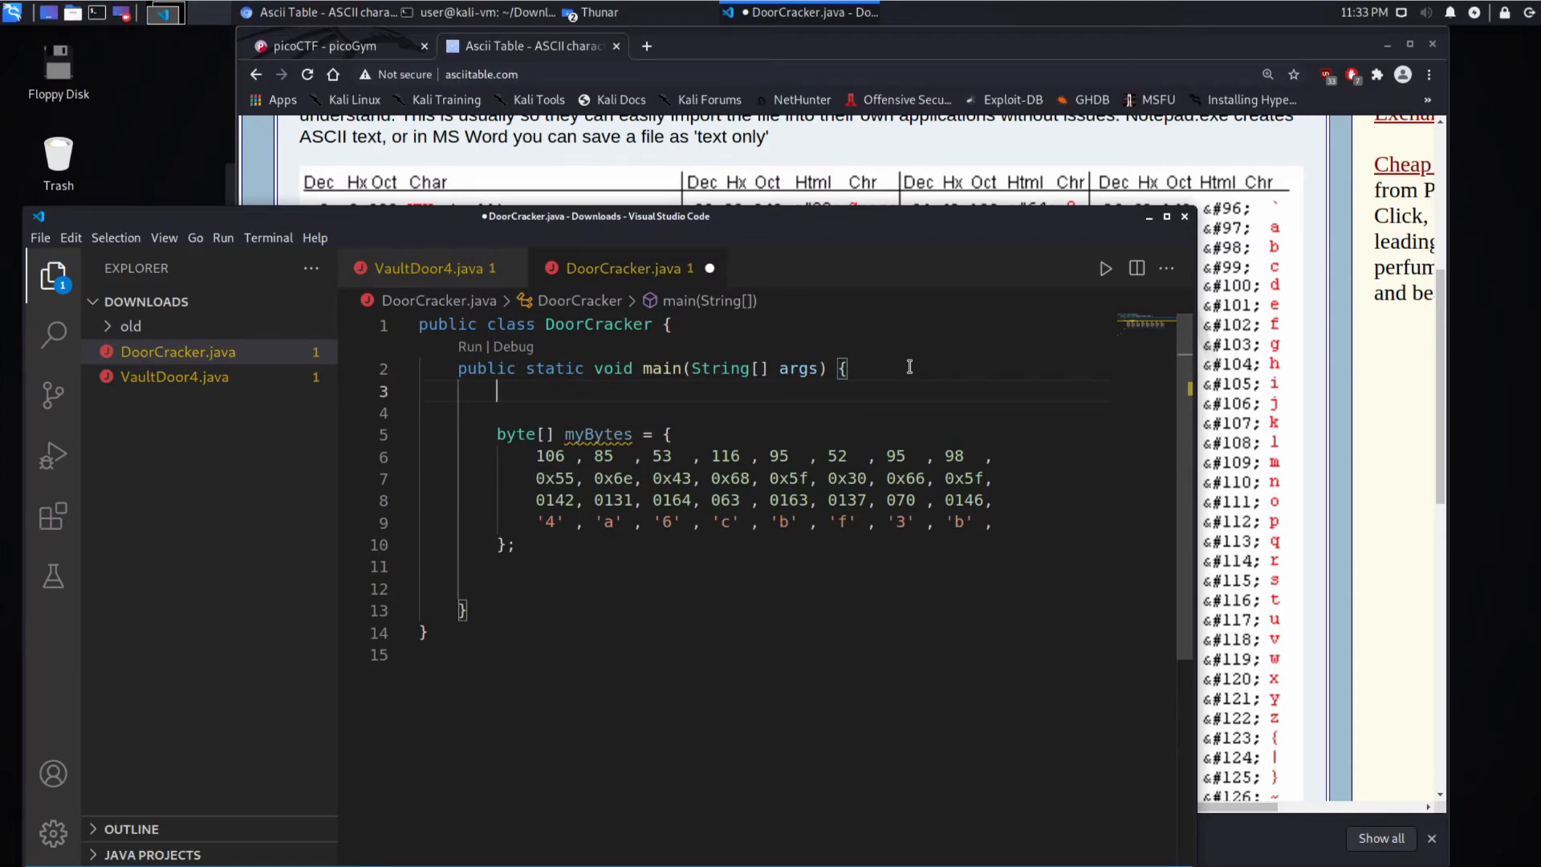
pyautogui.write('bit =')
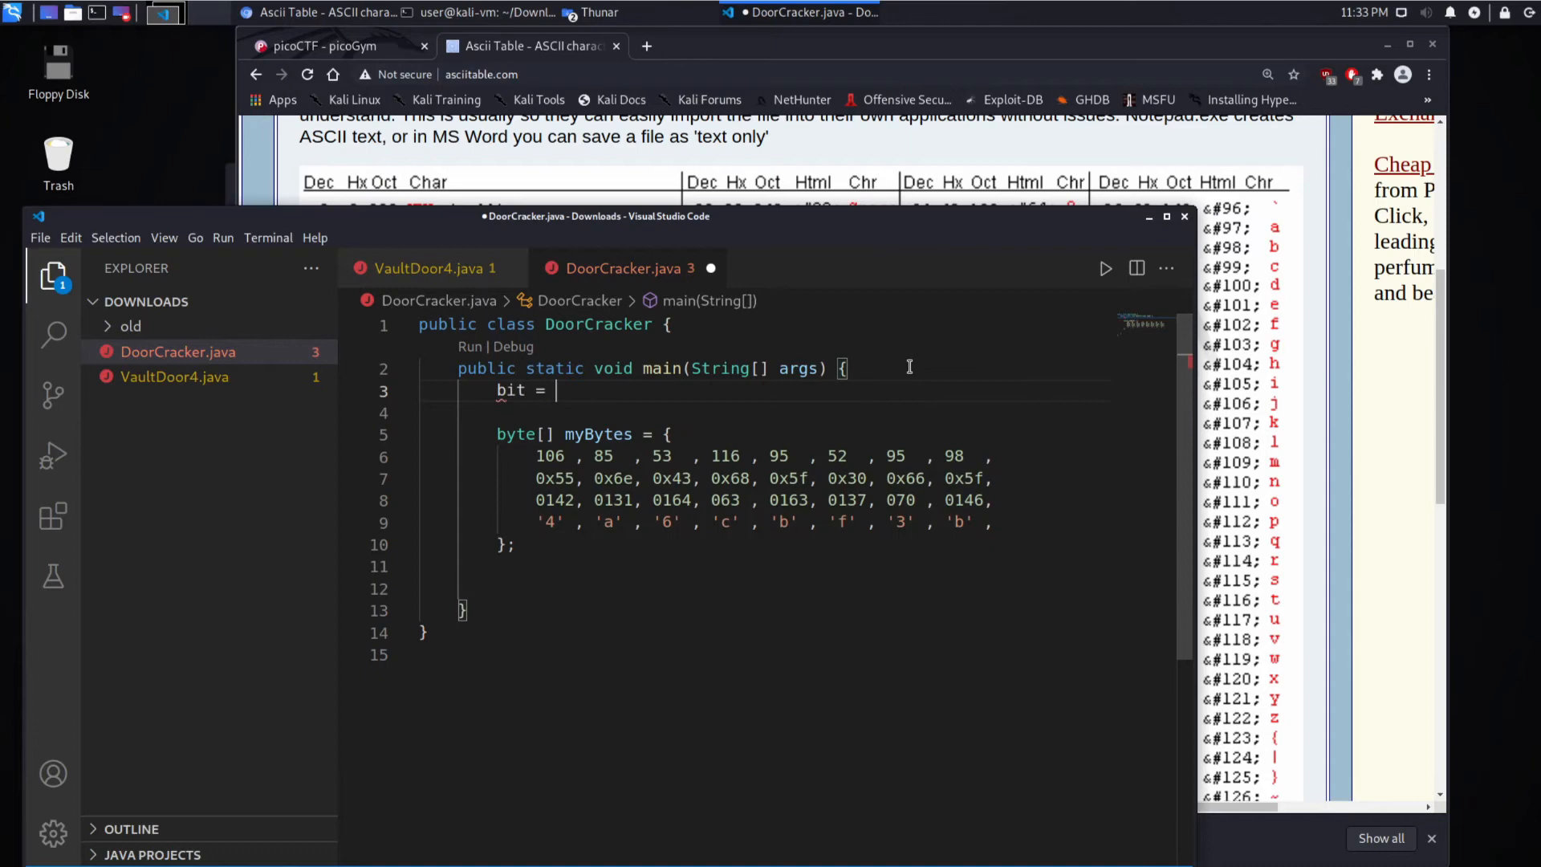
# Step: Write comments '// bit = 0/1' and '// byte = 8bits' above the array, leaving room below
pyautogui.write('0/1')
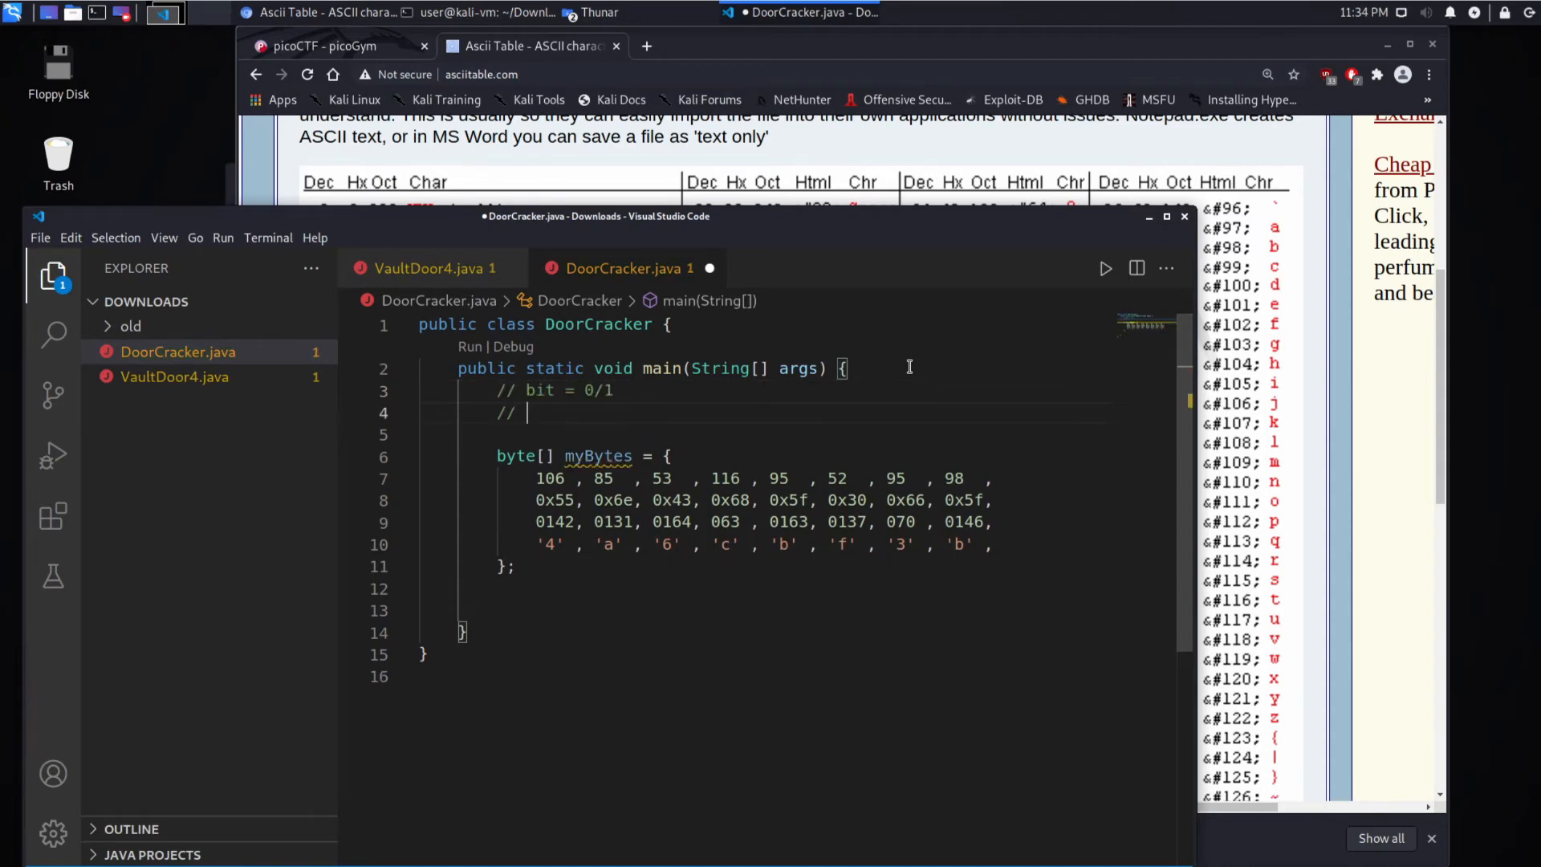
pyautogui.write('byte = 8')
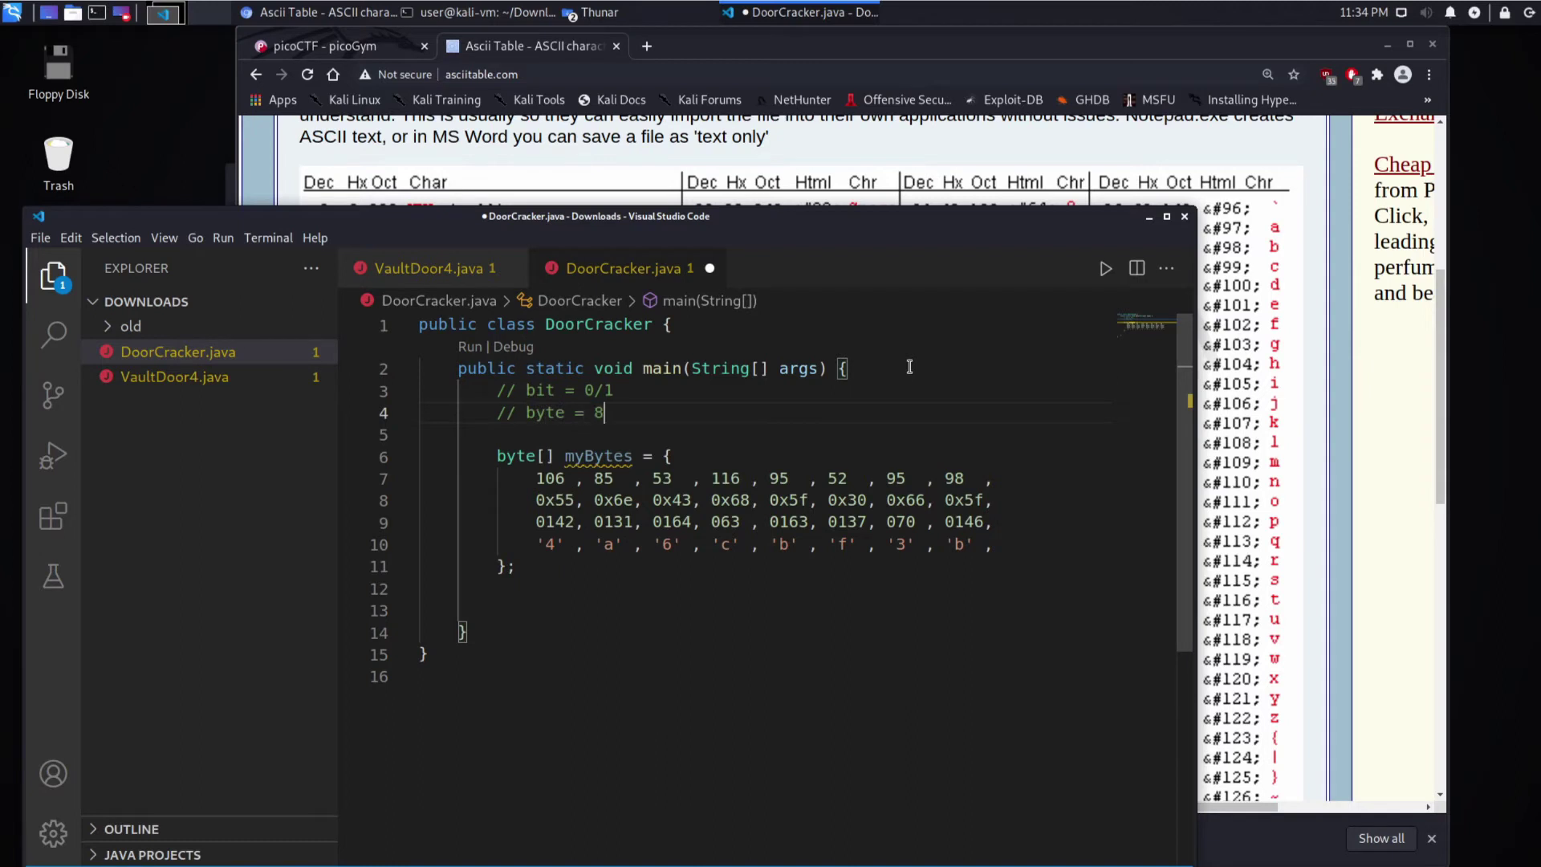
pyautogui.write('bits')
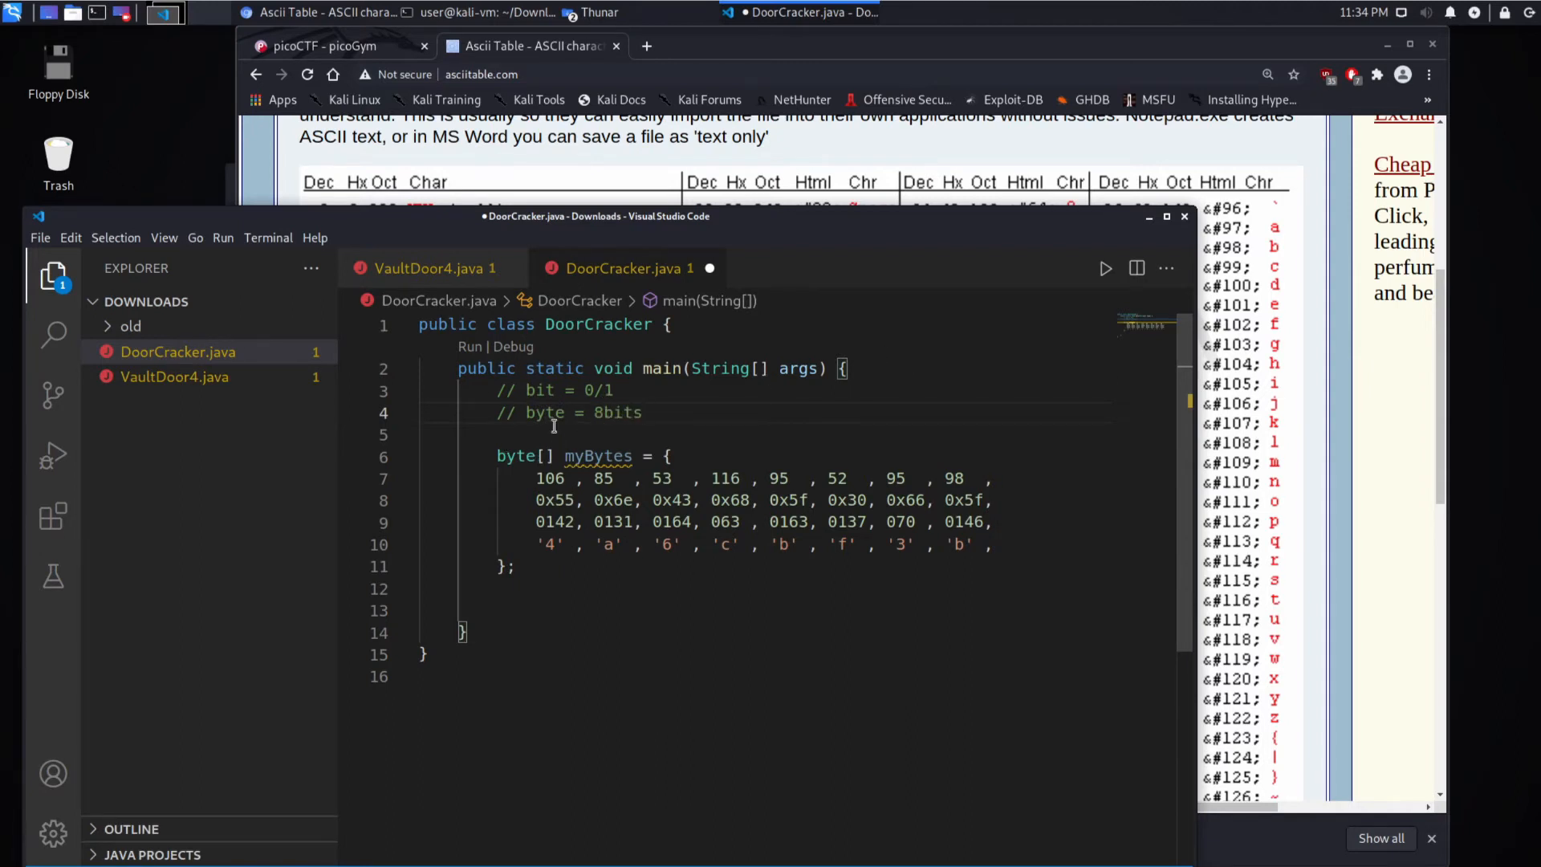
pyautogui.doubleClick(544, 412)
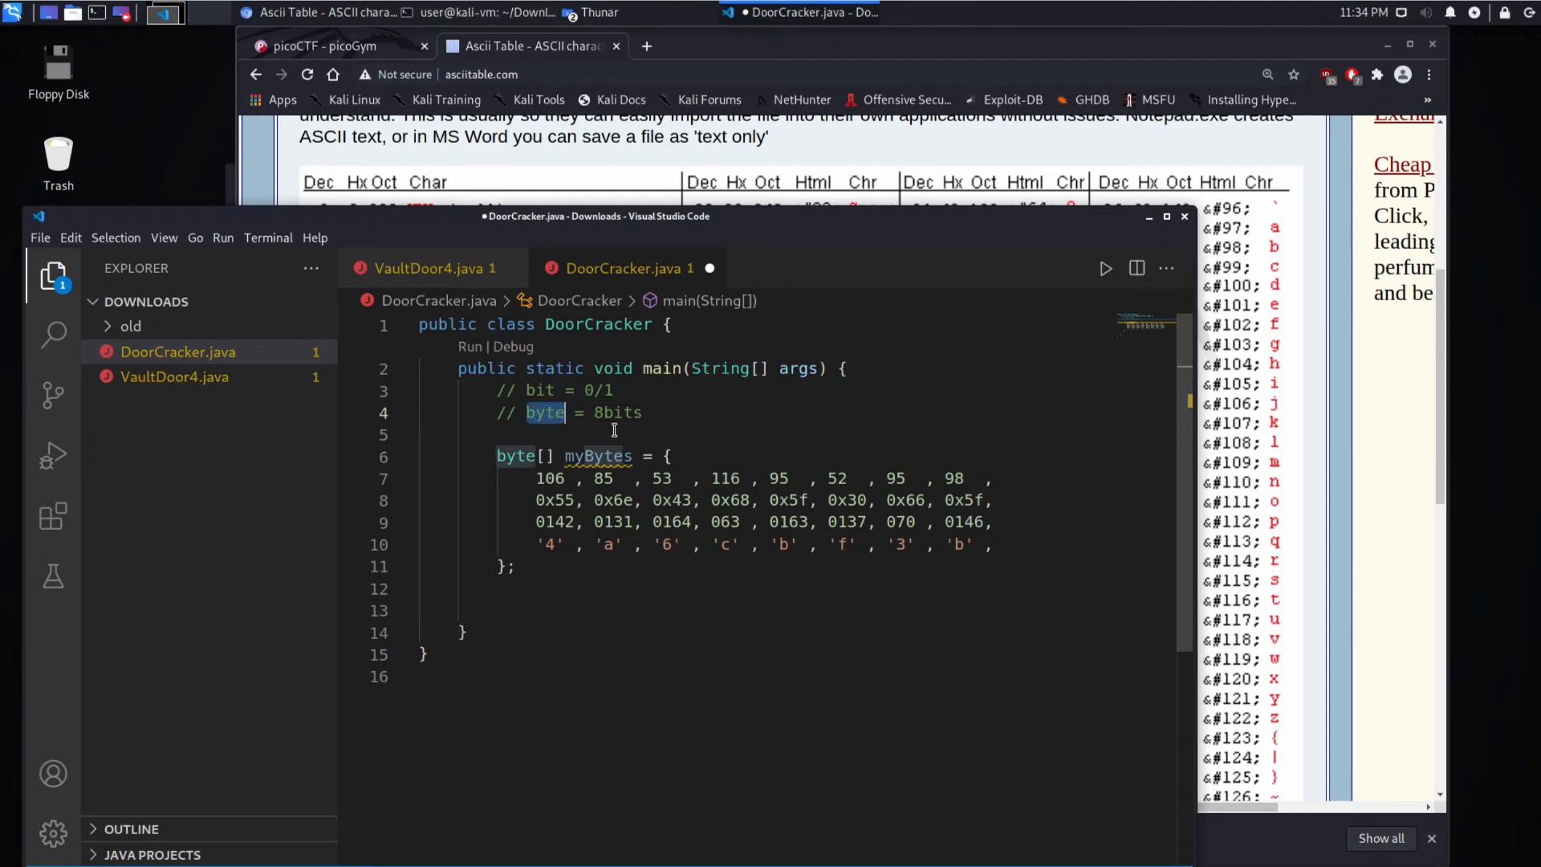
pyautogui.click(657, 412)
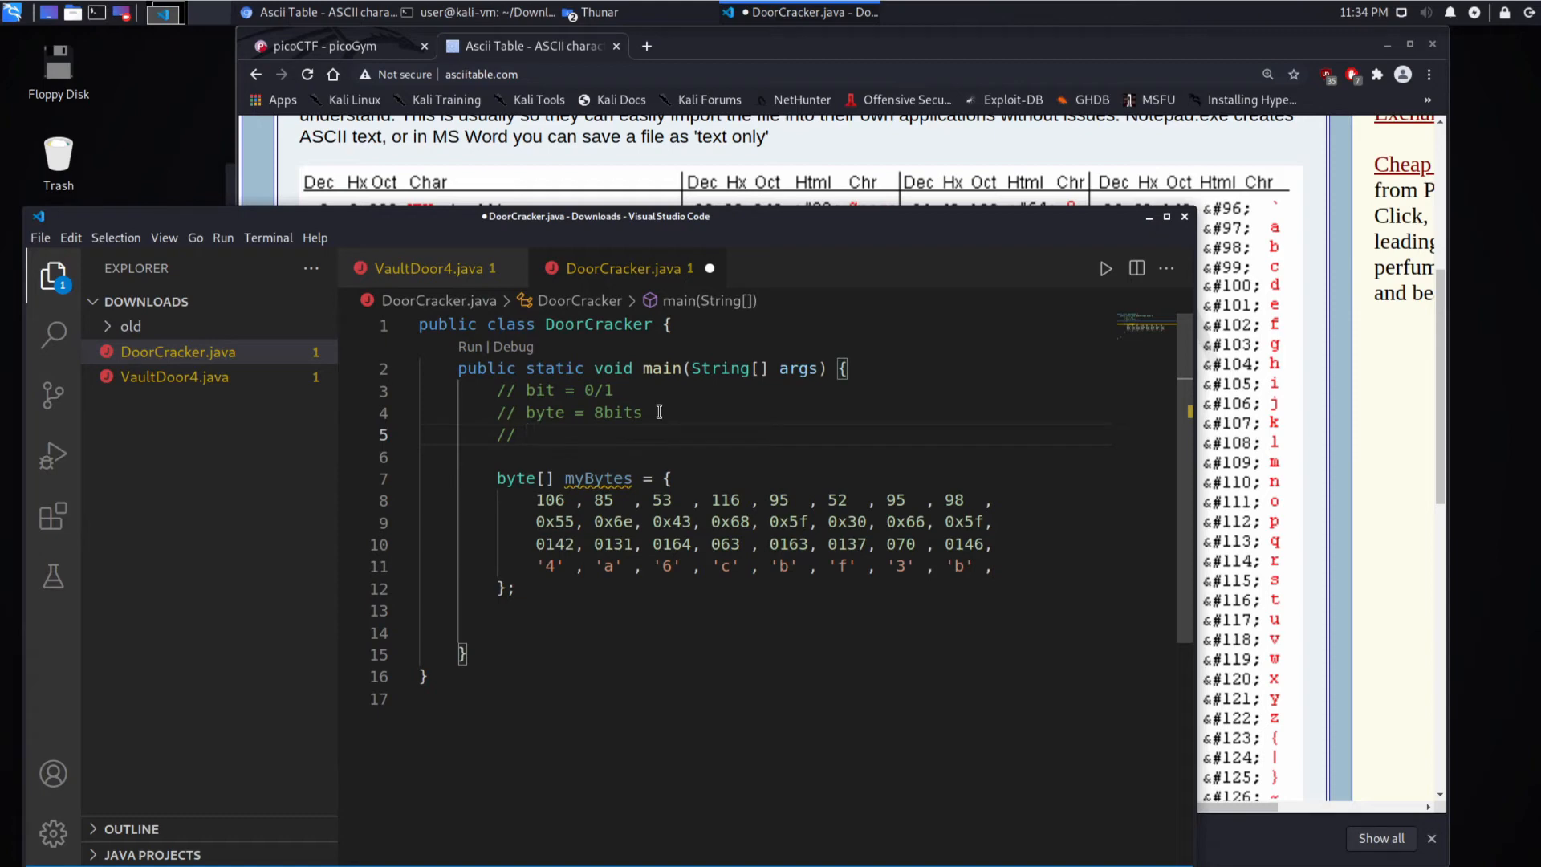
pyautogui.click(528, 500)
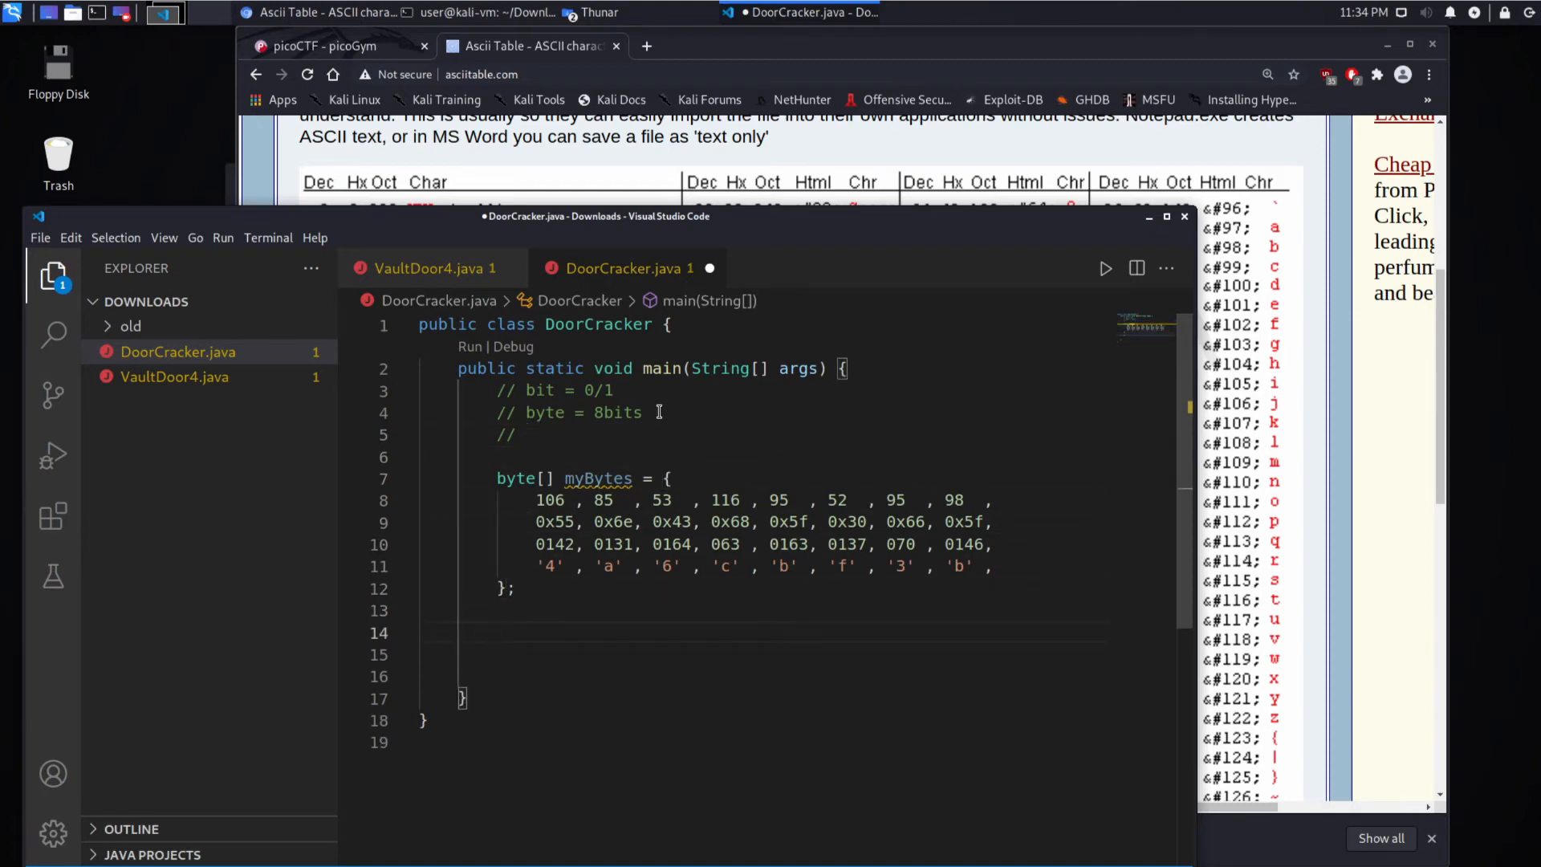
# Step: Add a for-each loop over the bytes and rename myBytes to pwBytes in both places
pyautogui.write('for (byte b : myBytes) {')
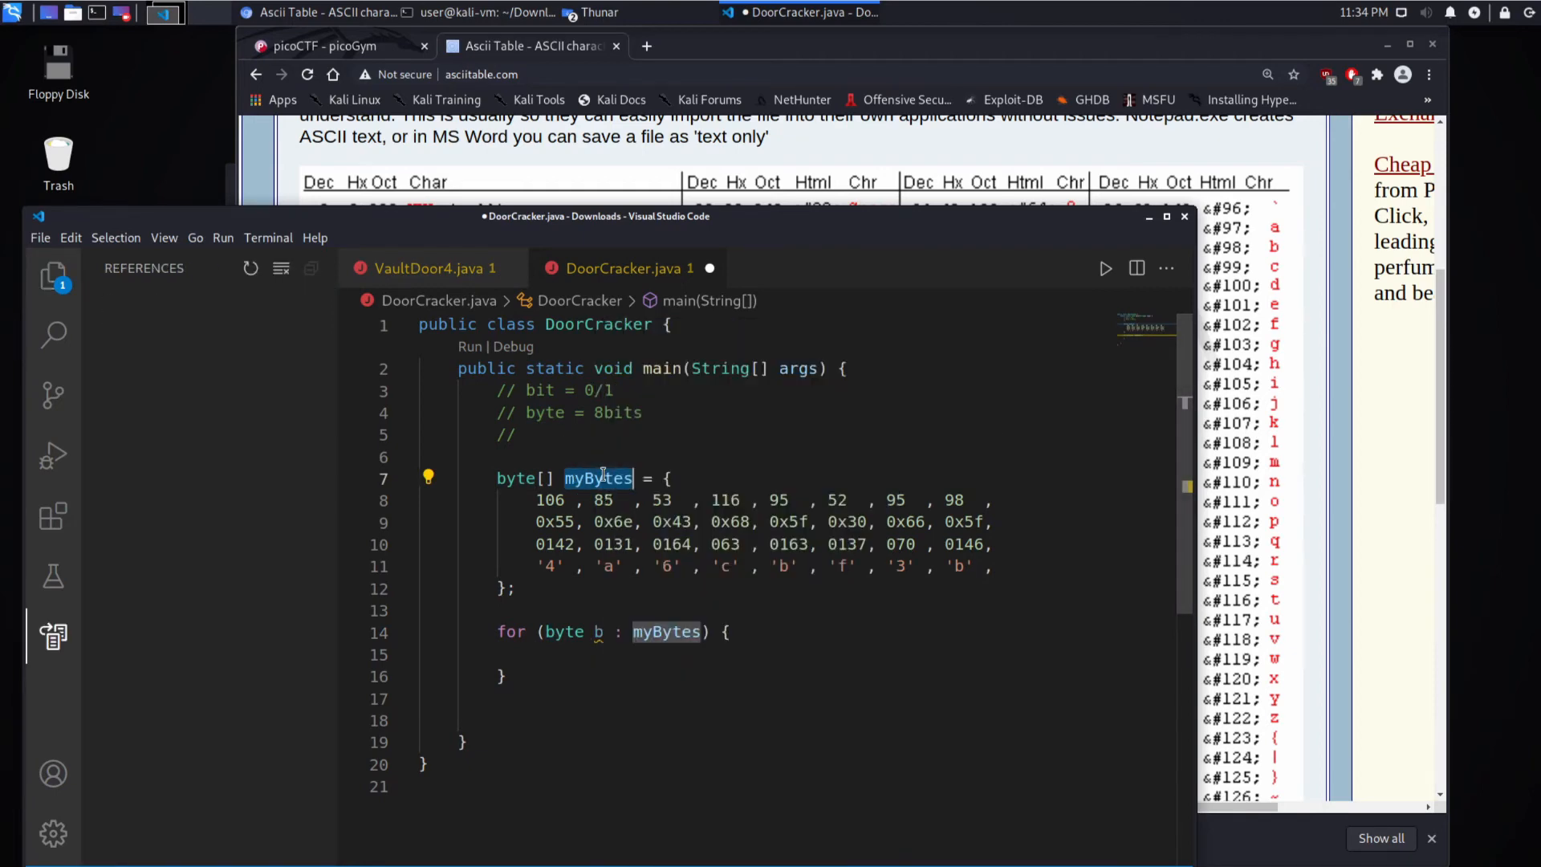
pyautogui.rightClick(597, 479)
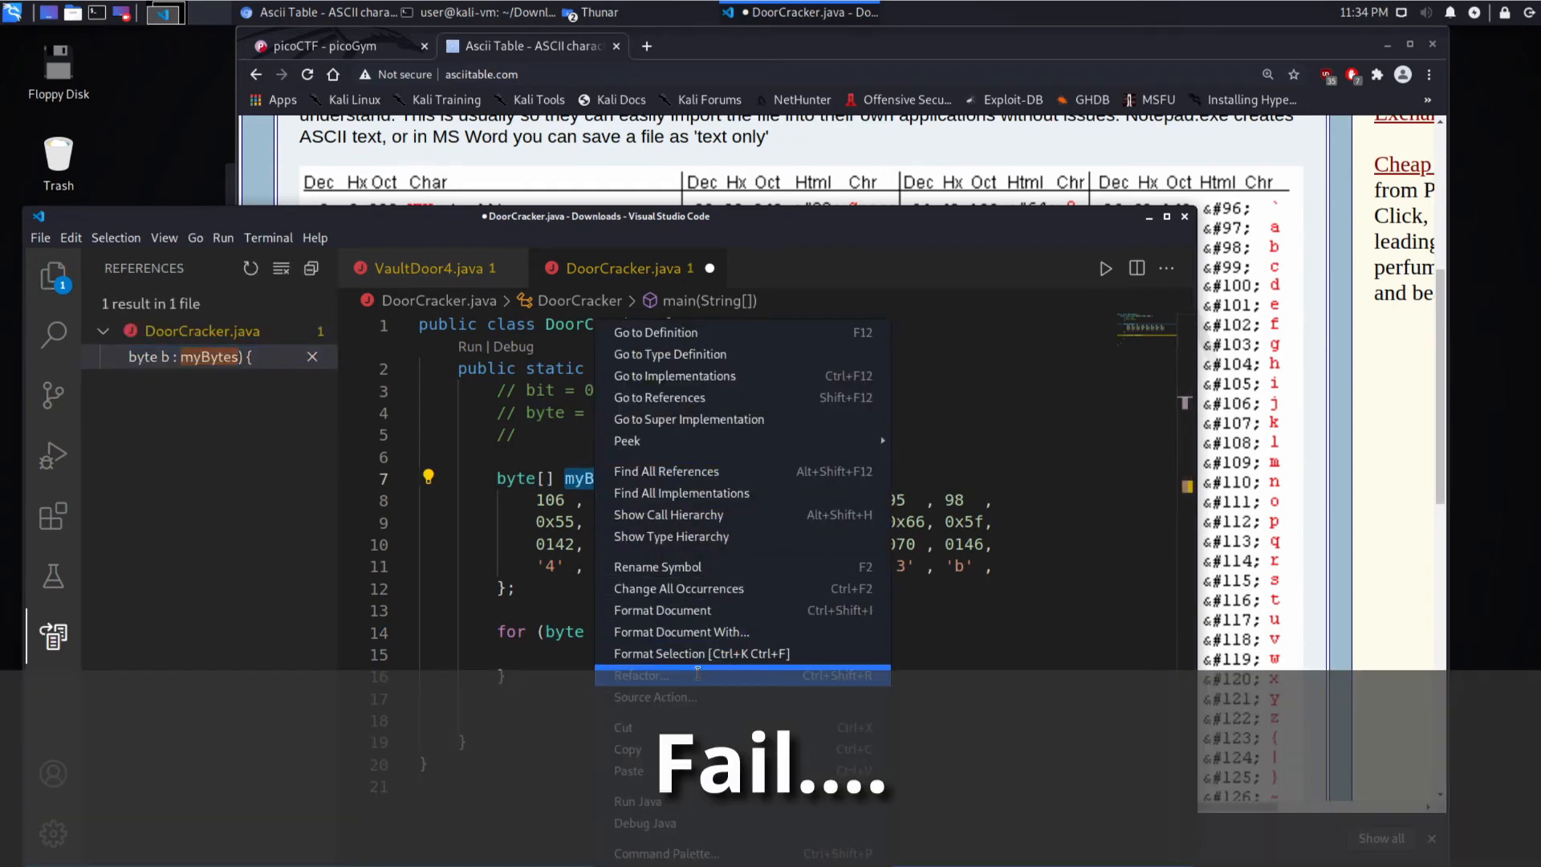
pyautogui.click(641, 676)
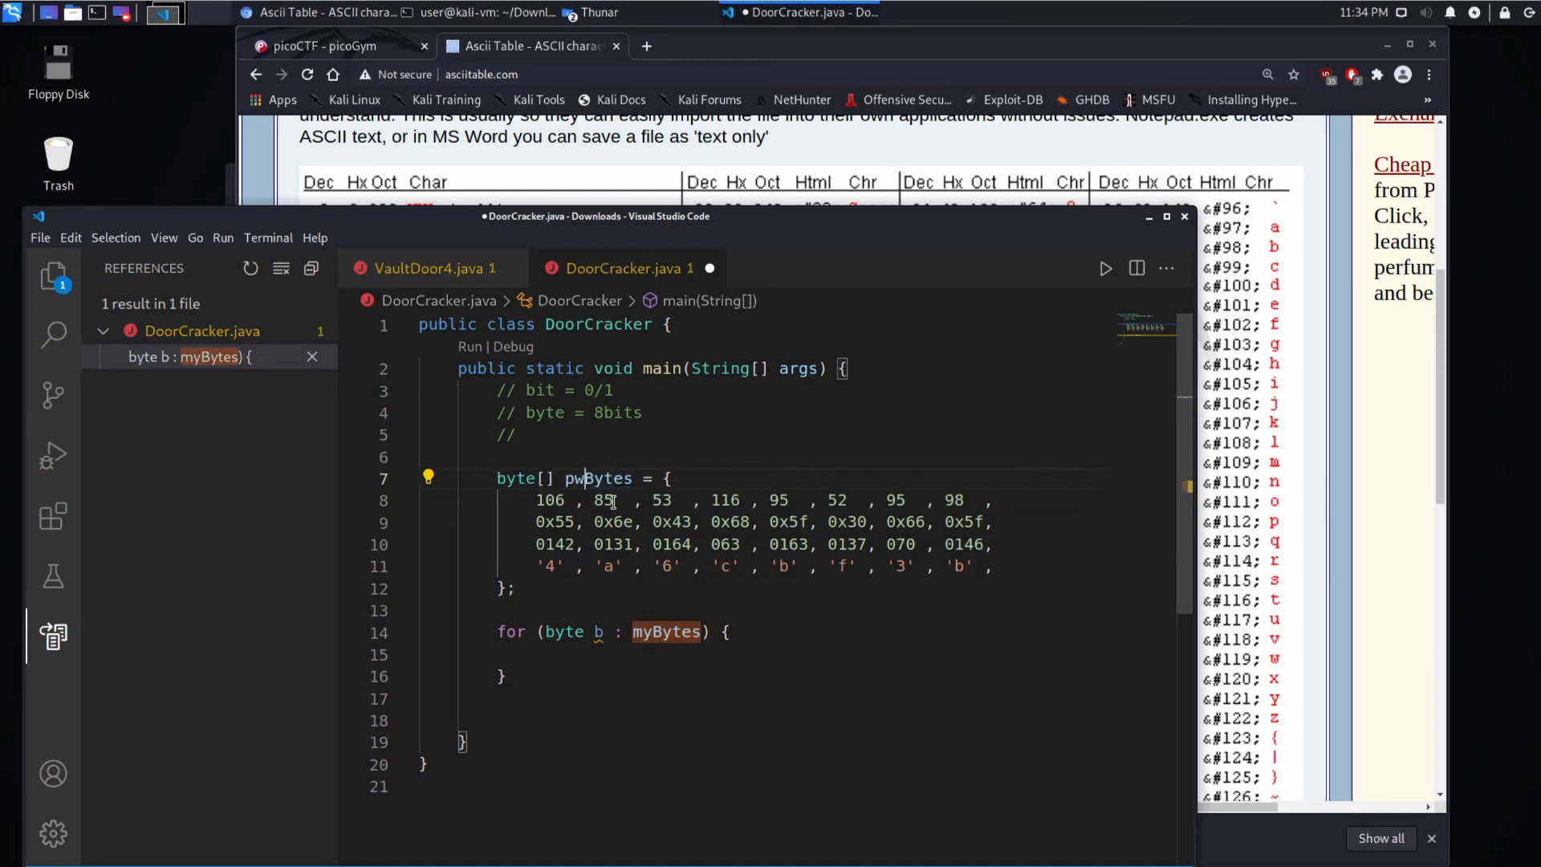
pyautogui.doubleClick(597, 478)
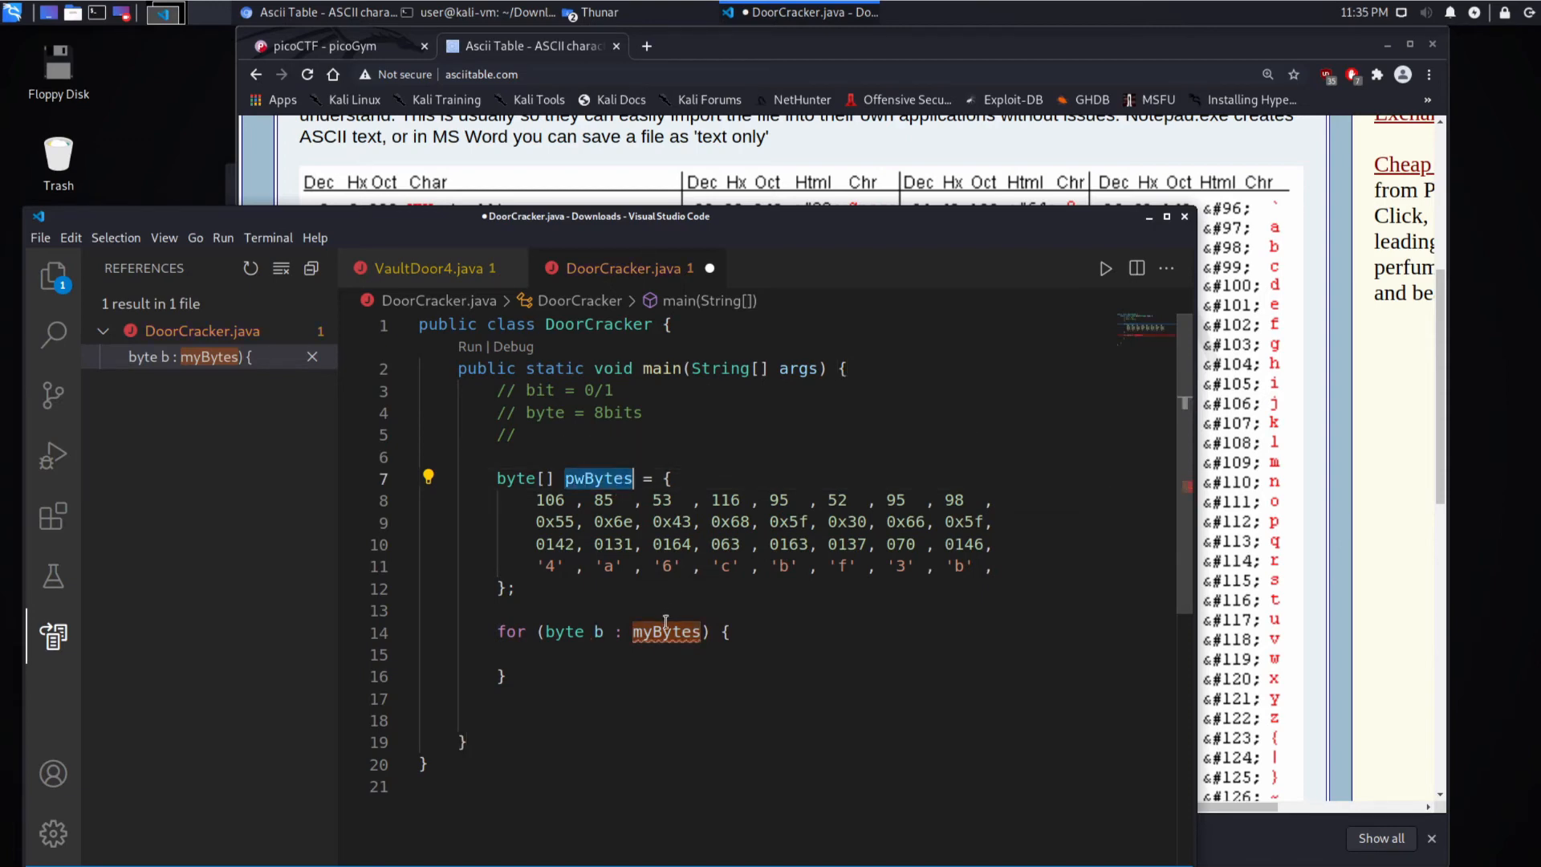
pyautogui.write('pwBytes')
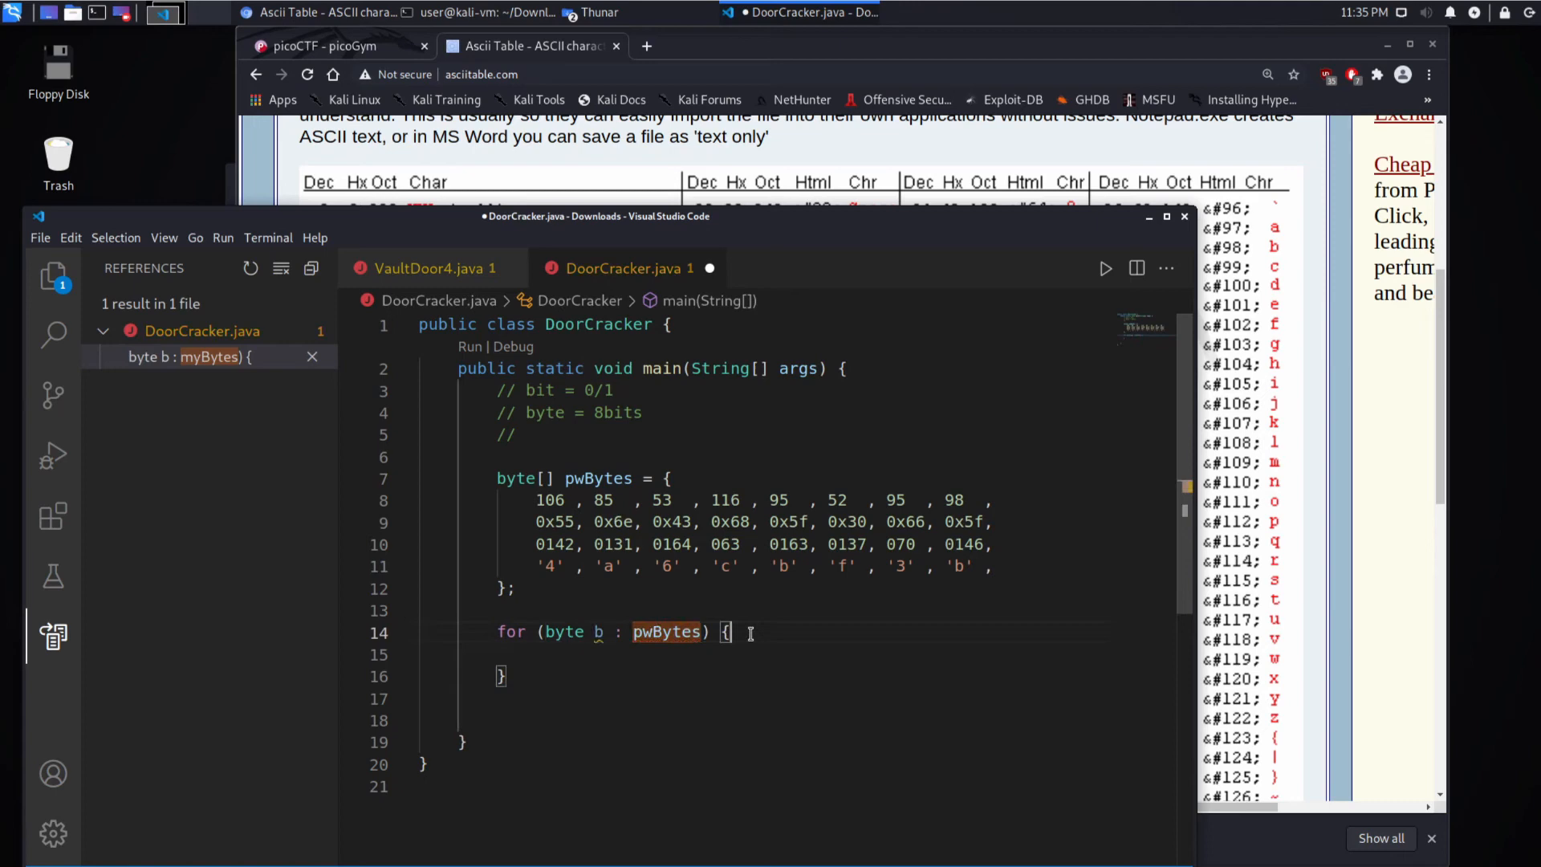
pyautogui.press('Return')
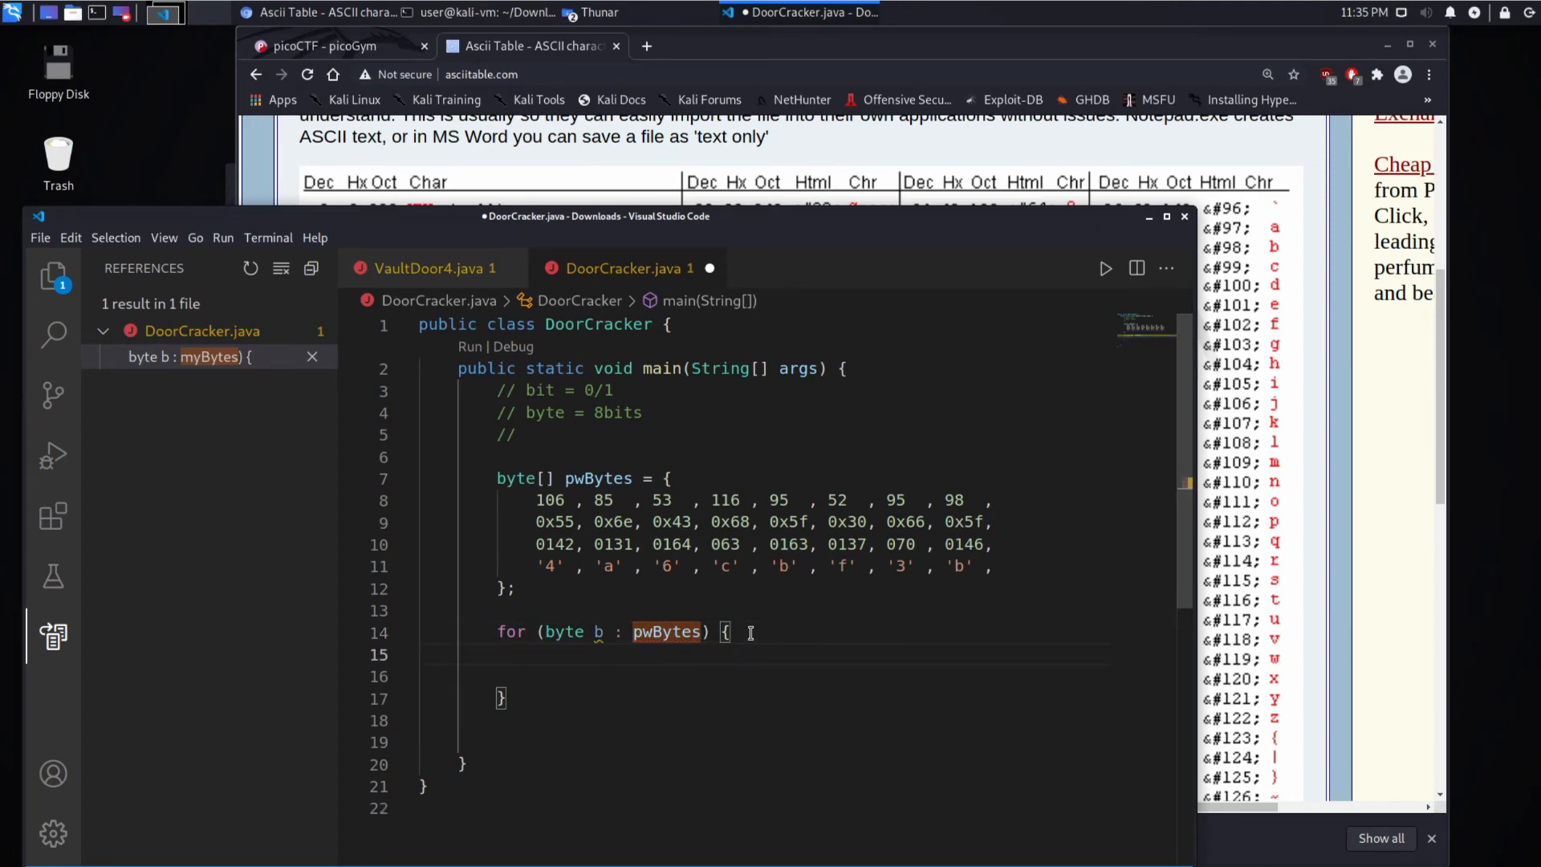
# Step: Declare String password = "" before the loop
pyautogui.write('String')
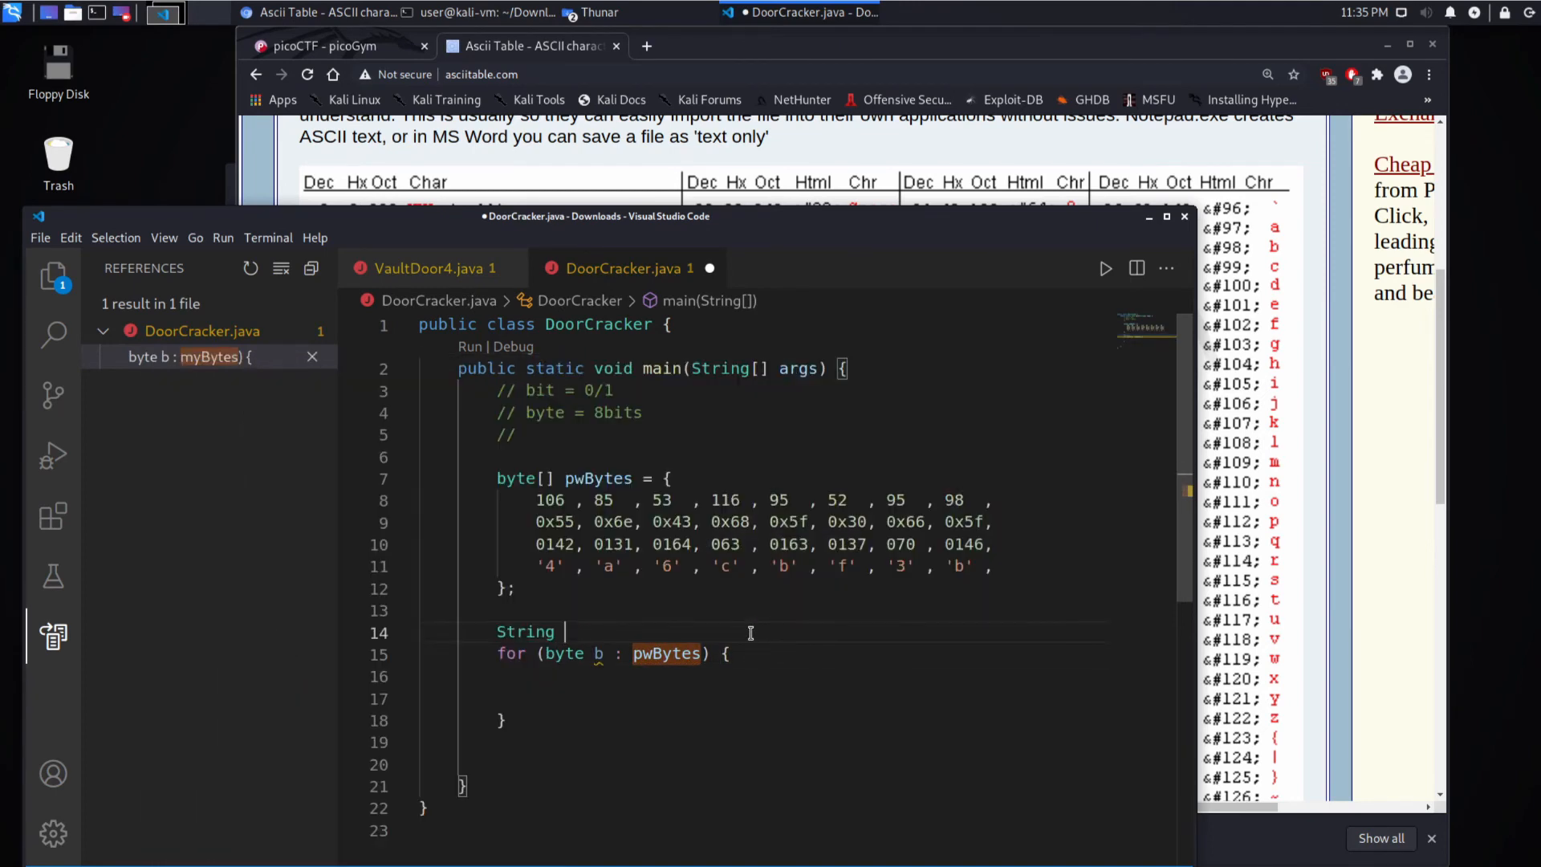
pyautogui.write('password=')
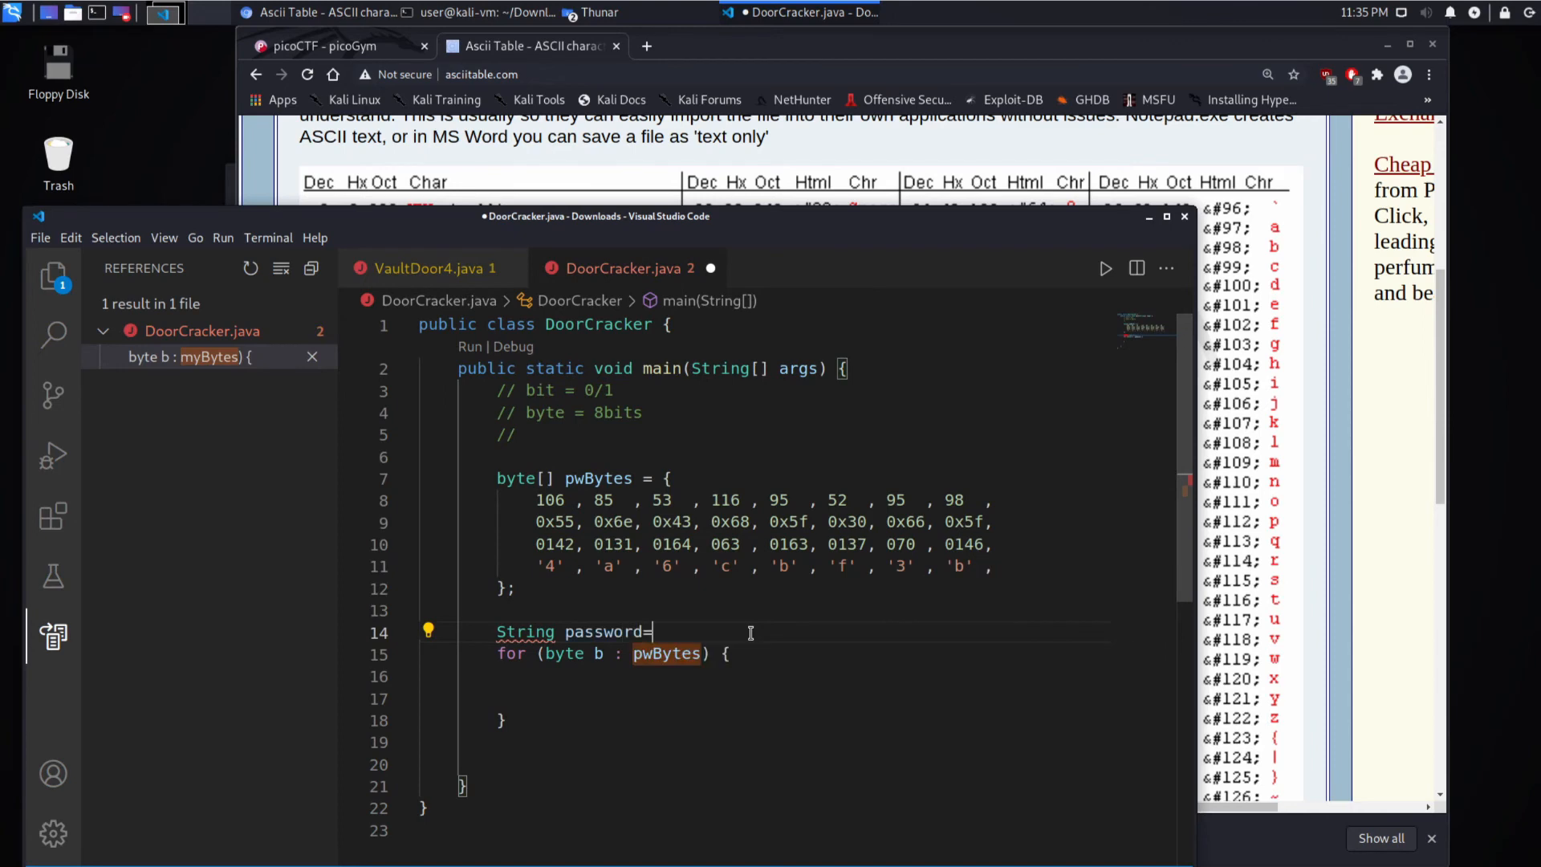
pyautogui.write('"";')
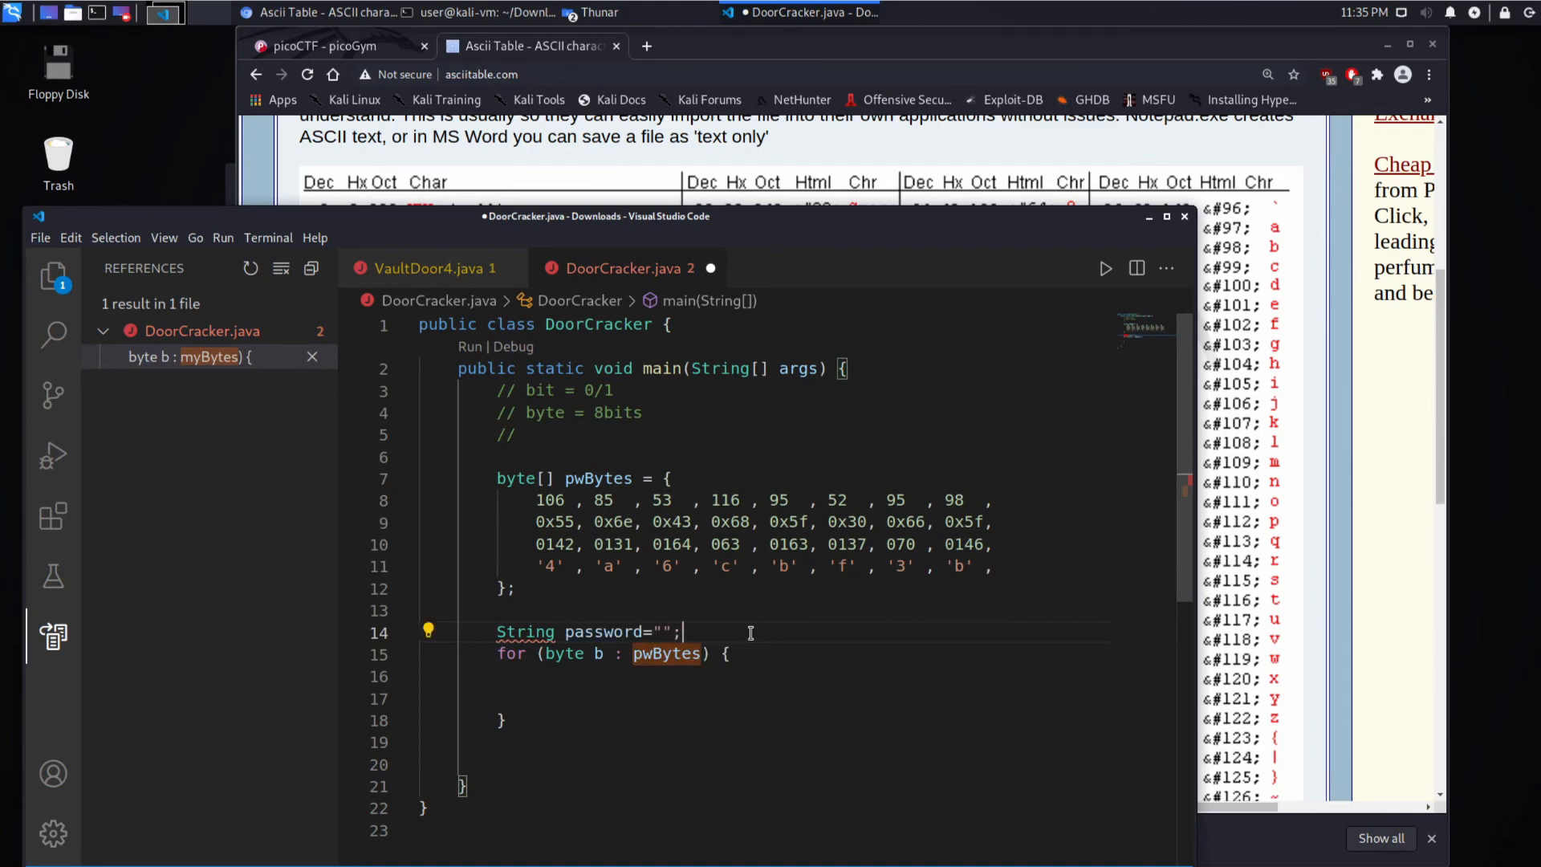
pyautogui.press('Enter')
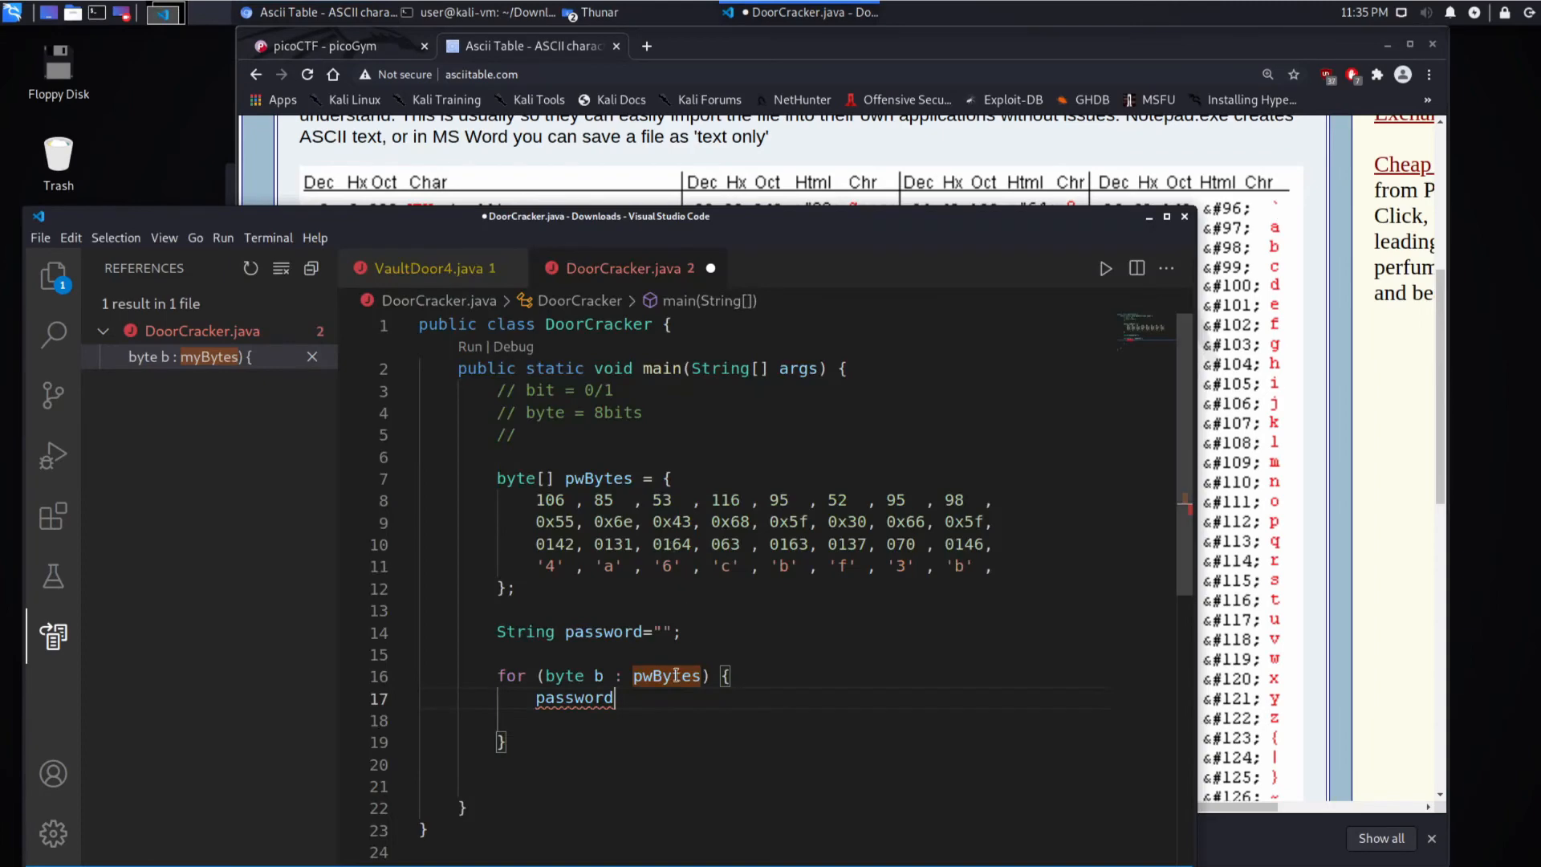
# Step: Append each byte as (char) to password inside the loop and print it with System.out.println
pyautogui.doubleClick(576, 698)
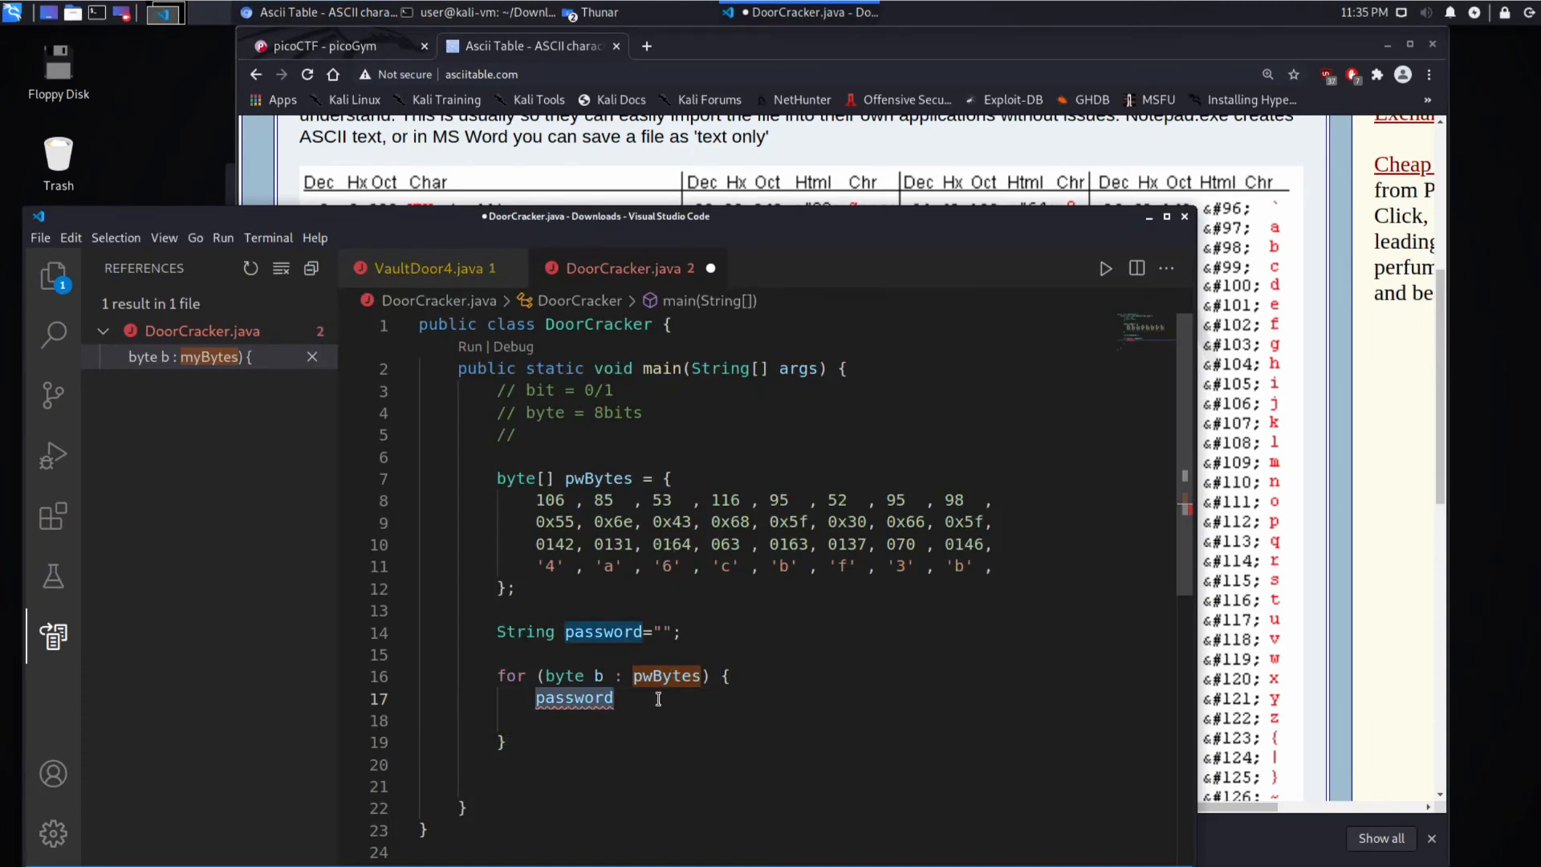
pyautogui.write('(char)b;')
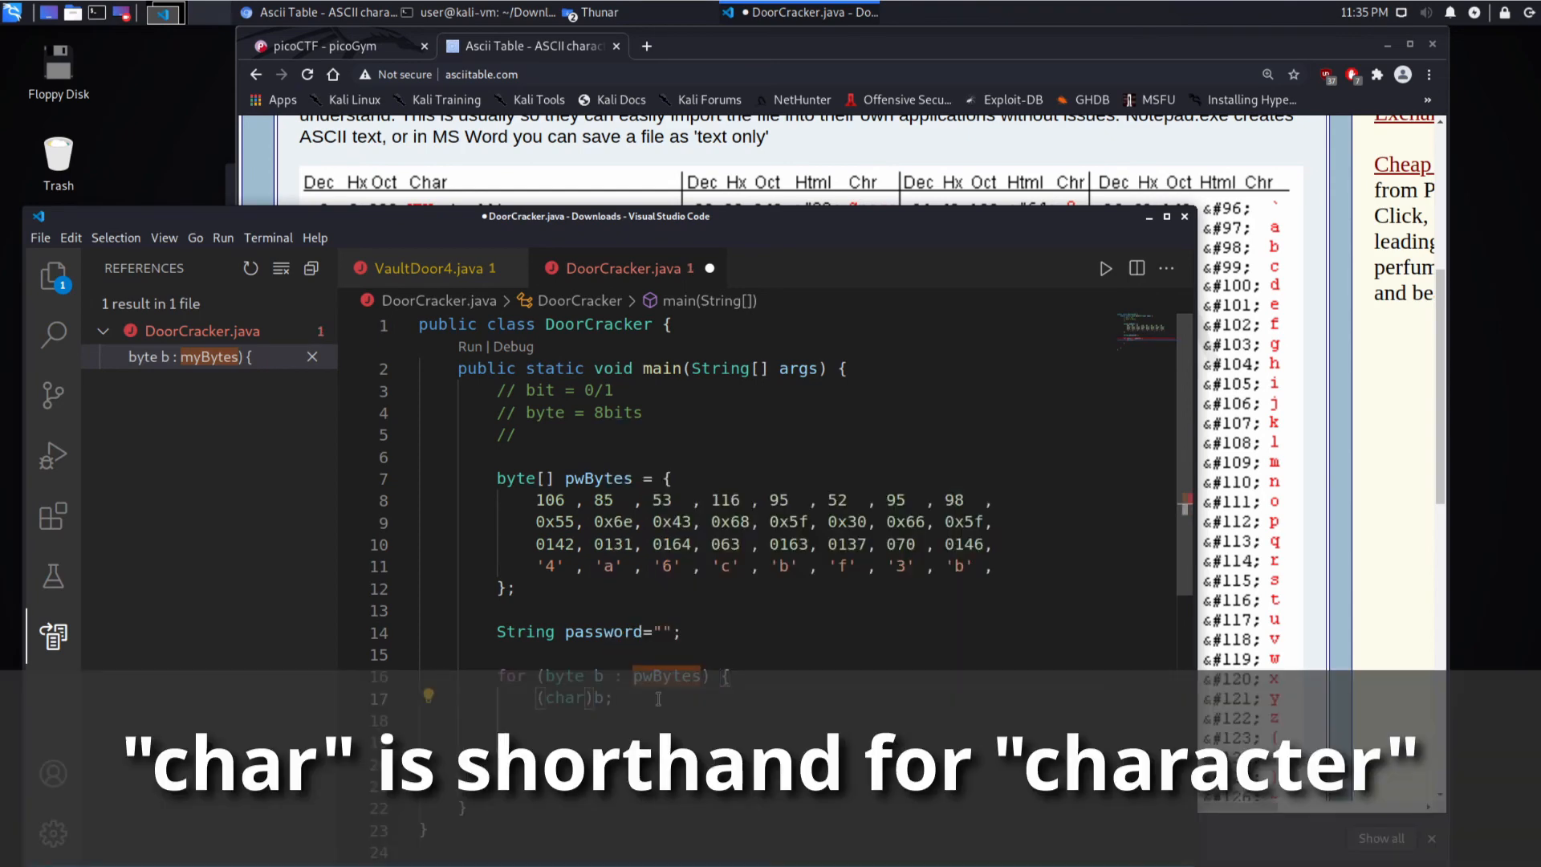
pyautogui.write('password +=')
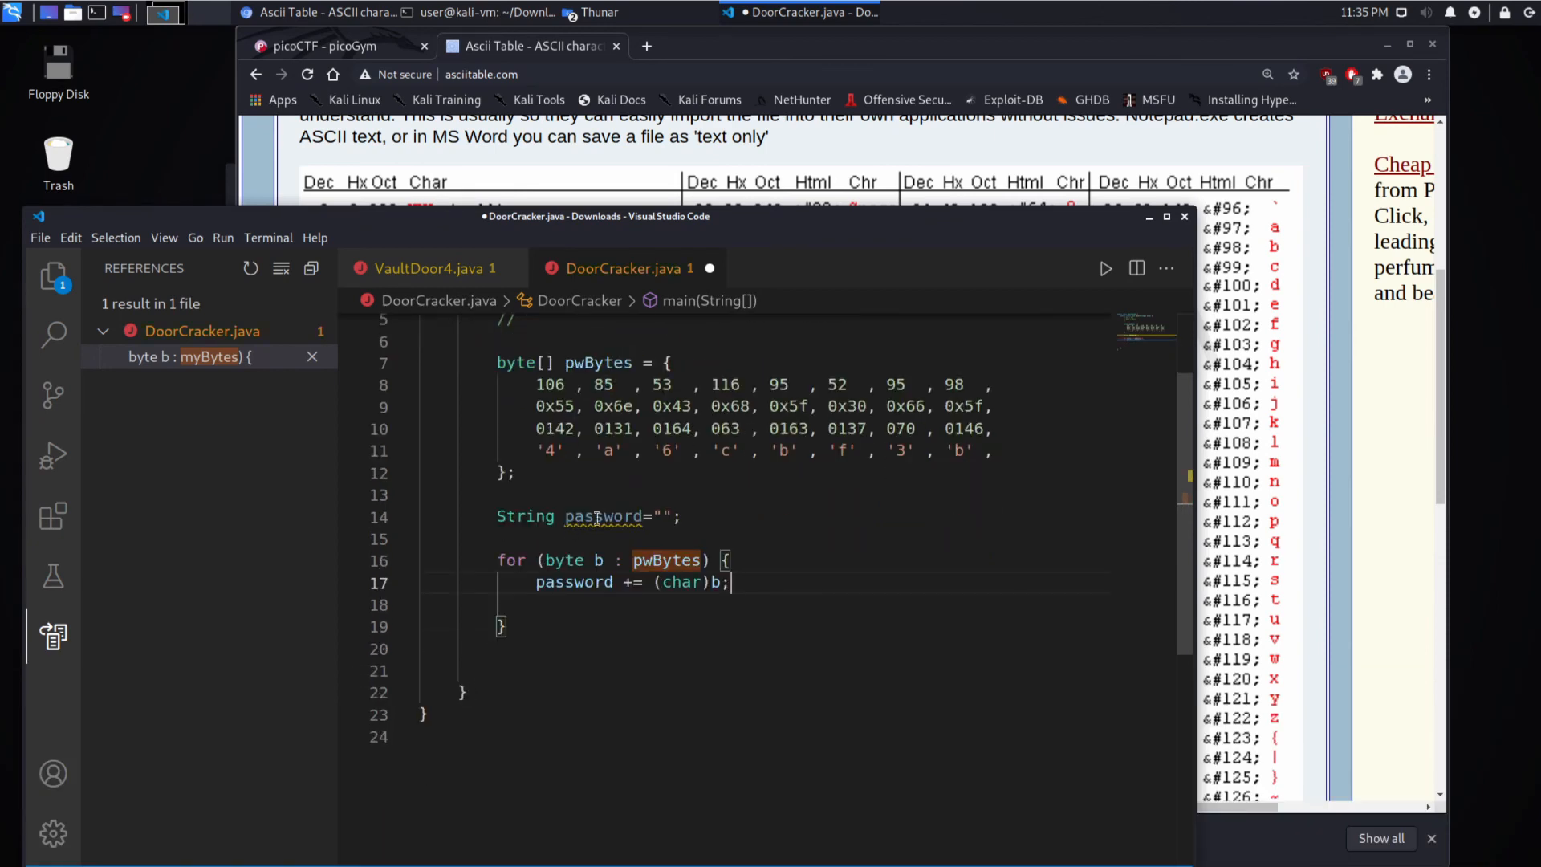
pyautogui.write('sys')
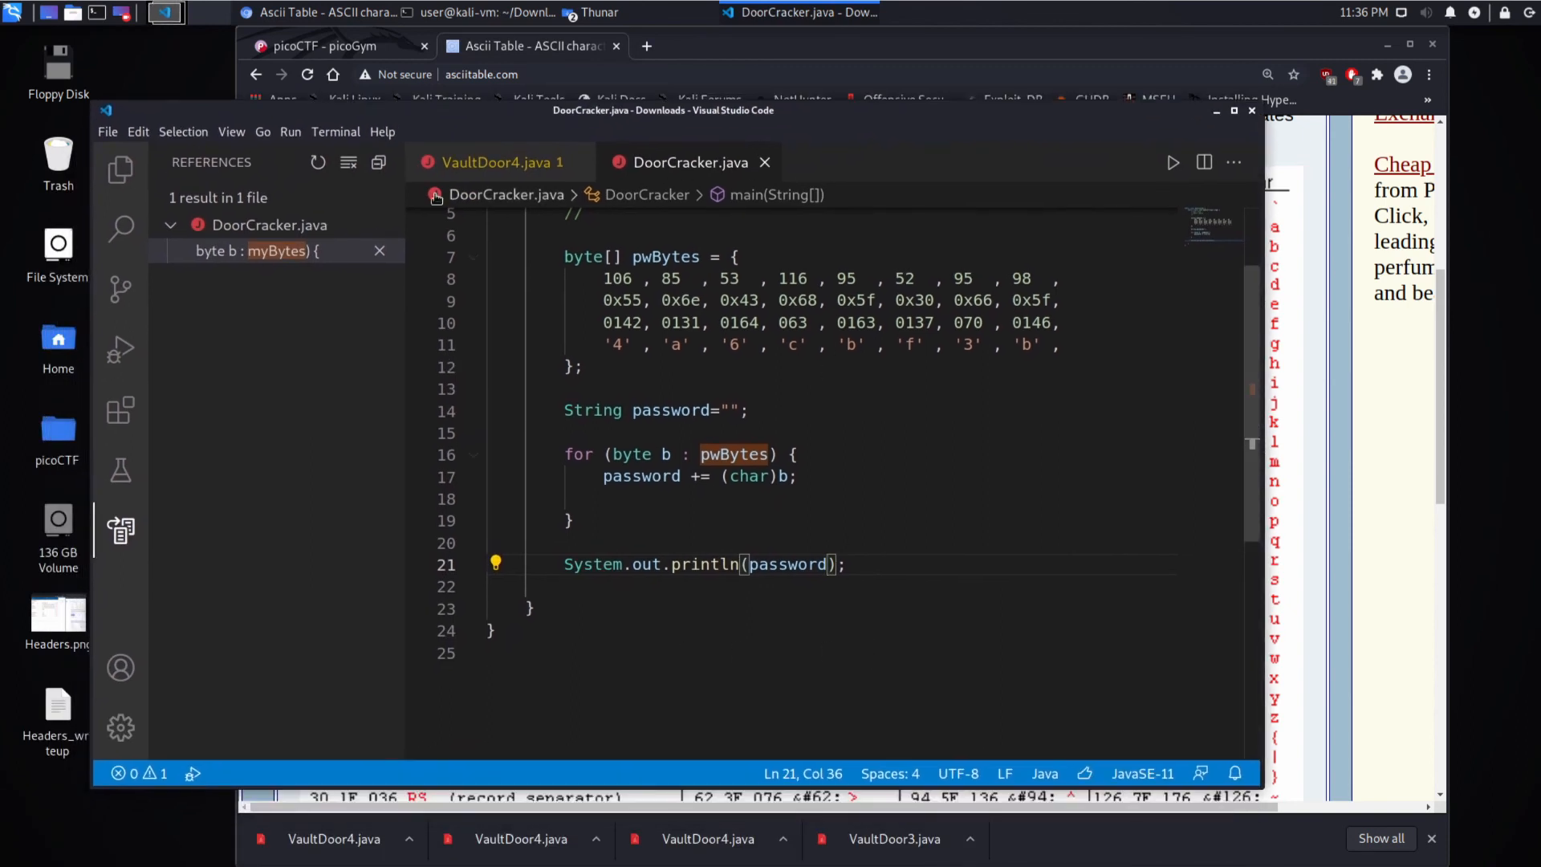
pyautogui.moveTo(833, 491)
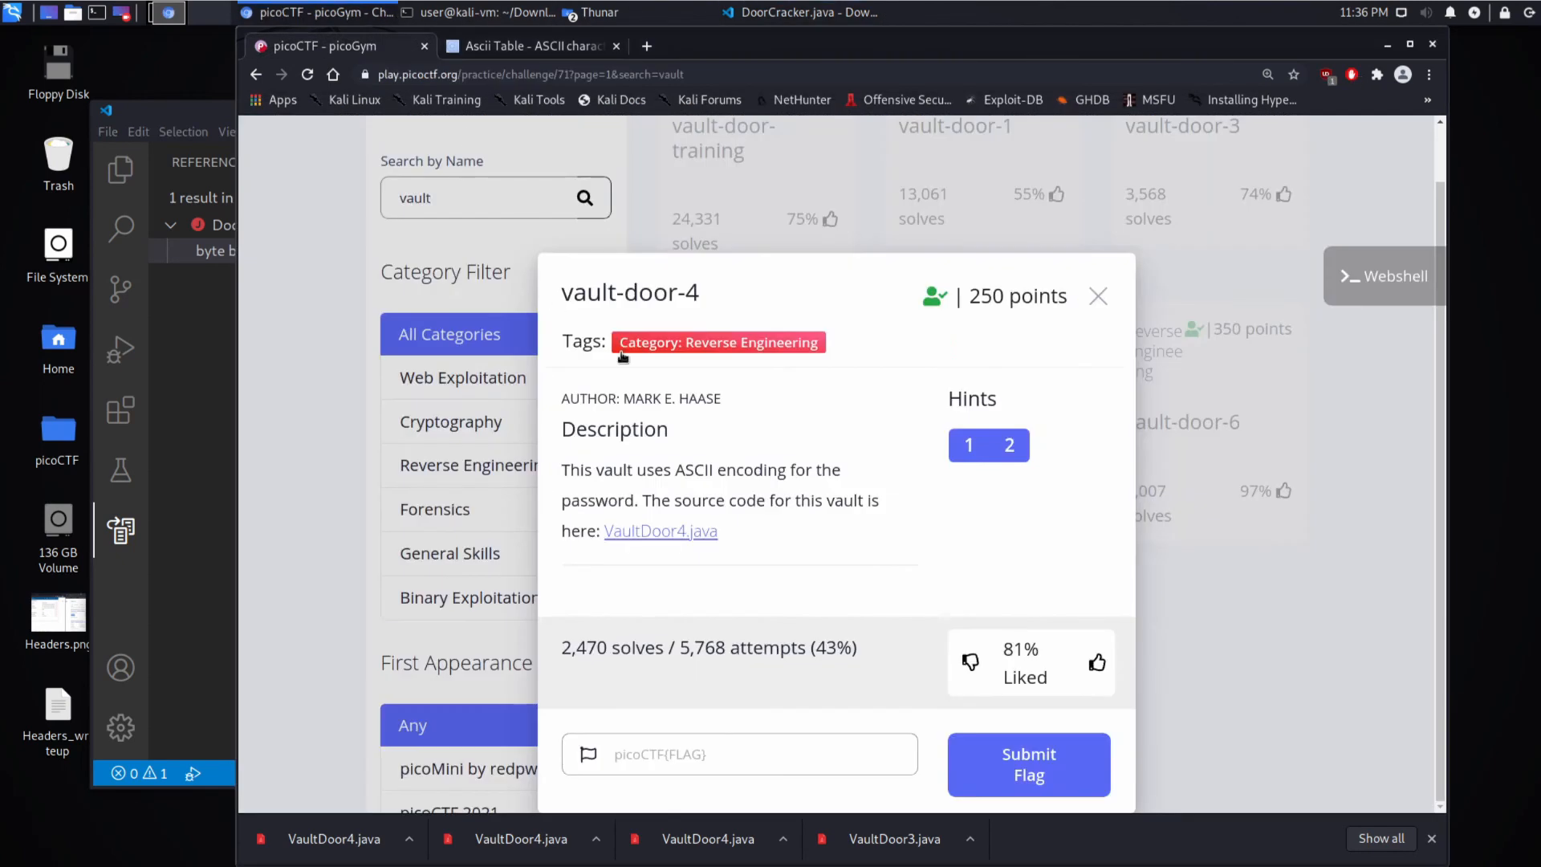
pyautogui.write('pico')
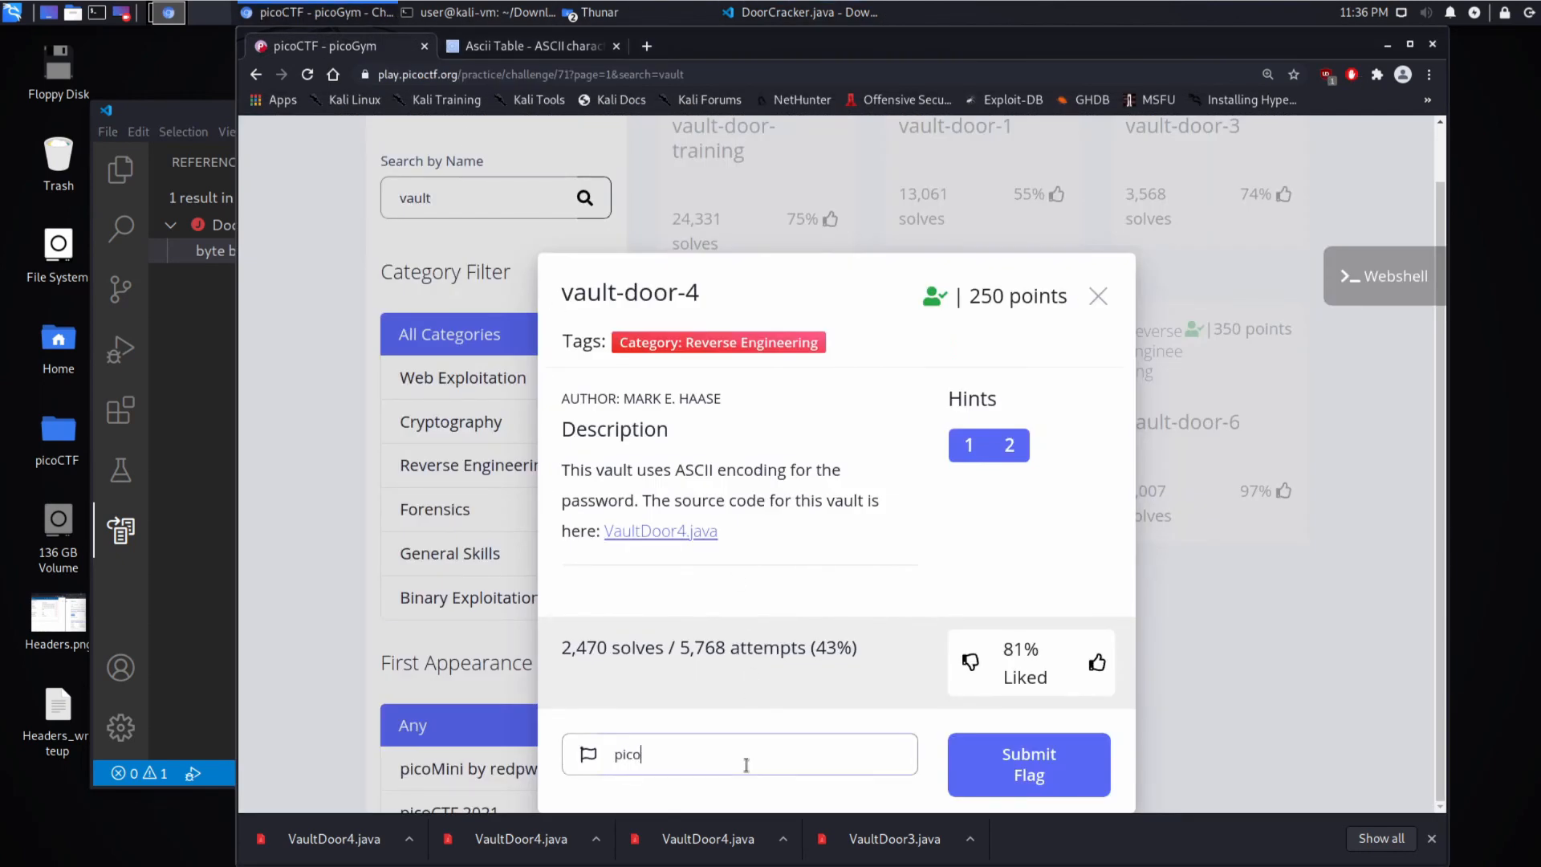
pyautogui.write('CTF{iU5t_4_bUnCh_0f_bYt3s_8f4a6cbf3b}')
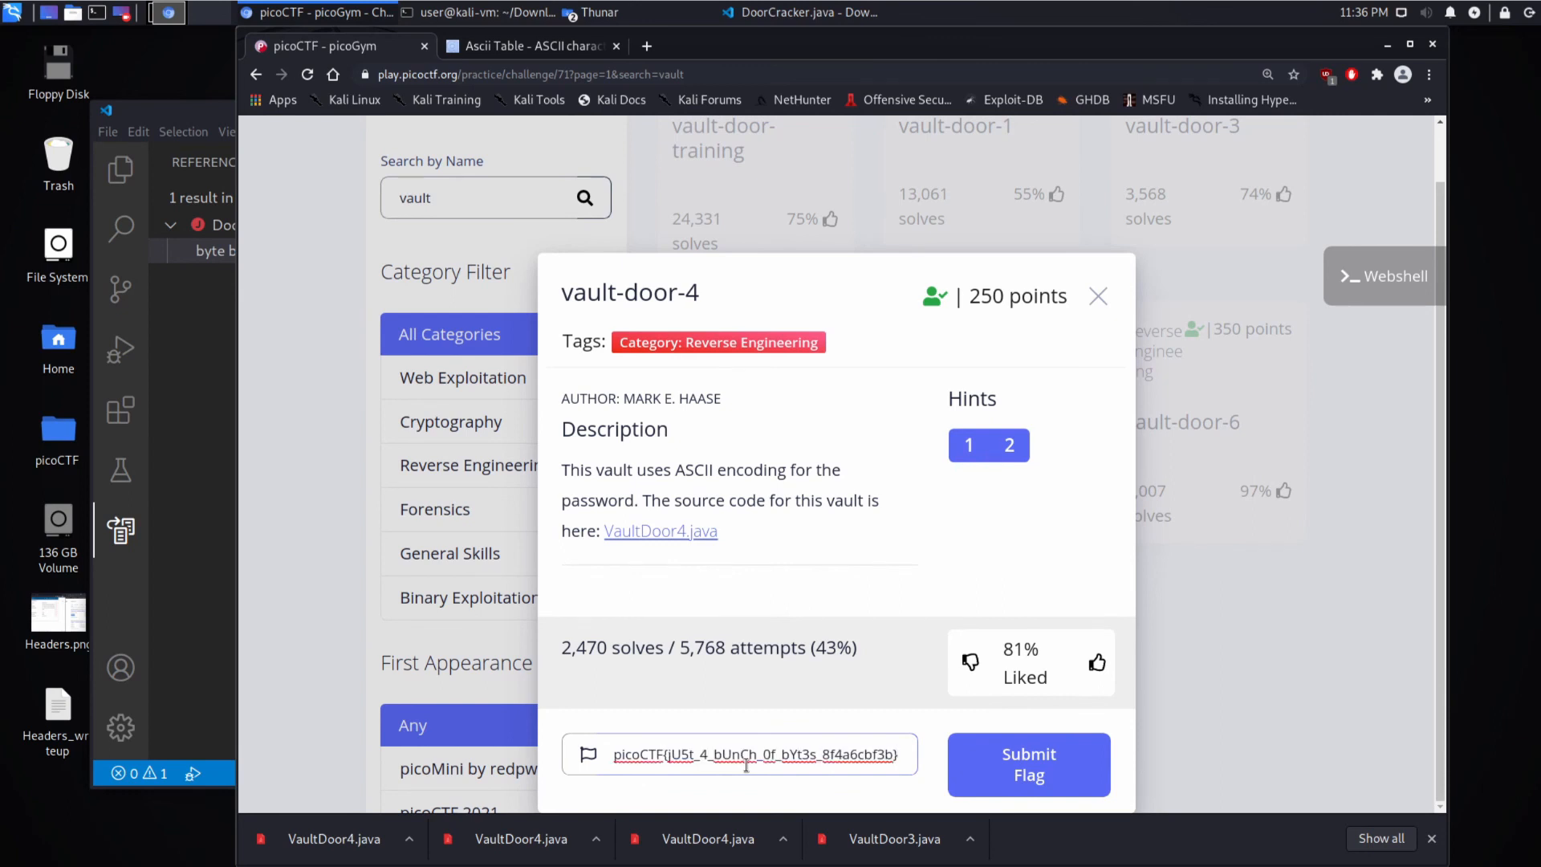
pyautogui.click(1028, 764)
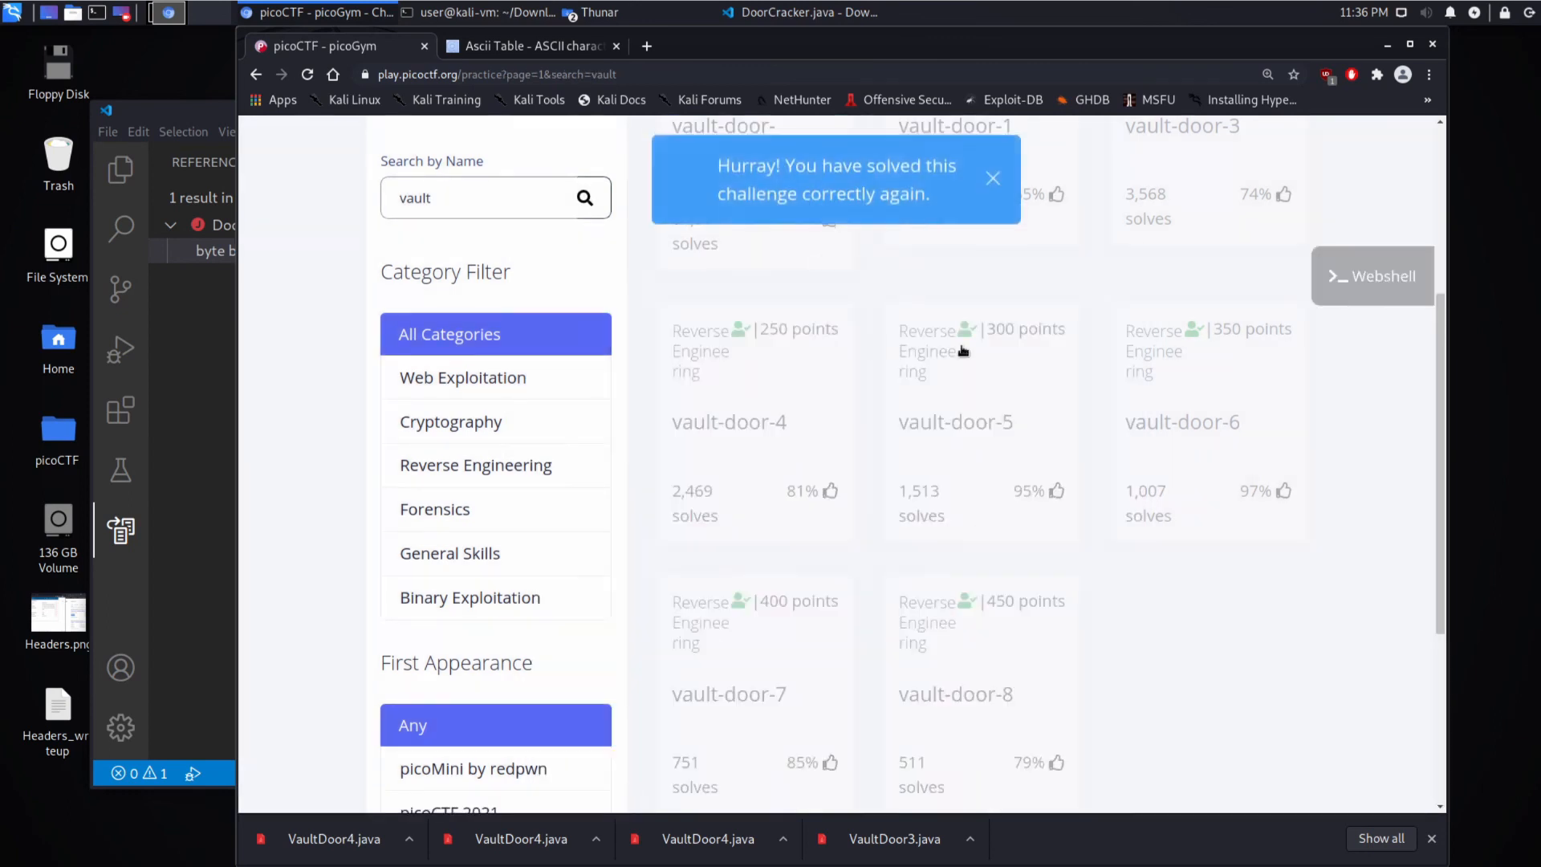
pyautogui.moveTo(202, 115)
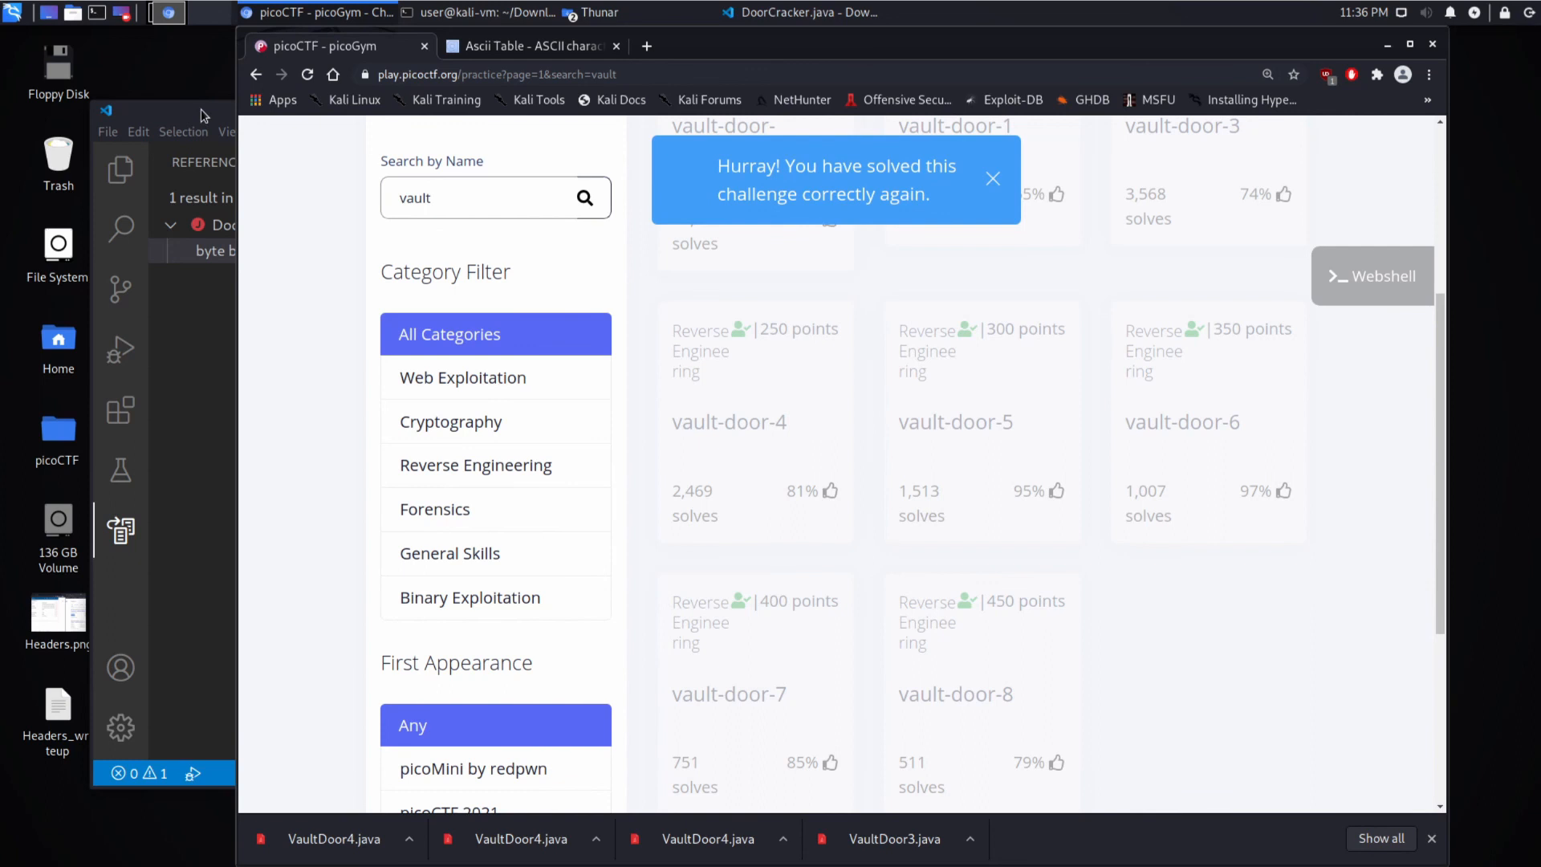
pyautogui.click(992, 179)
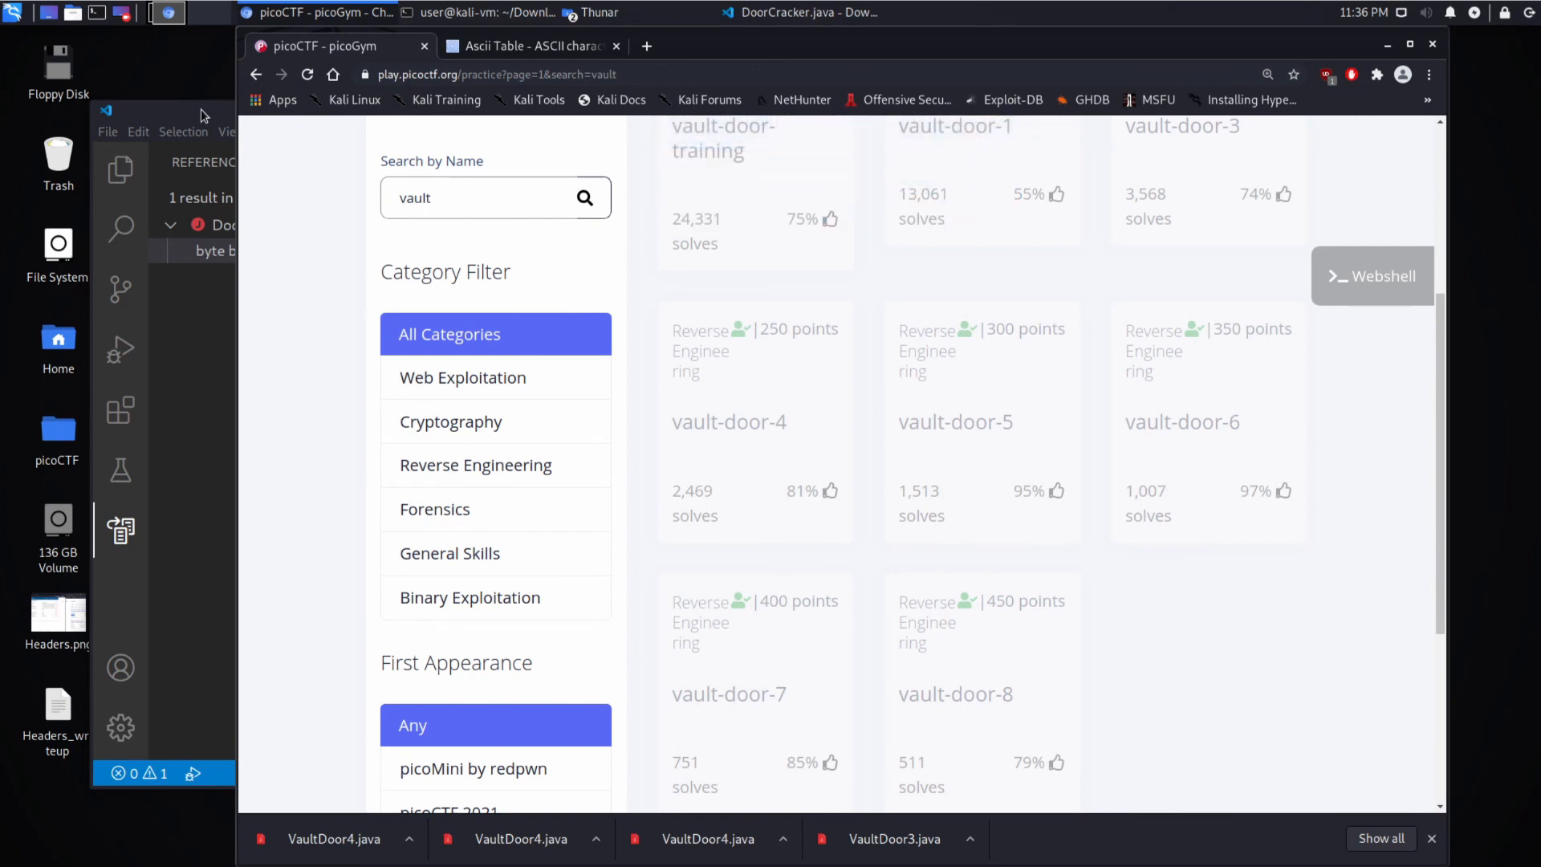